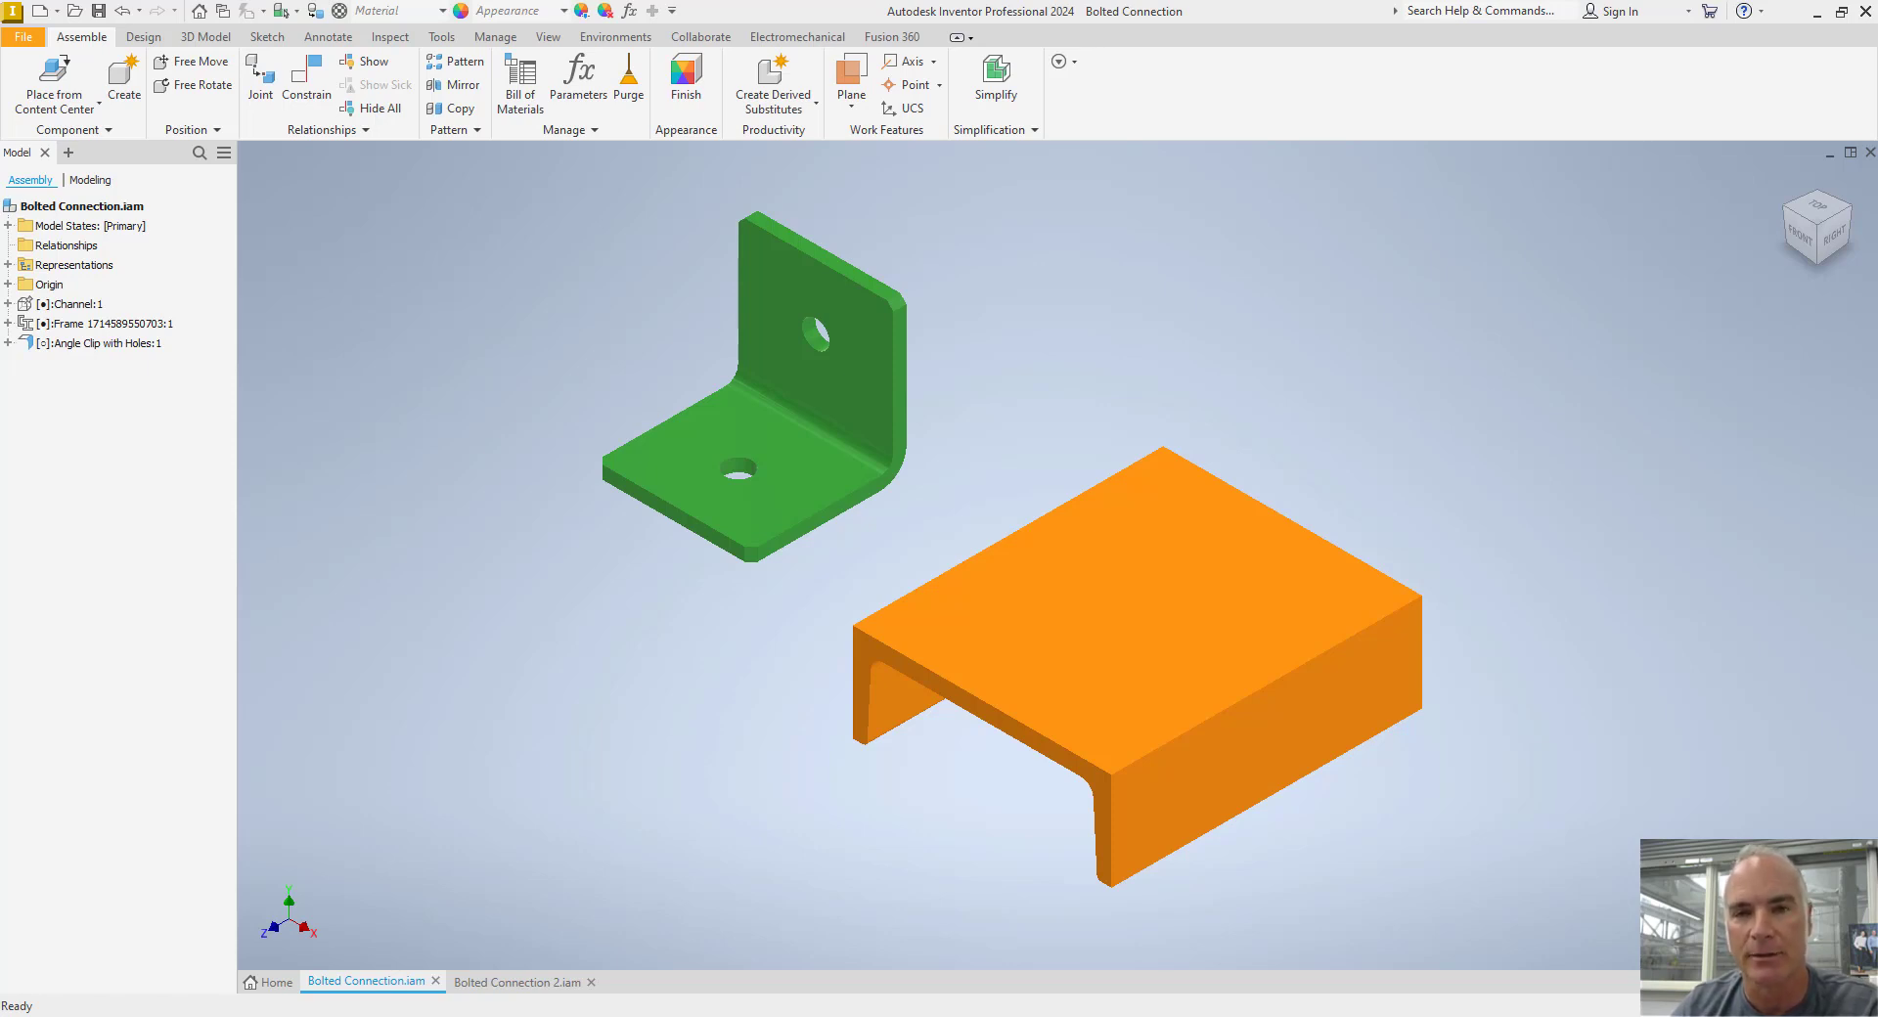
Create a rigid joint from the clip's bottom hole to the channel top-face centre, edge-aligned and flipped
click(204, 37)
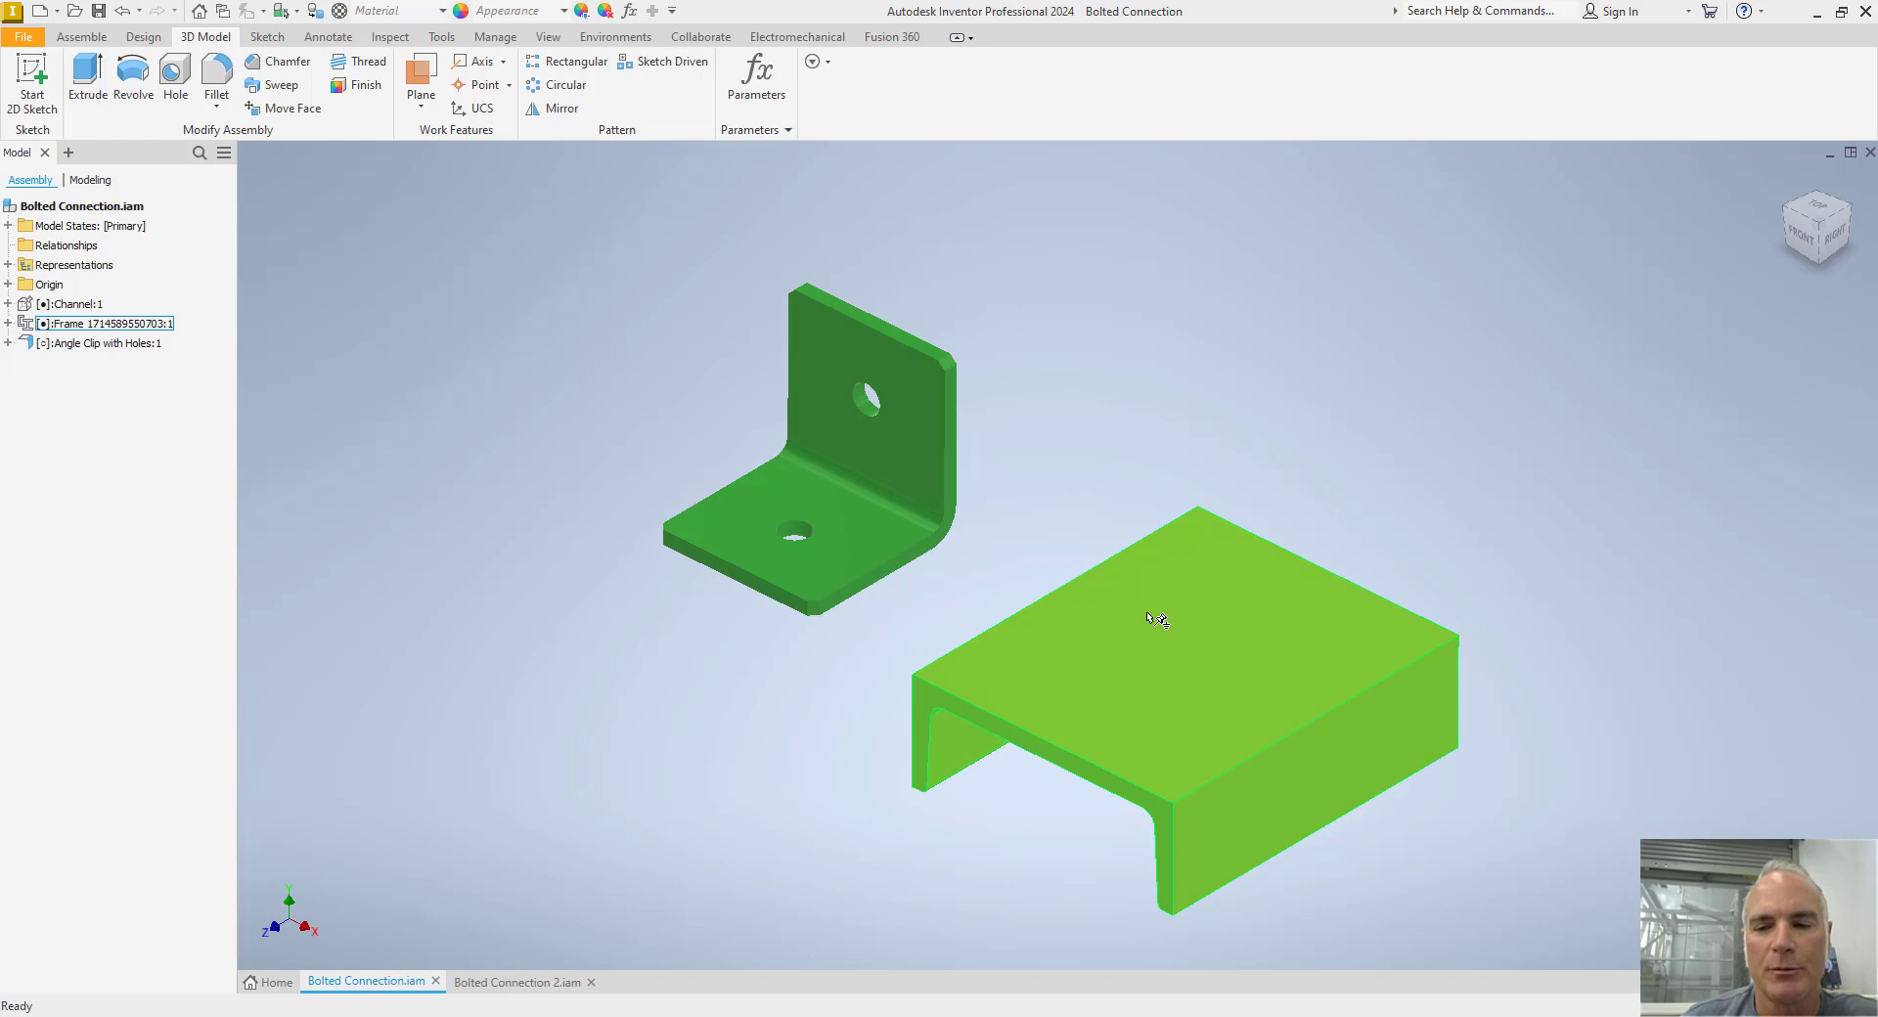
mouse_move(1207, 659)
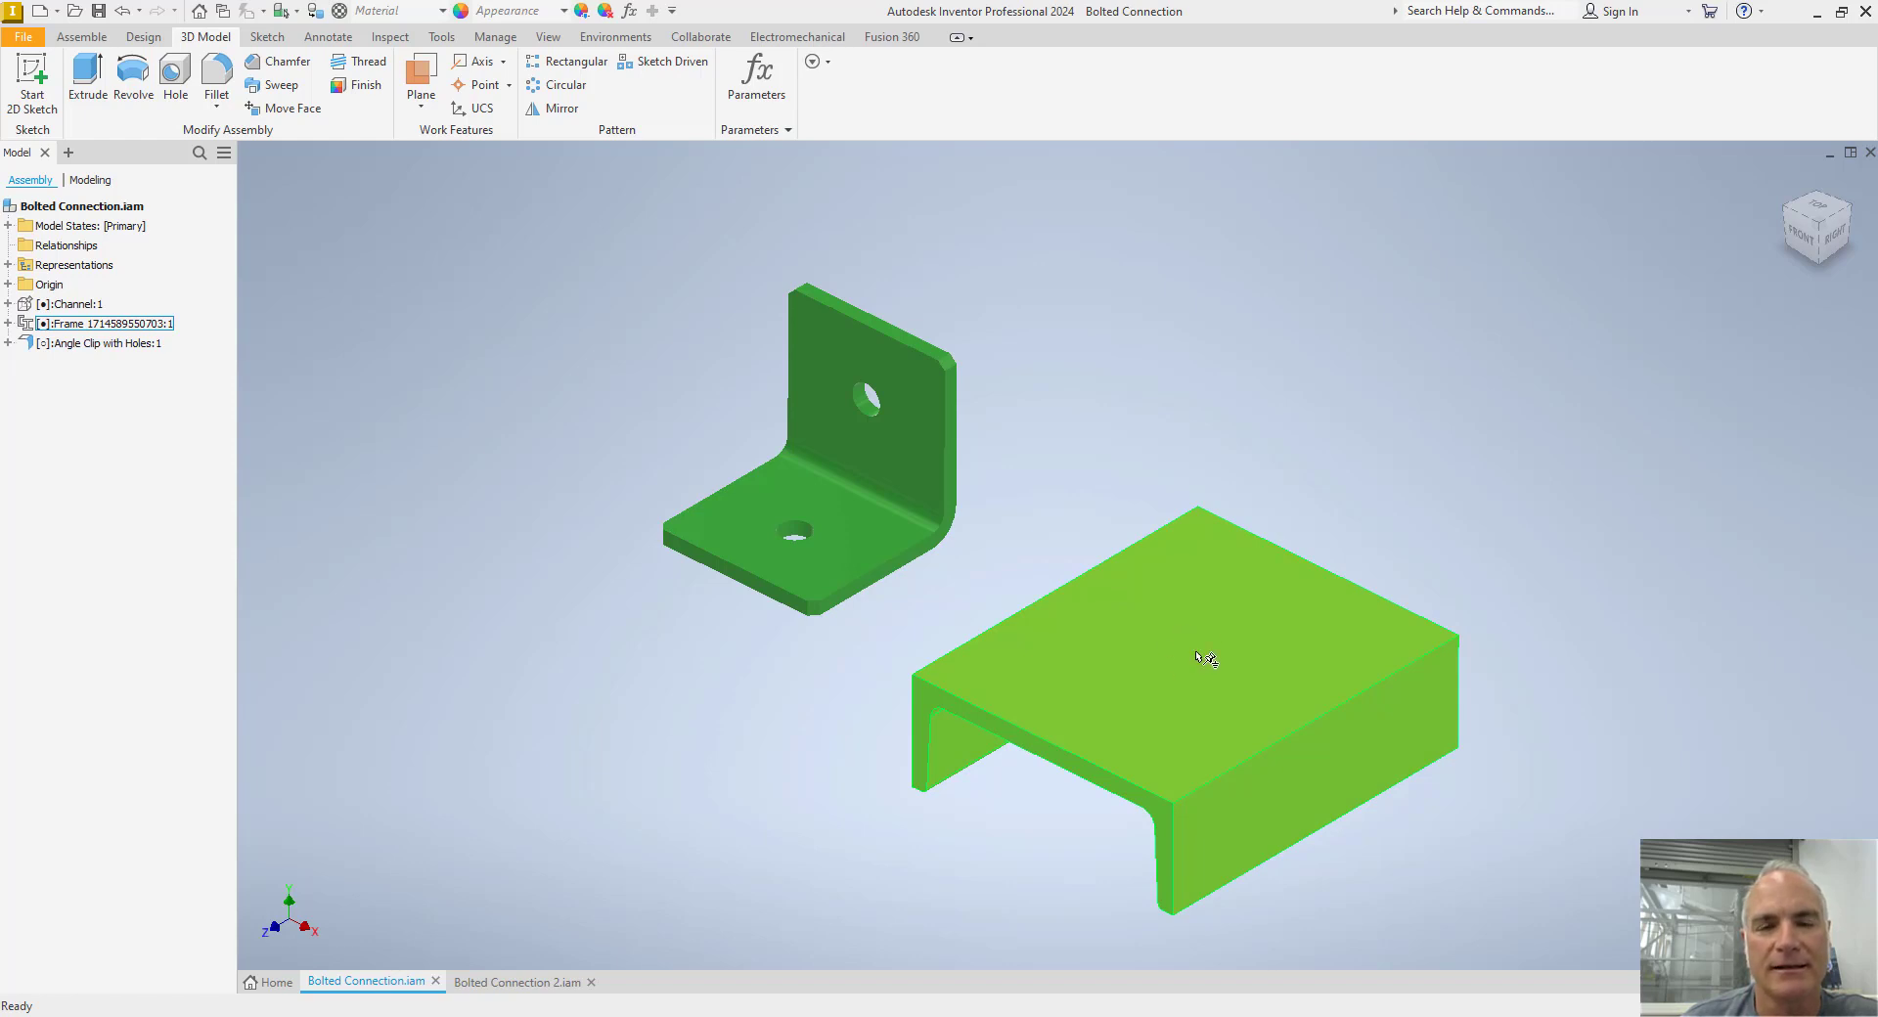
mouse_move(1205, 645)
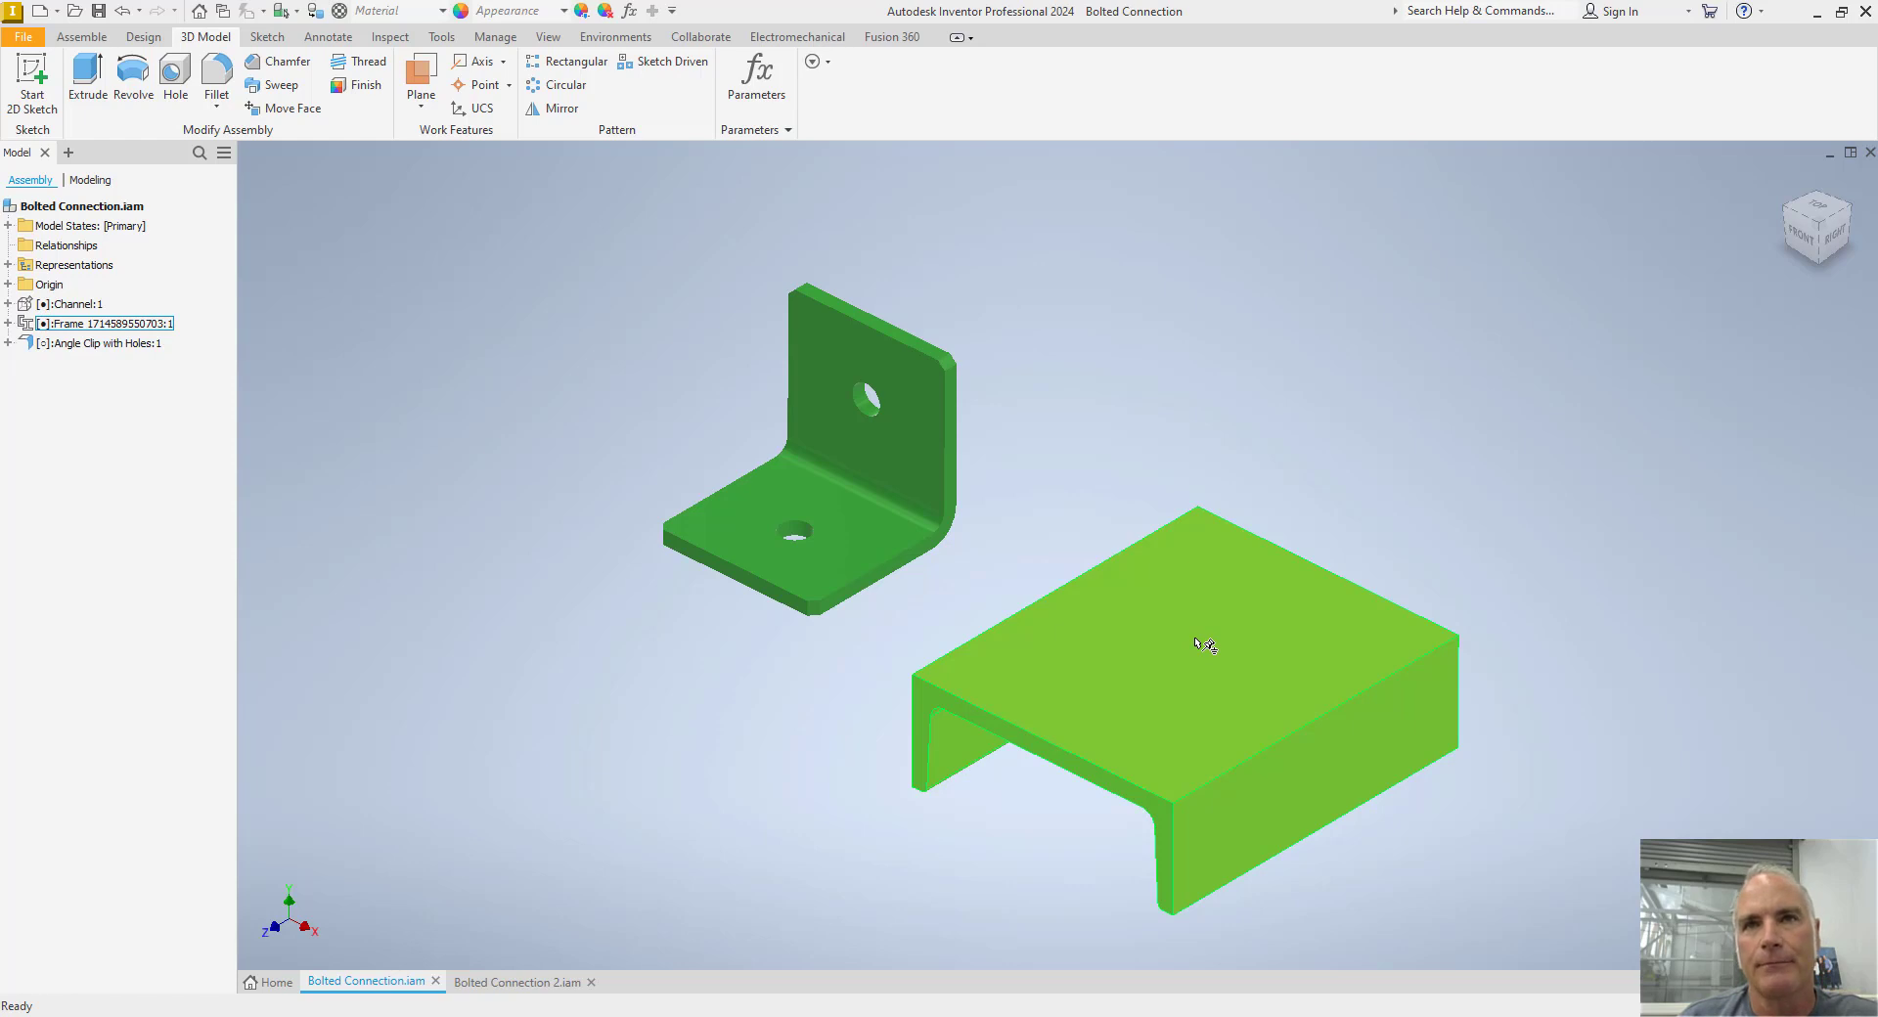
mouse_move(1198, 633)
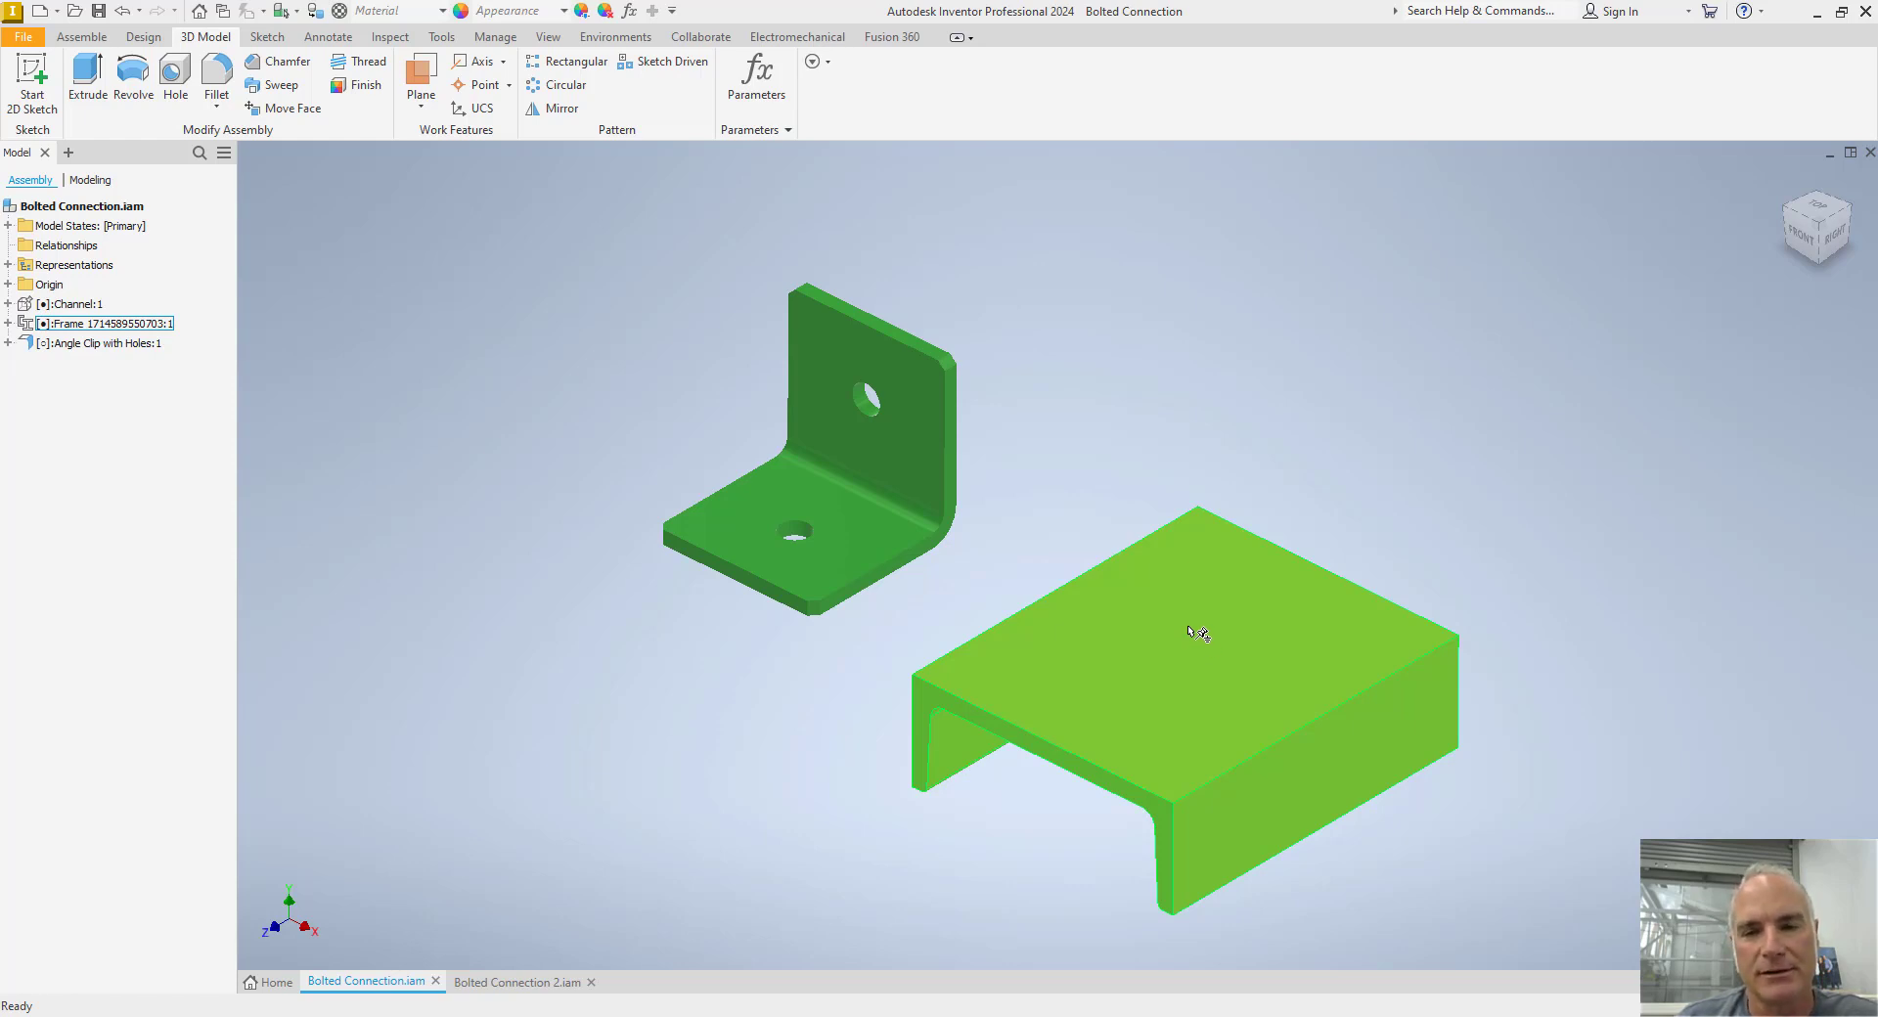
click(1198, 635)
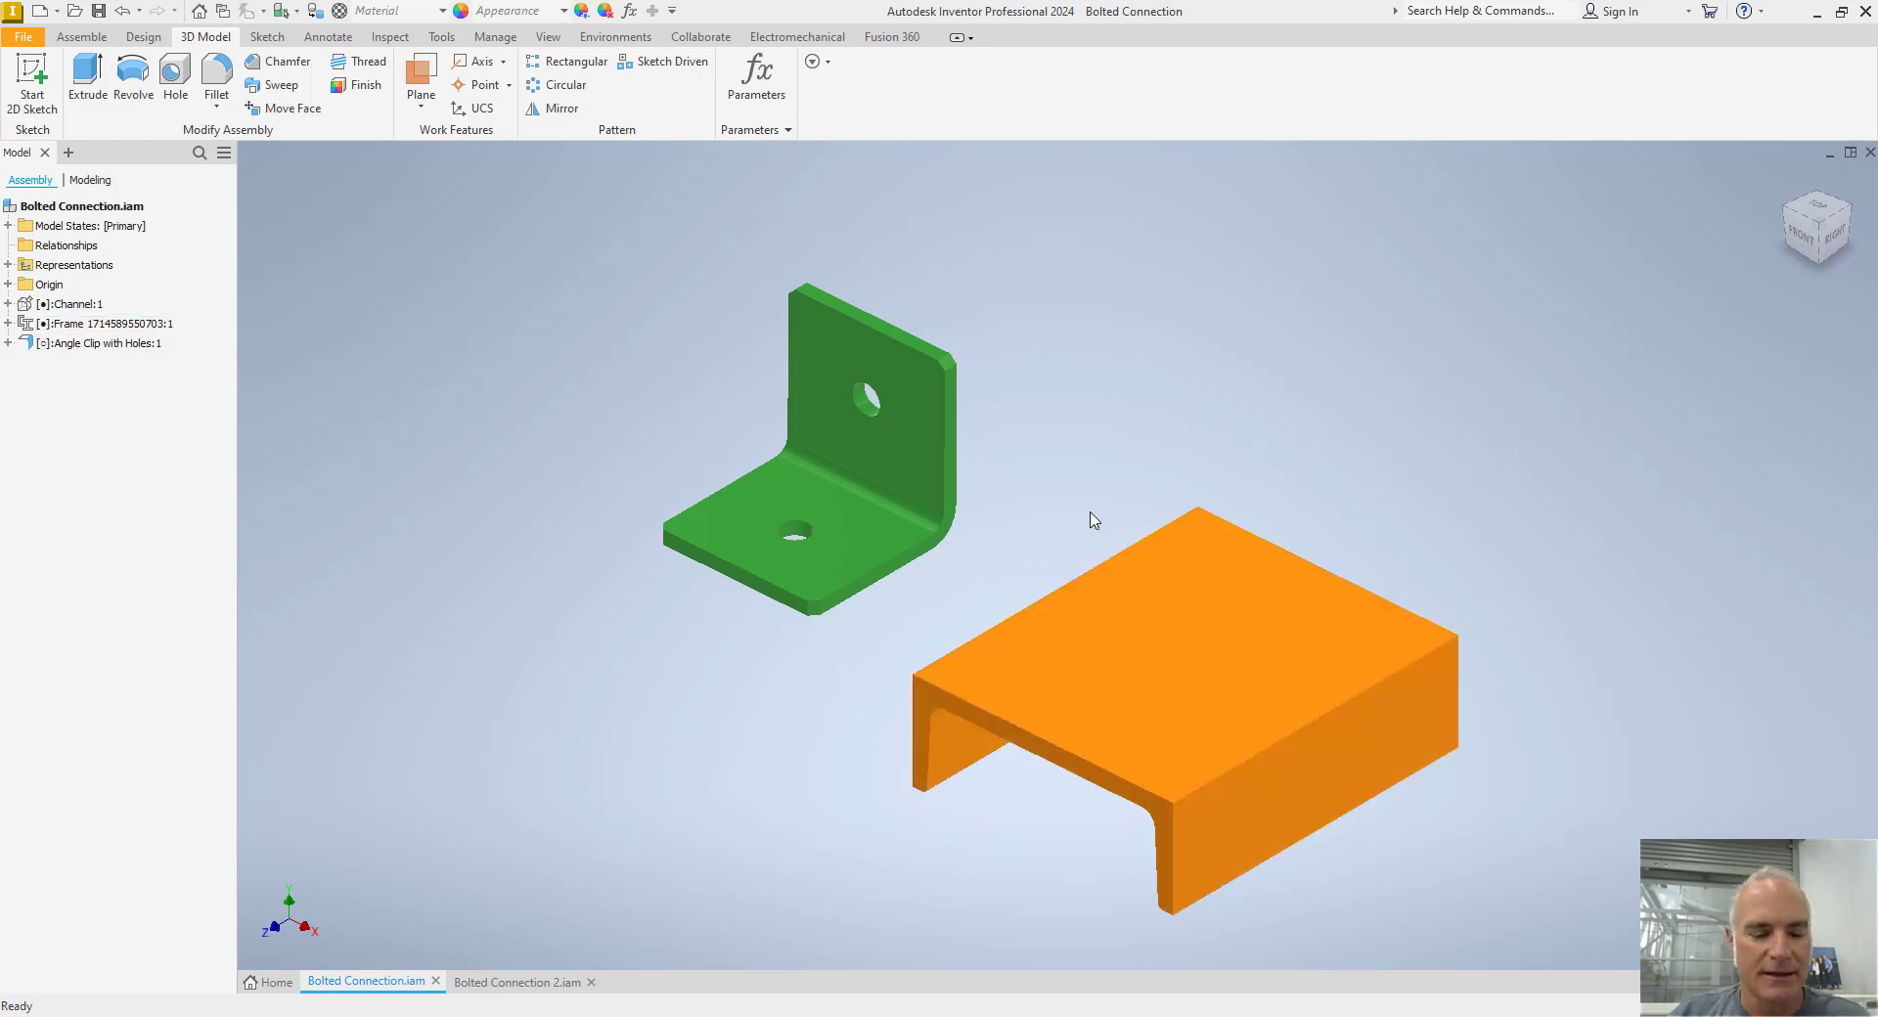
mouse_move(907, 580)
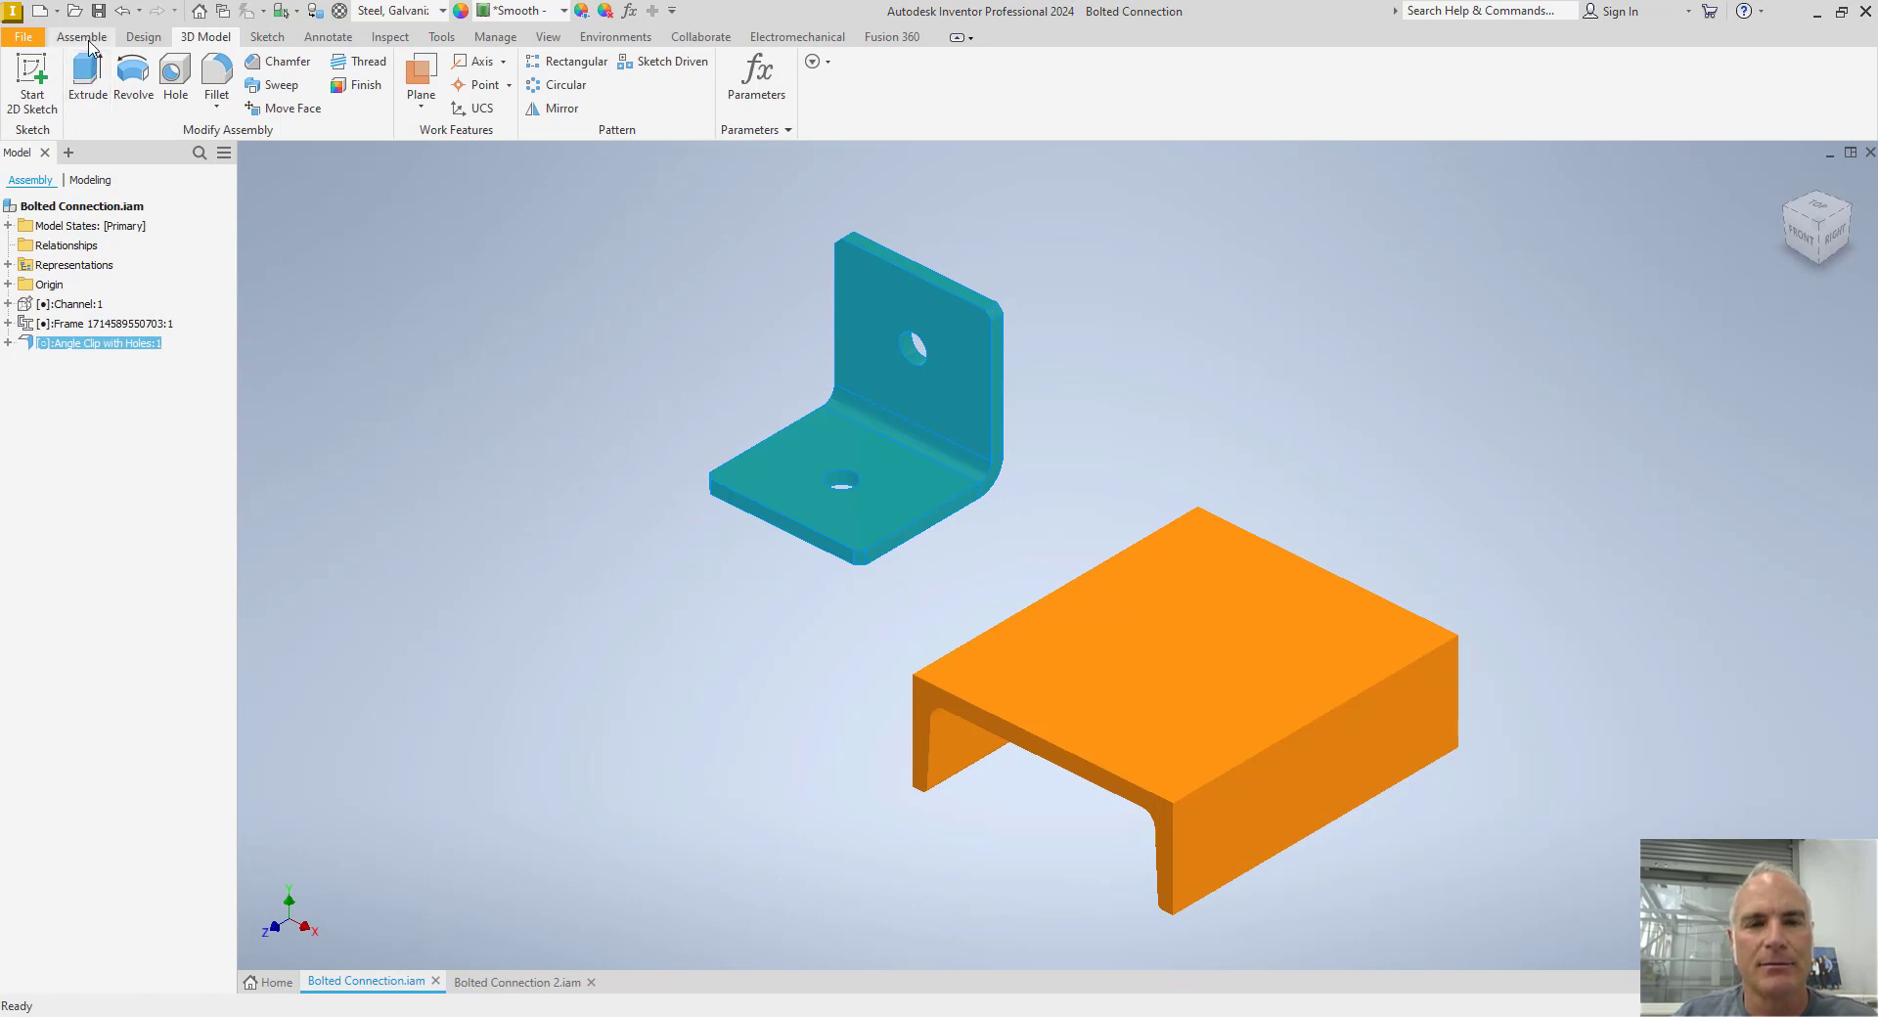
click(82, 37)
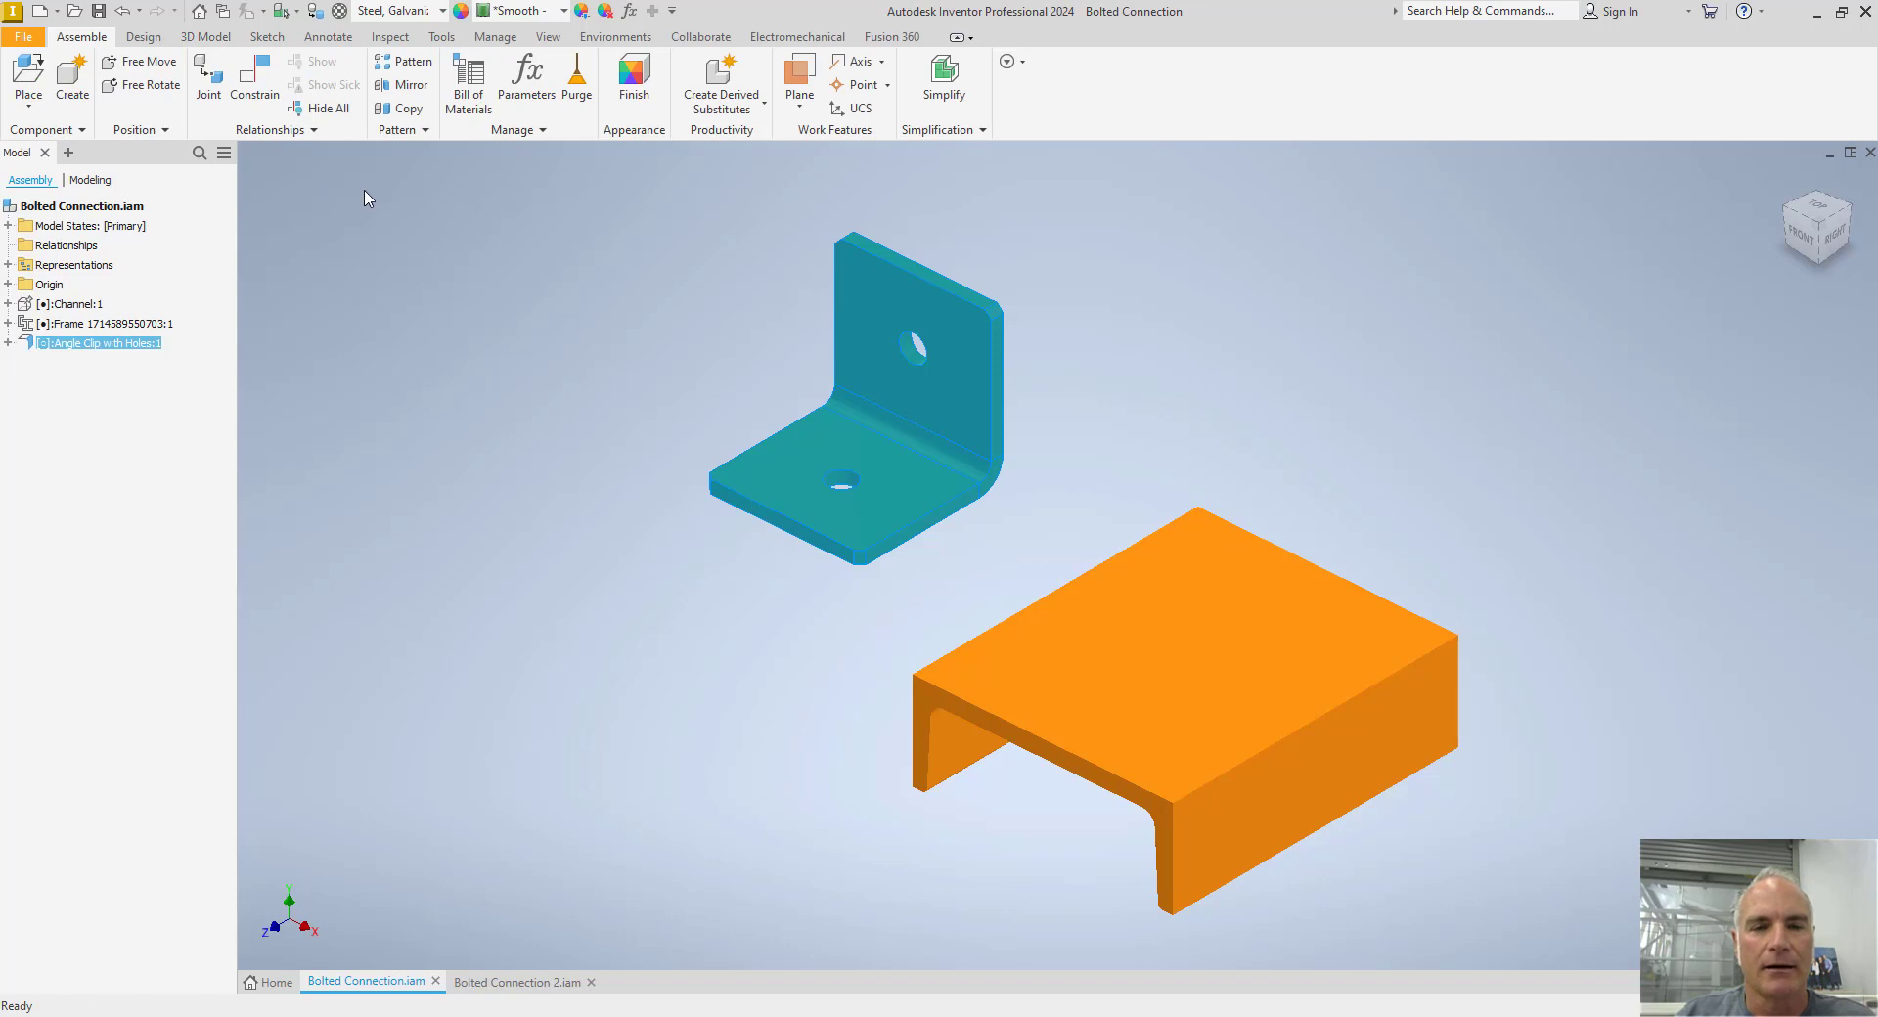
mouse_move(208, 76)
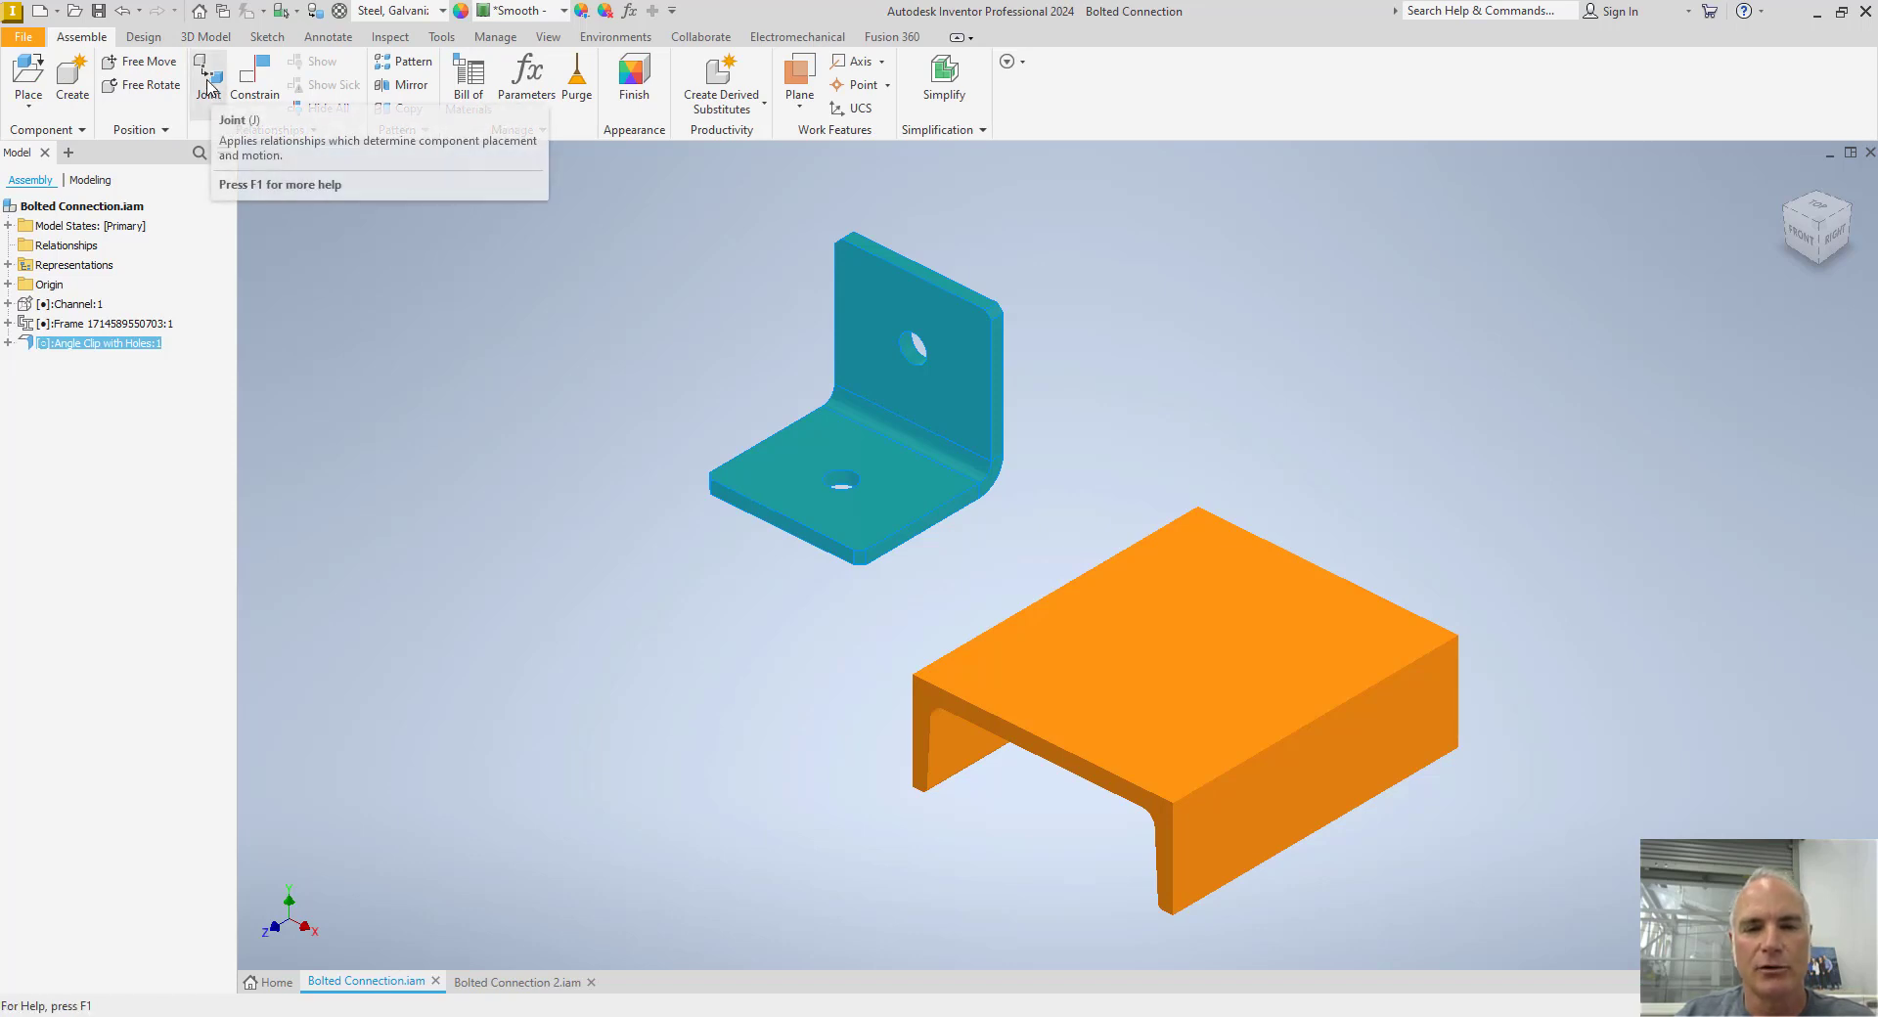
click(208, 78)
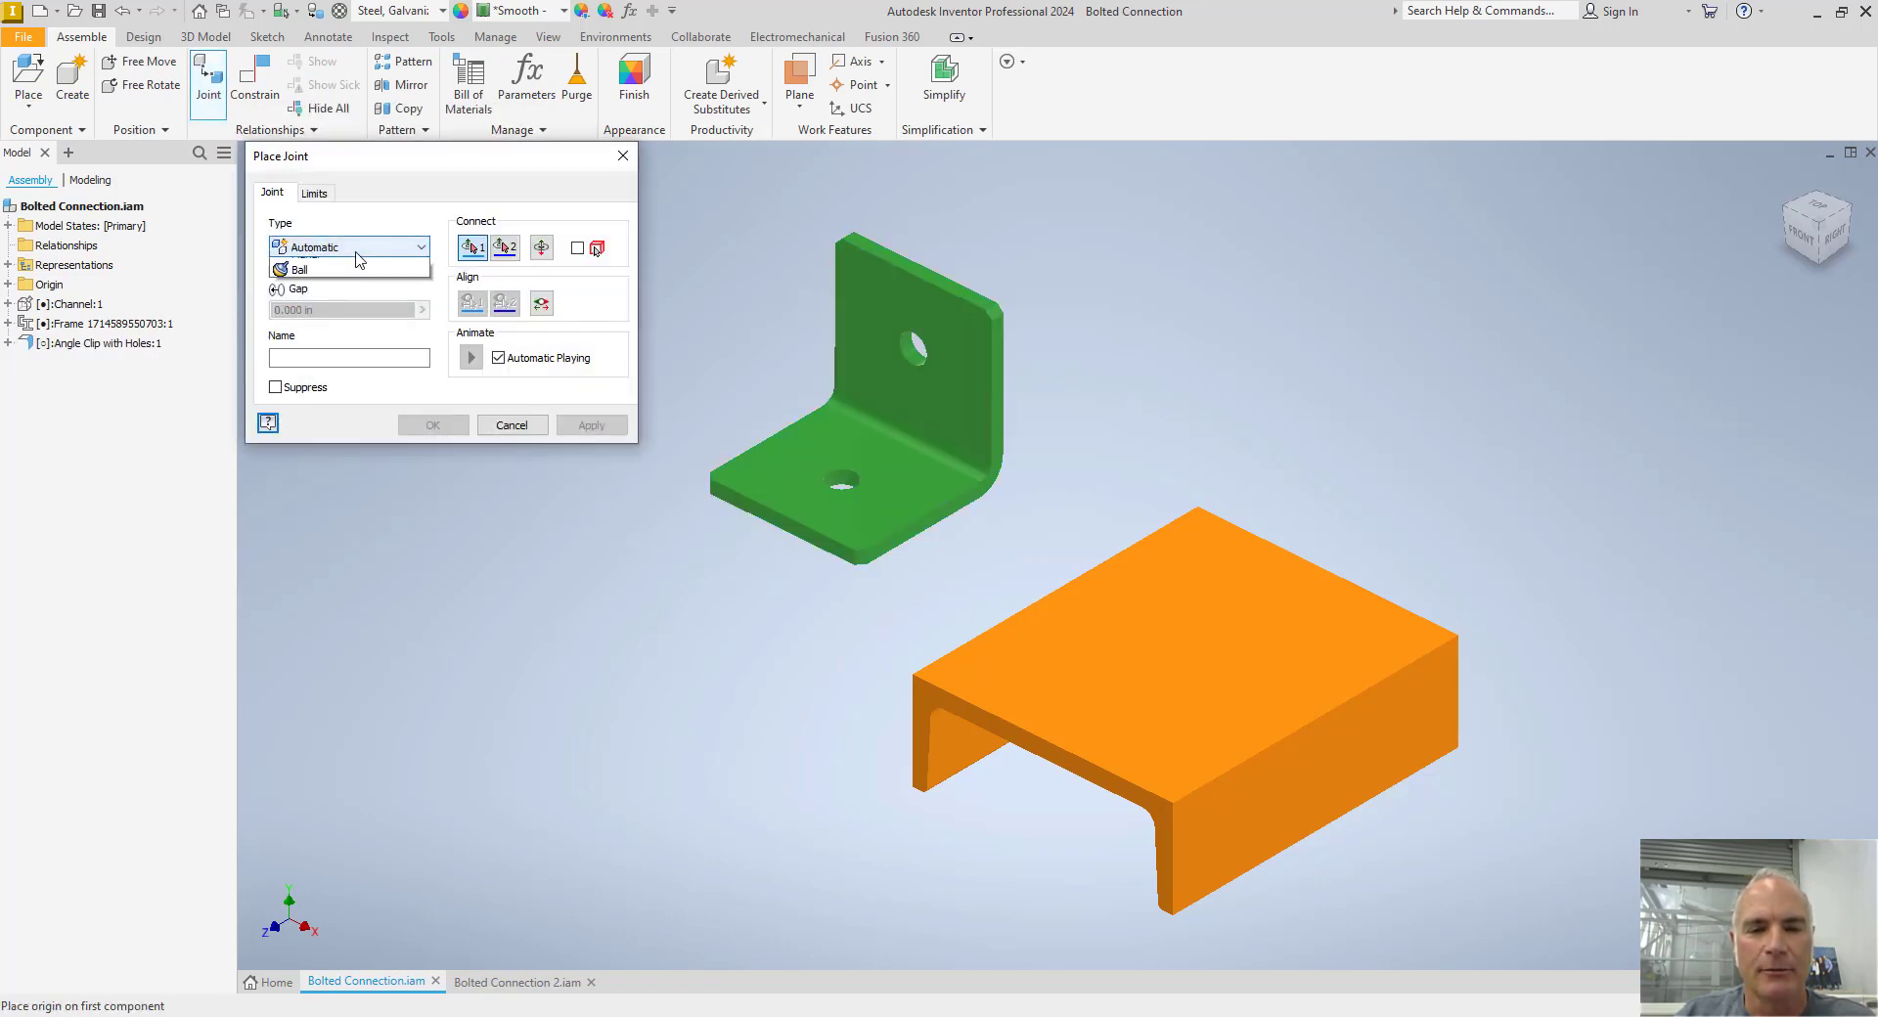
click(347, 245)
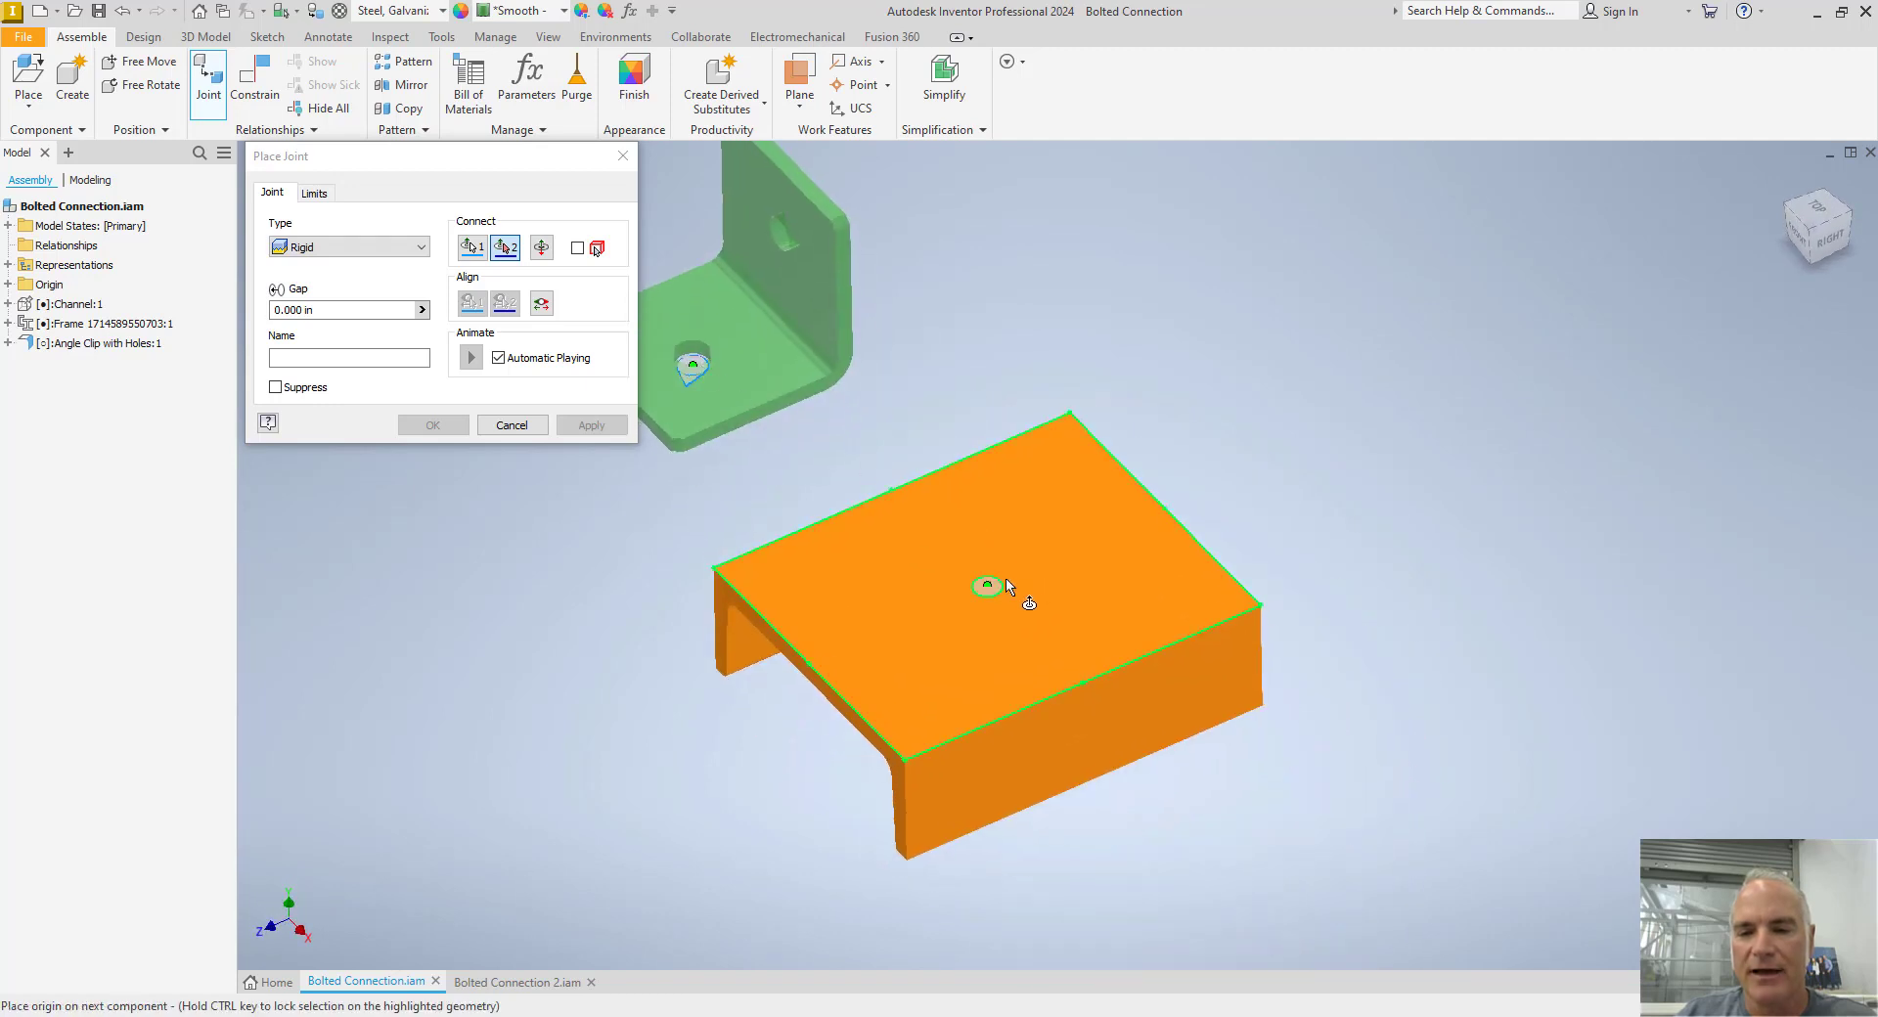
click(987, 586)
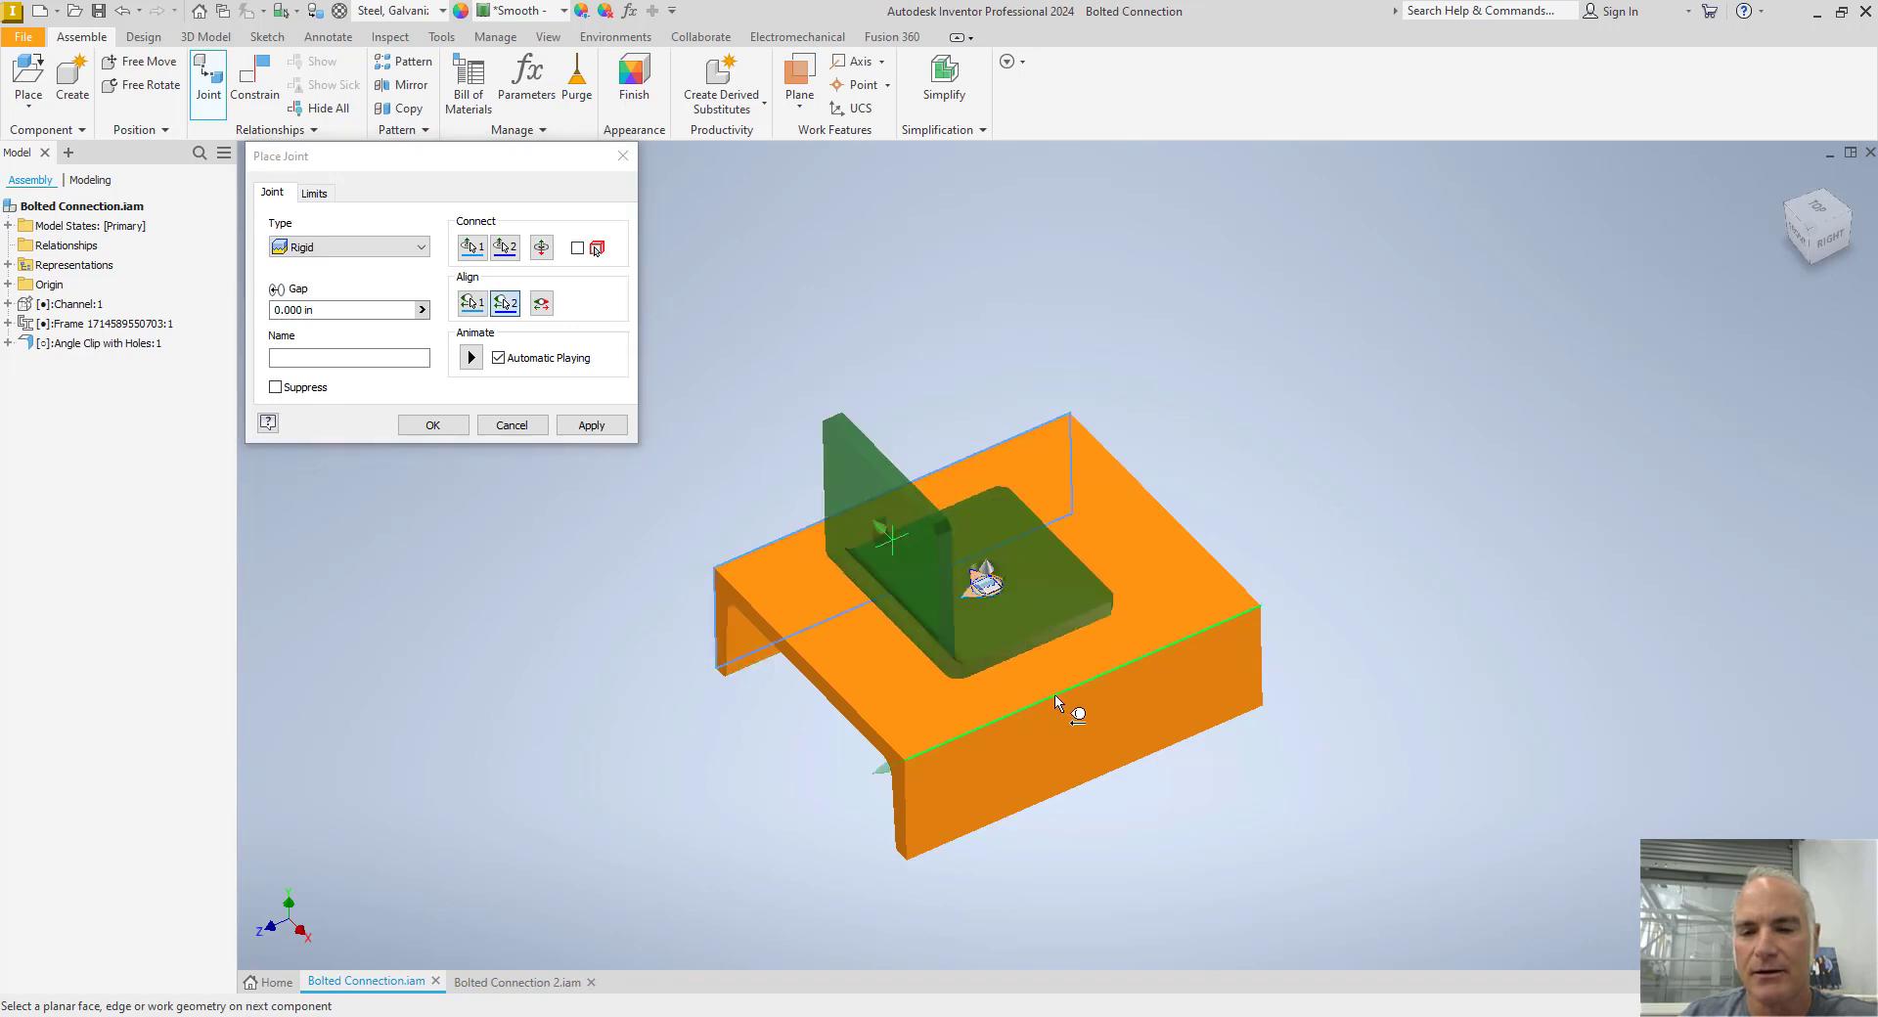
click(541, 302)
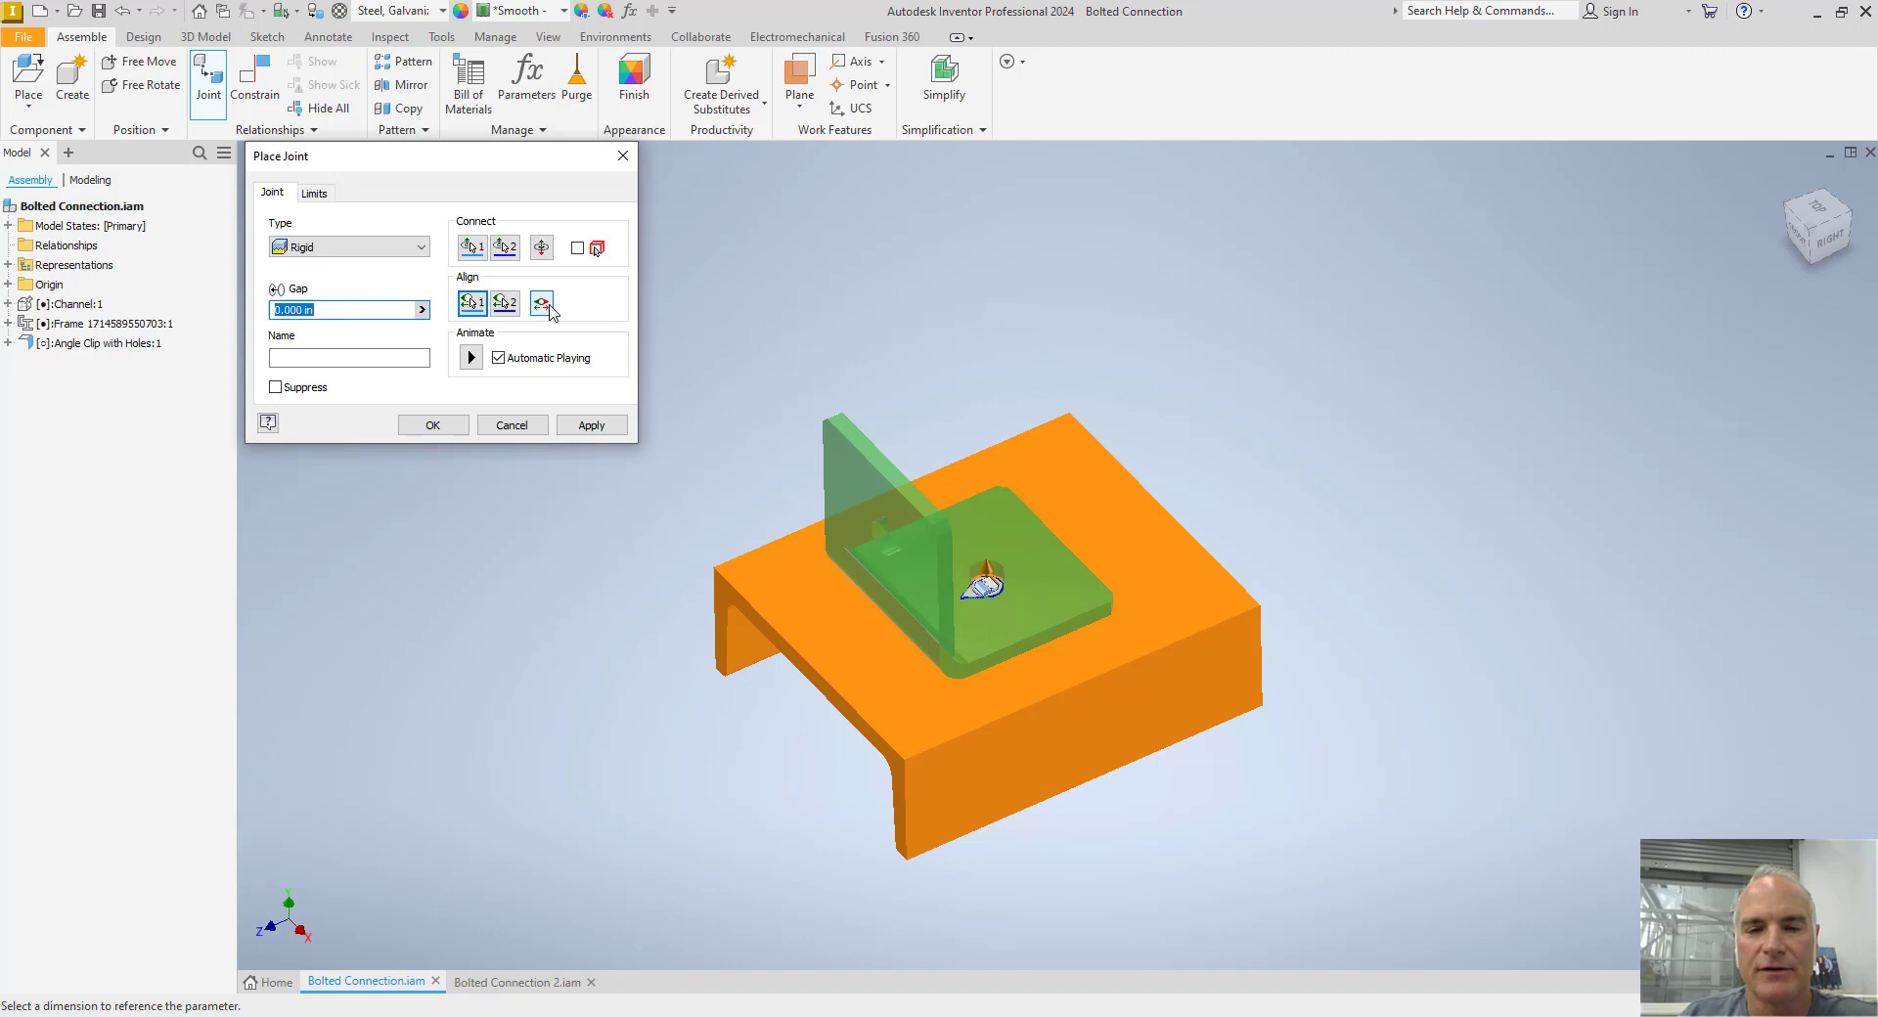
click(543, 302)
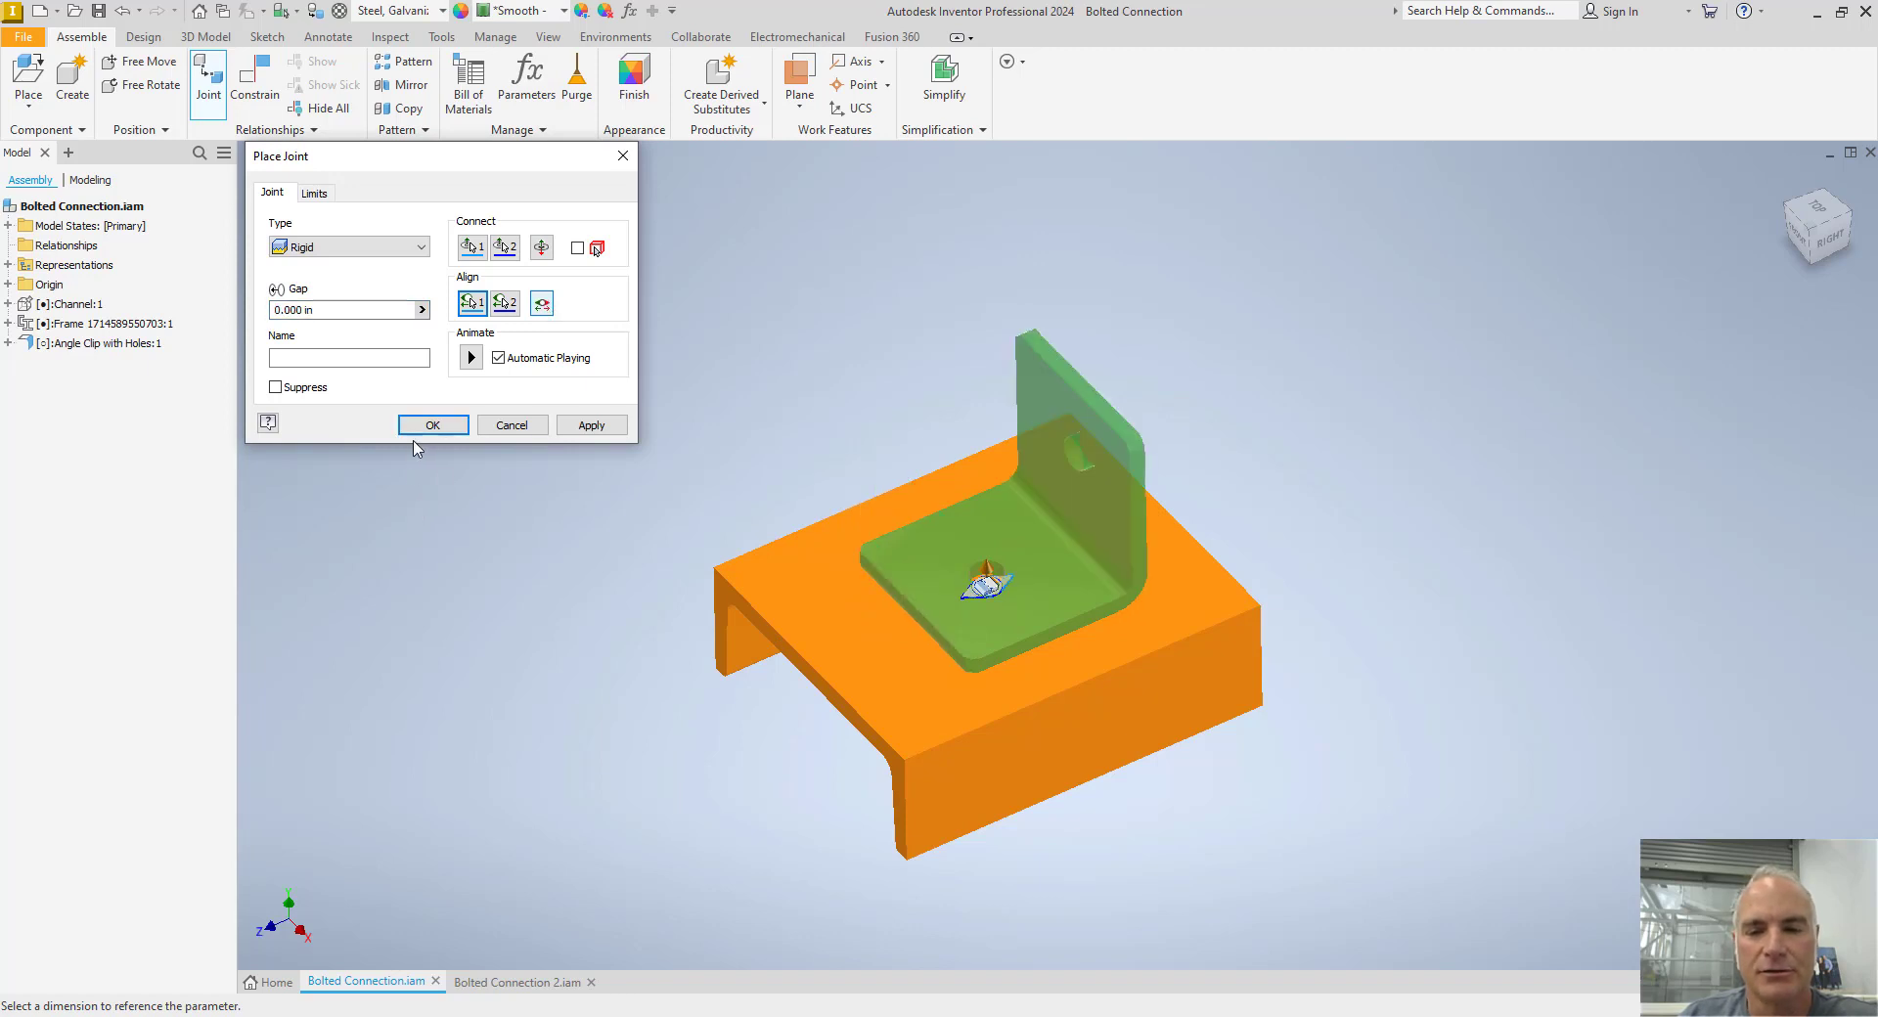
click(432, 425)
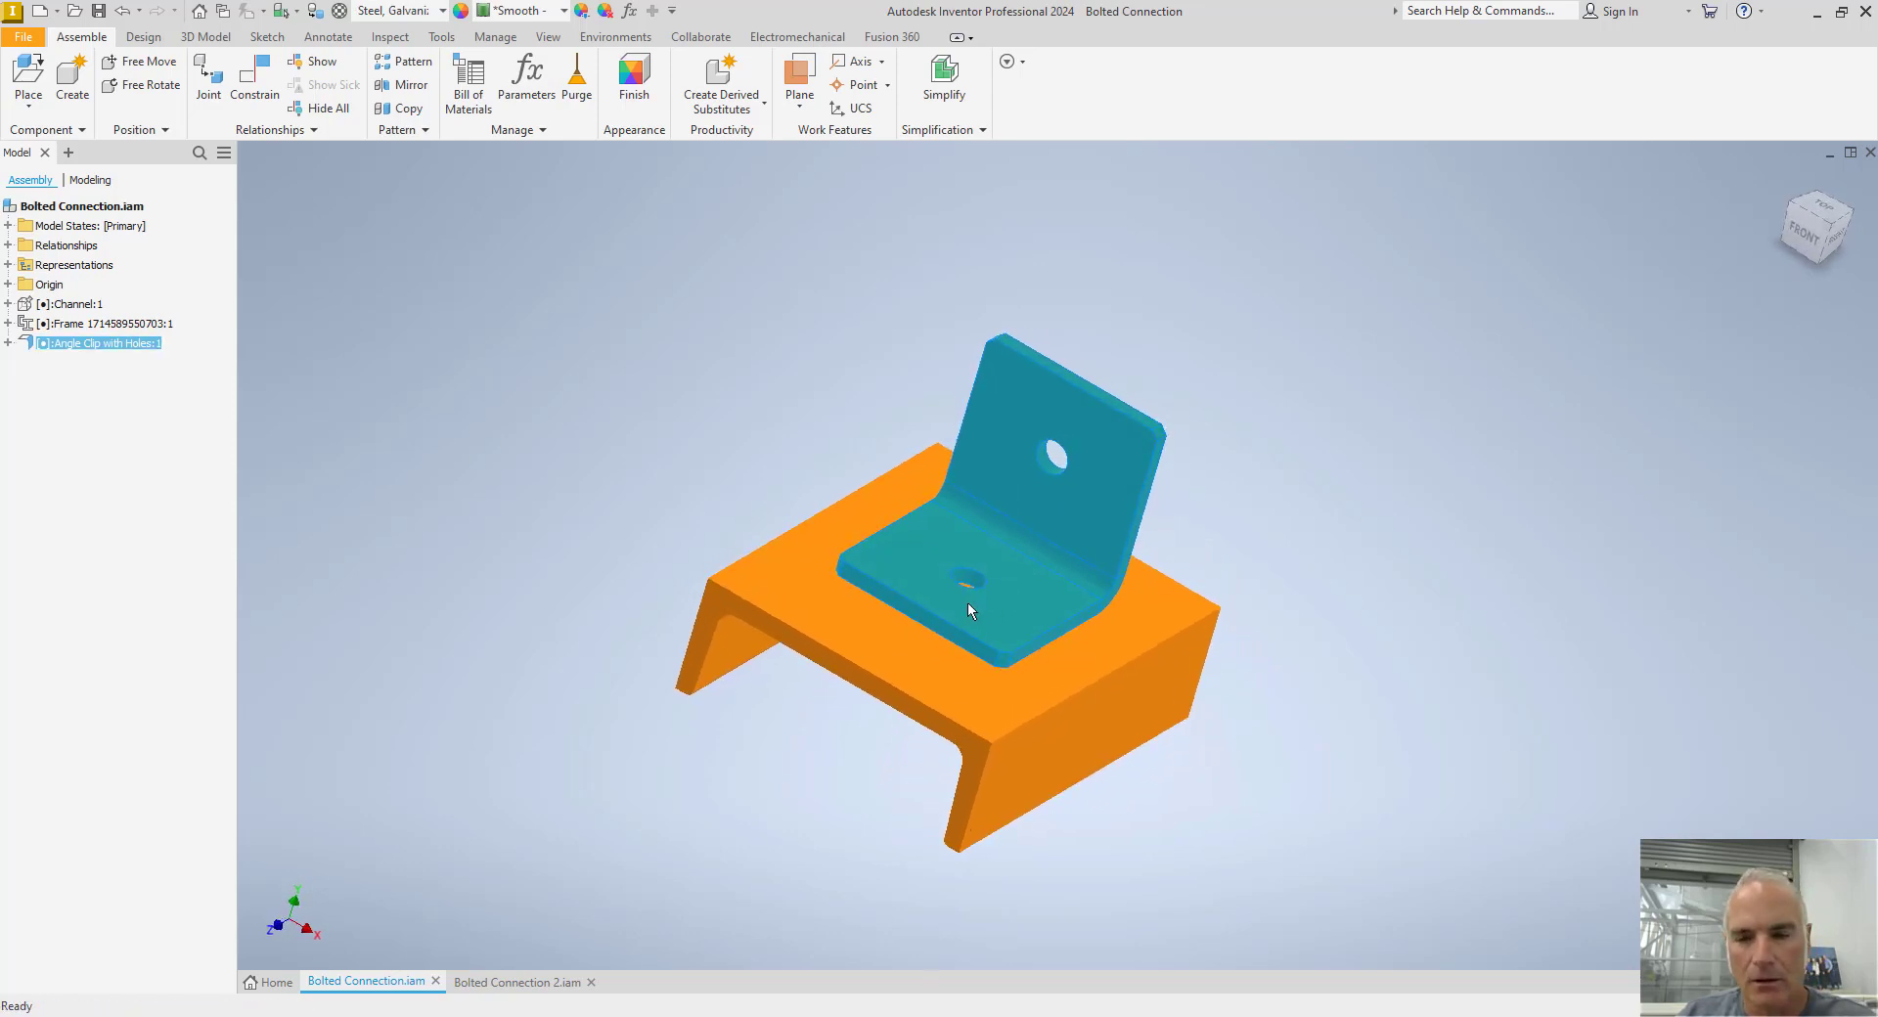
Orbit the joined clip and channel, then show the Design tab's fastener tools
drag(970, 611, 821, 533)
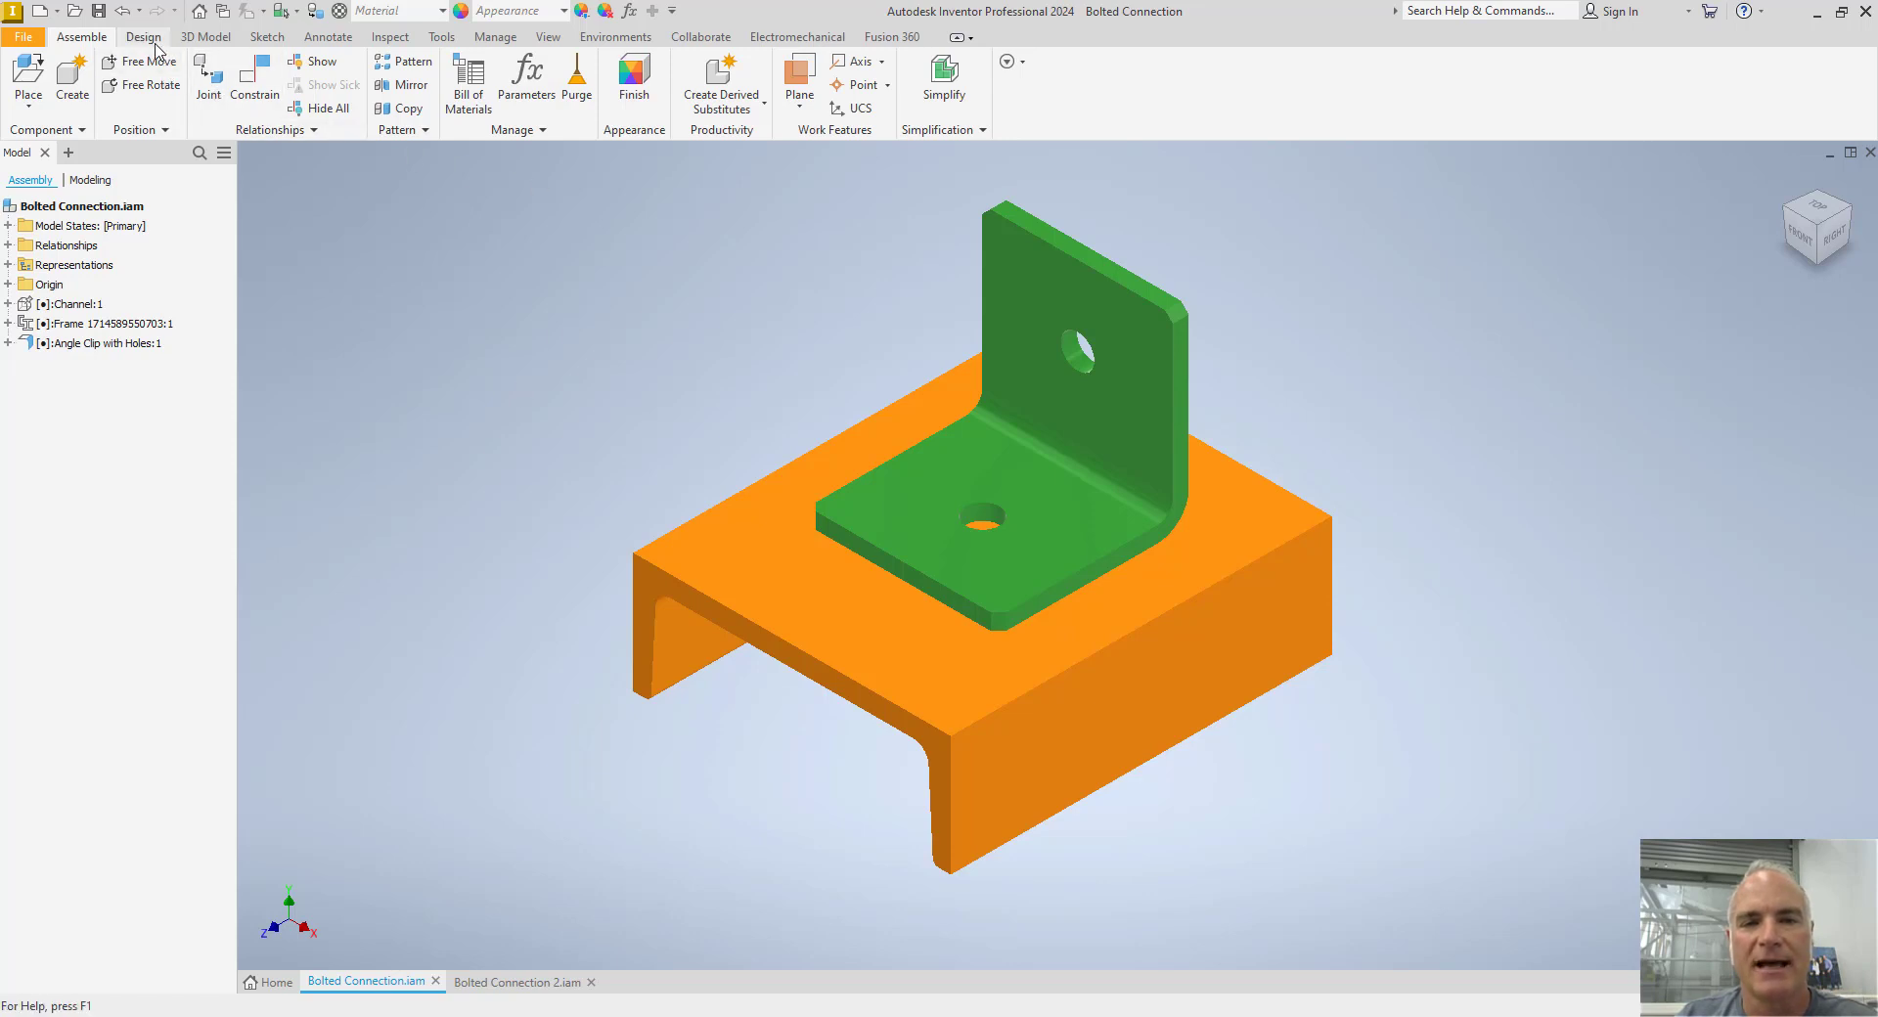
click(142, 36)
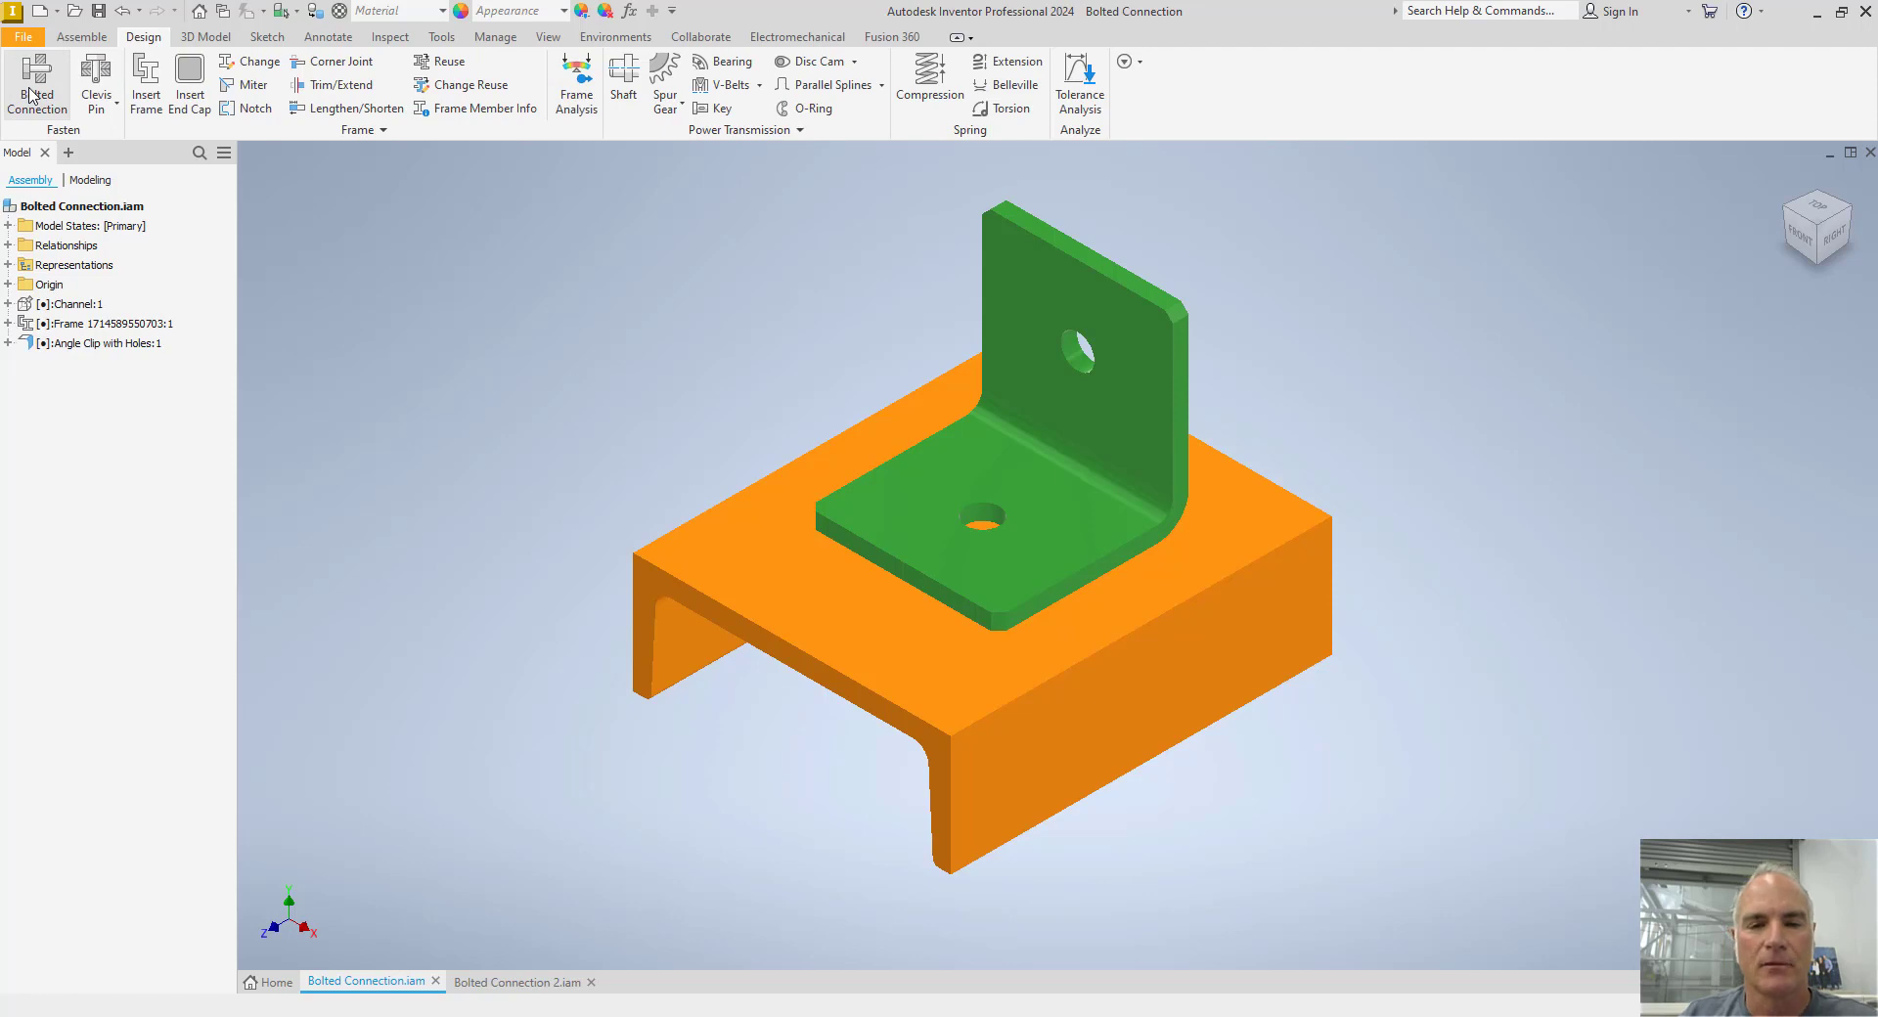
Start a blind Bolted Connection with By hole placement
click(36, 84)
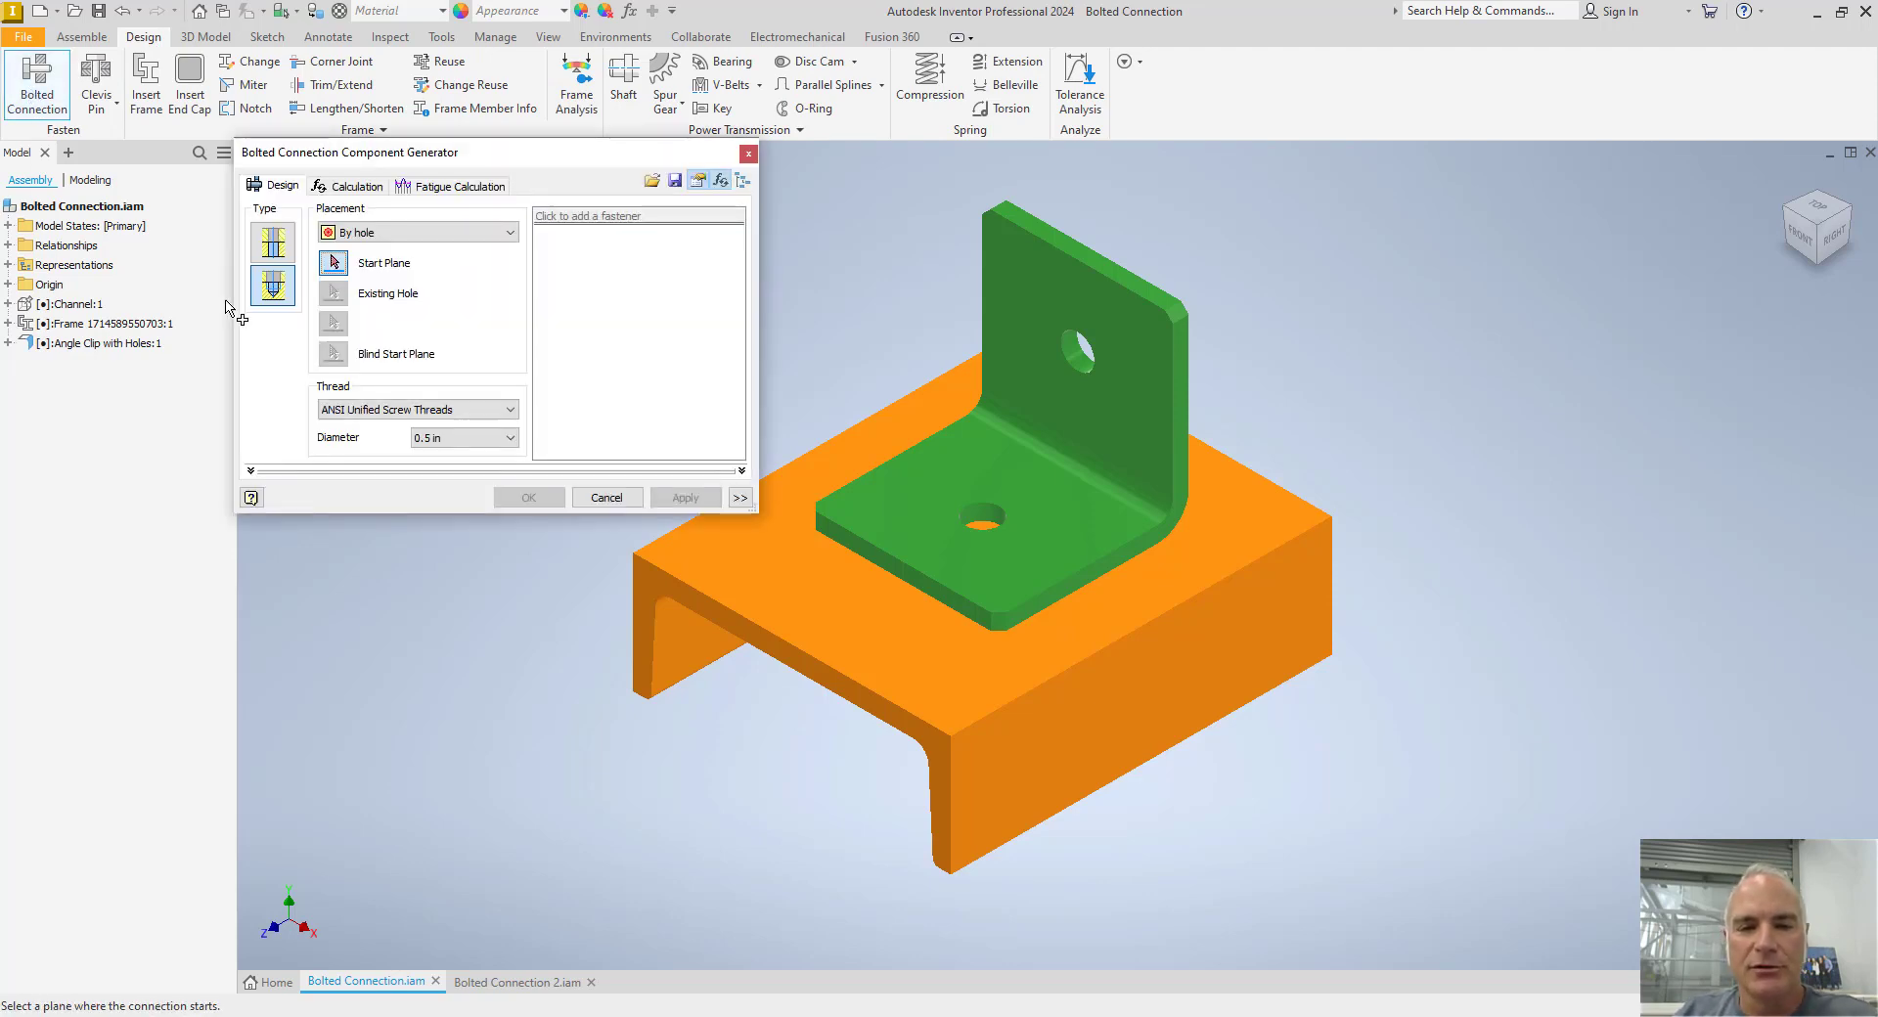
mouse_move(273, 288)
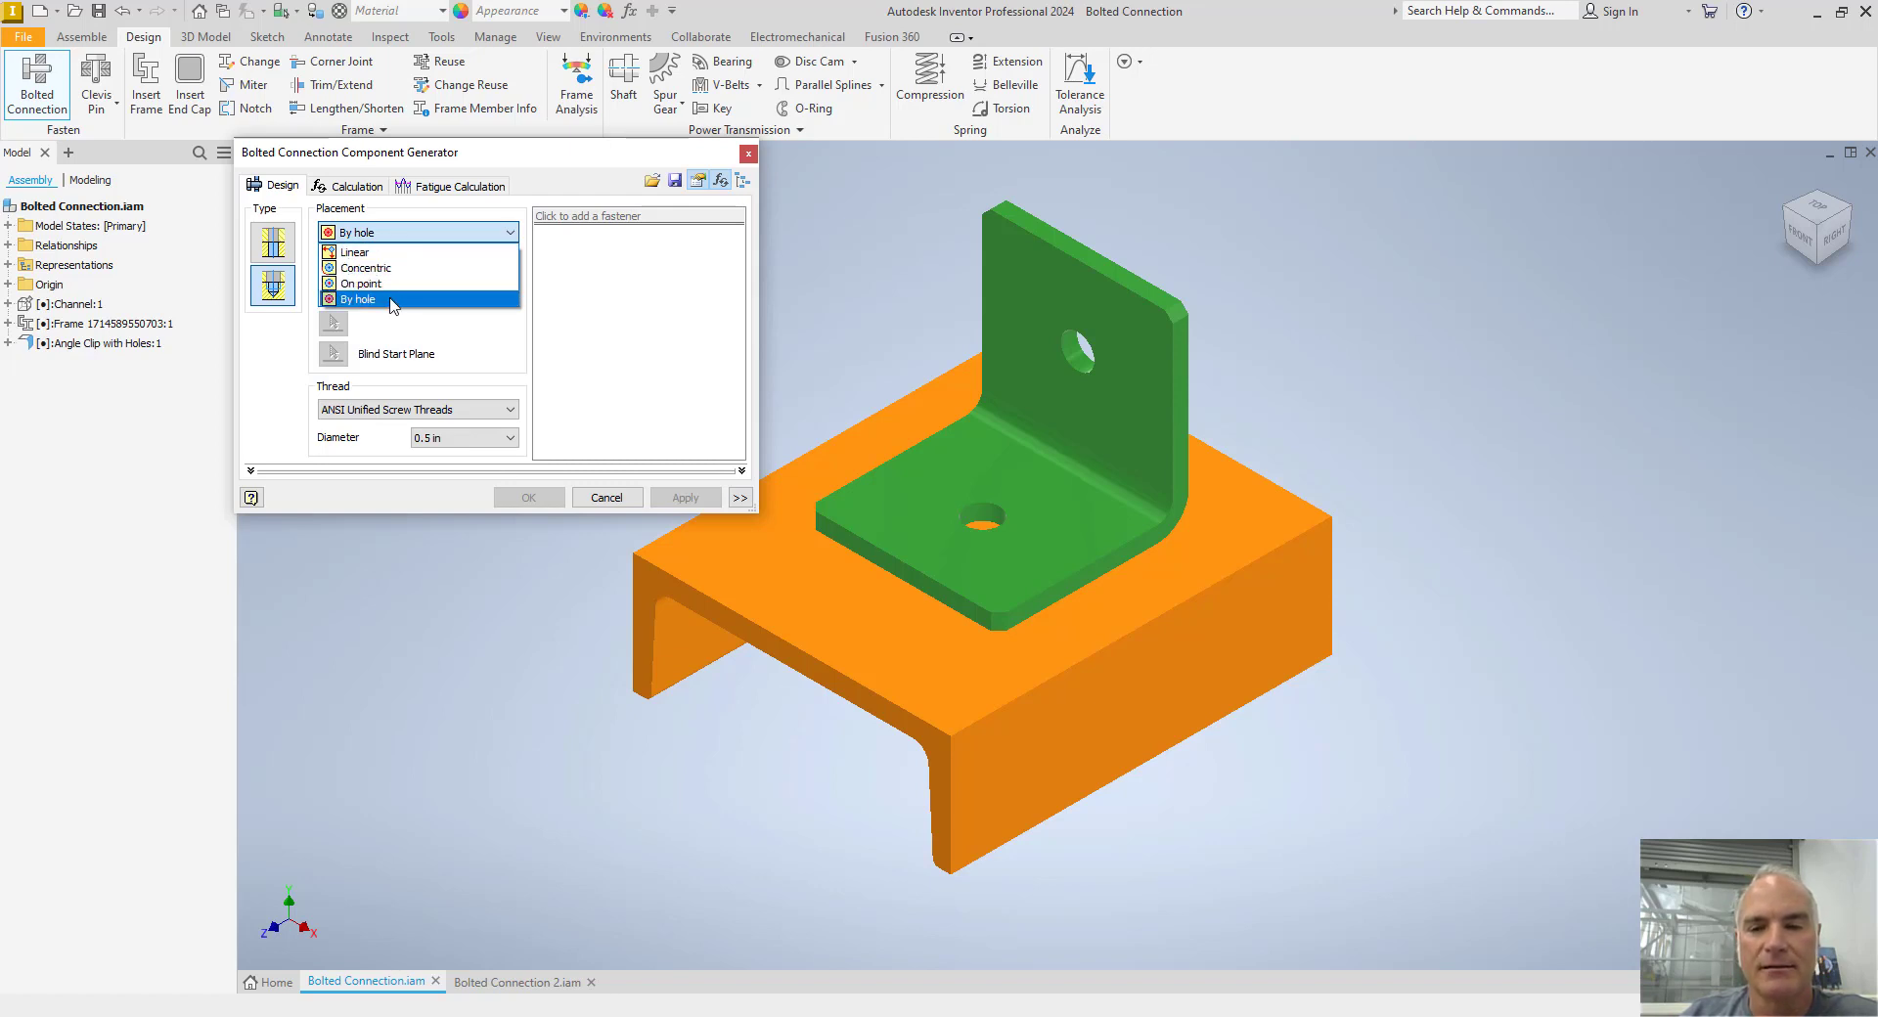
click(356, 298)
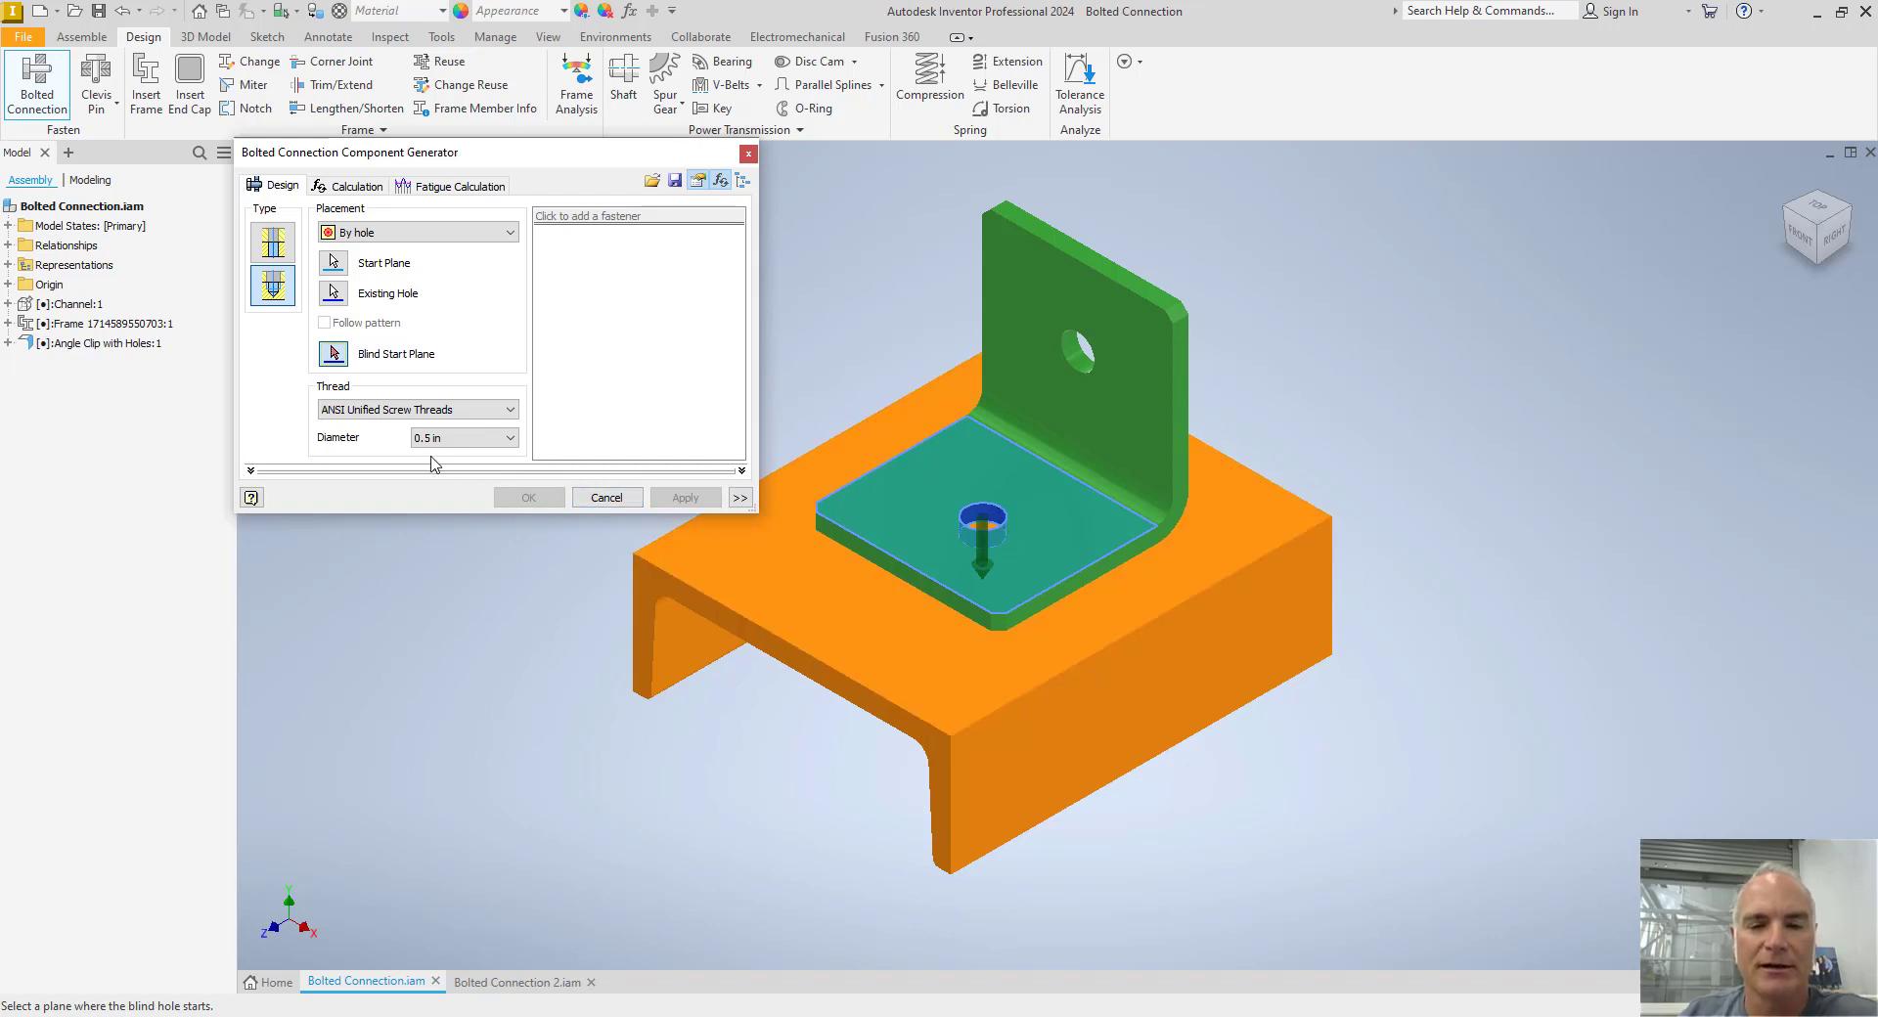
mouse_move(461, 437)
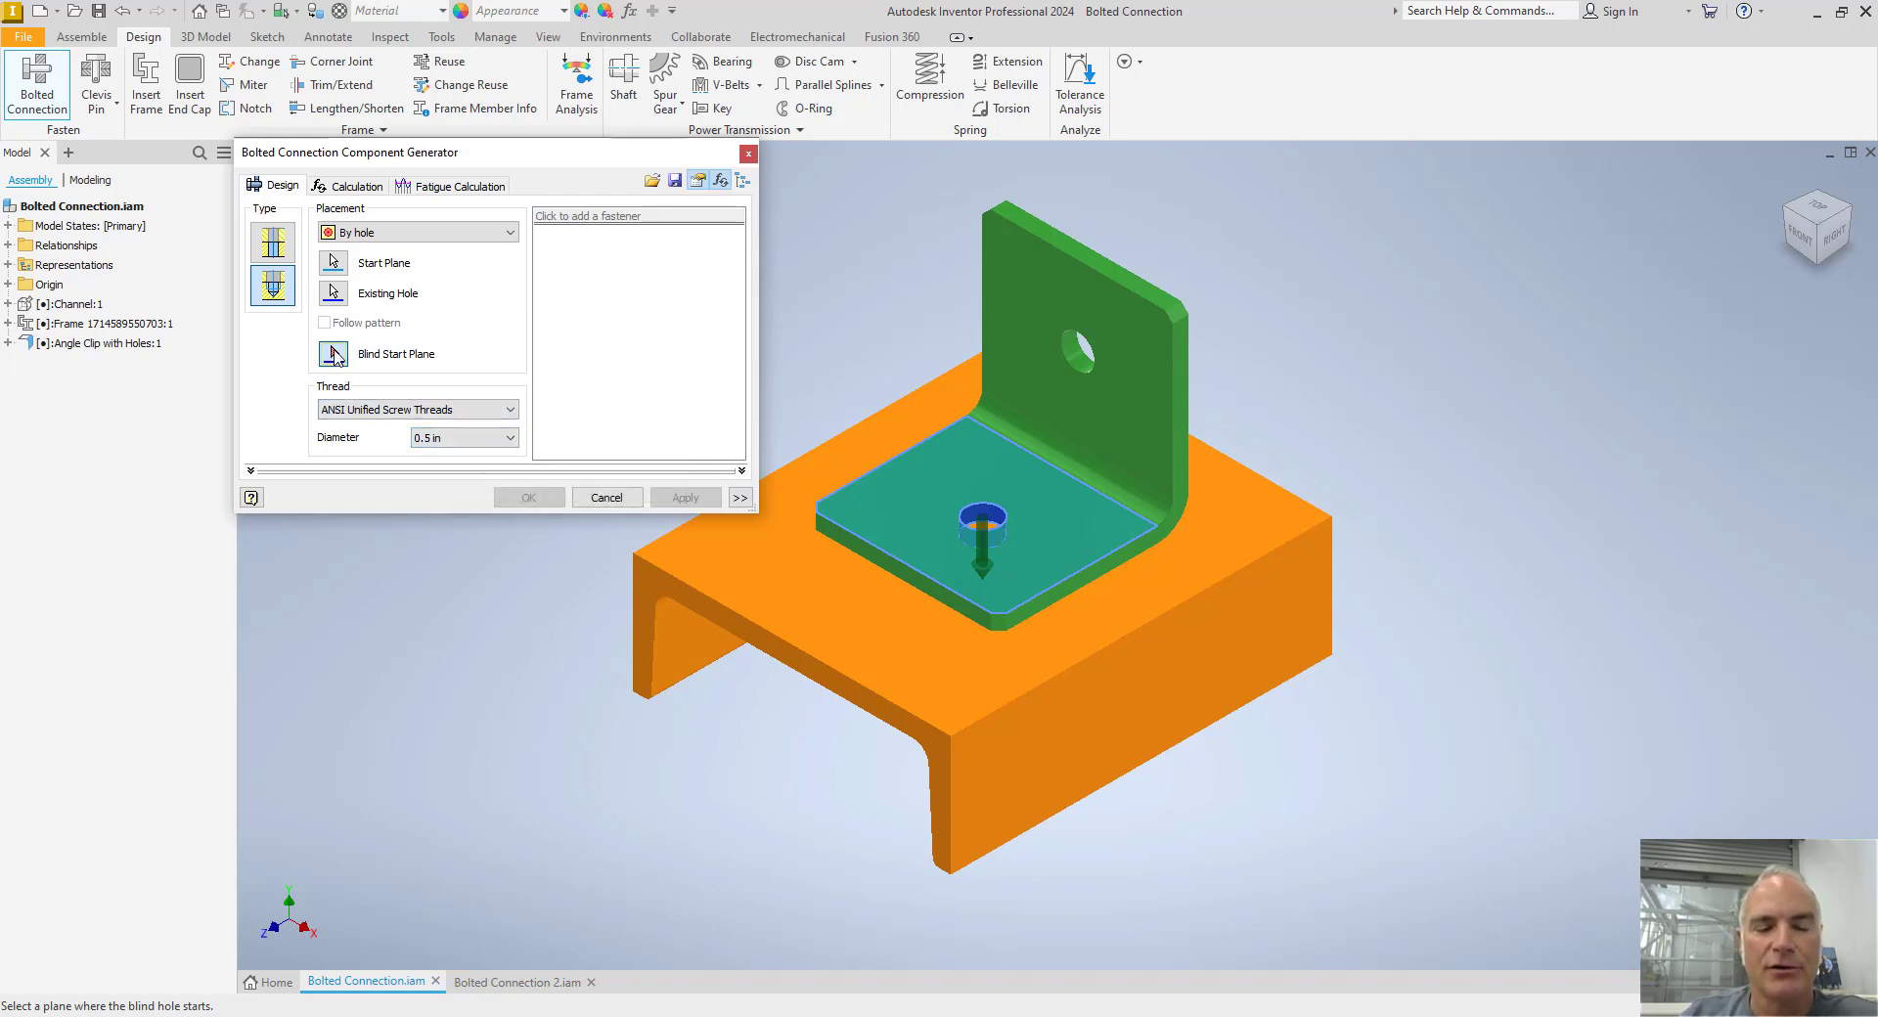
mouse_move(333, 353)
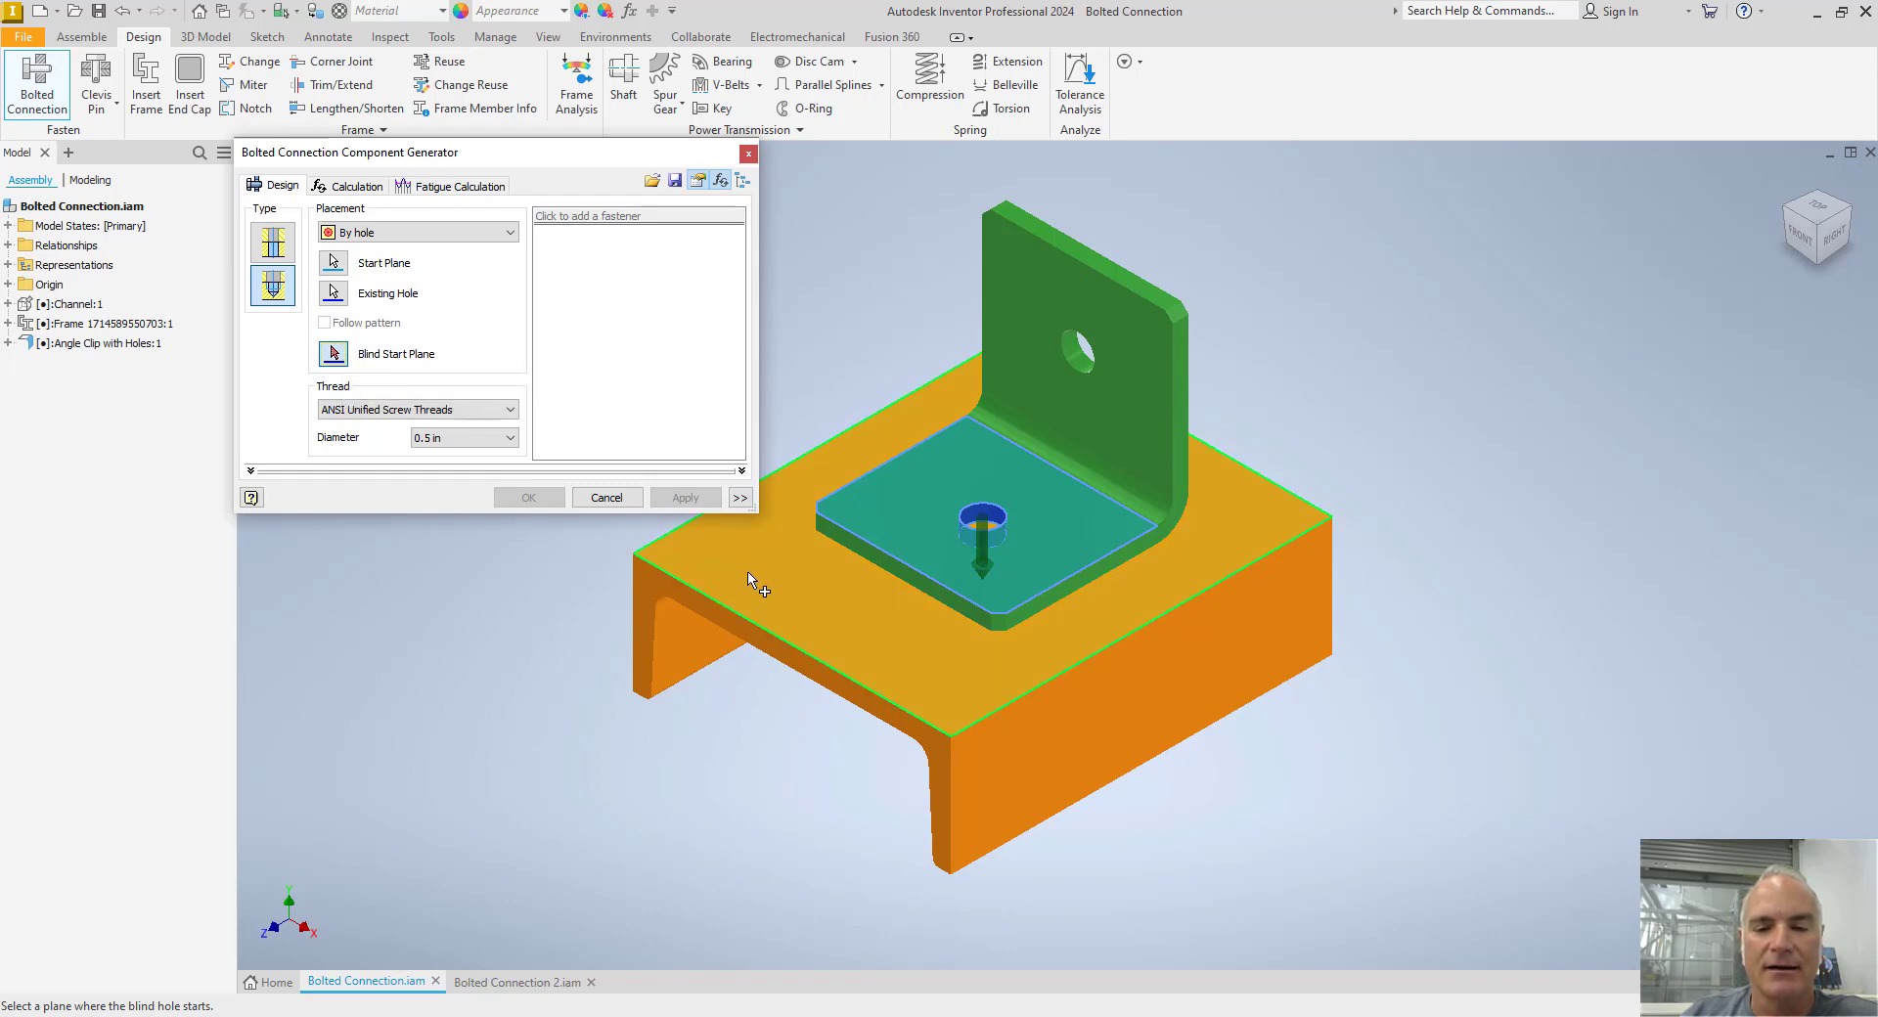
mouse_move(813, 596)
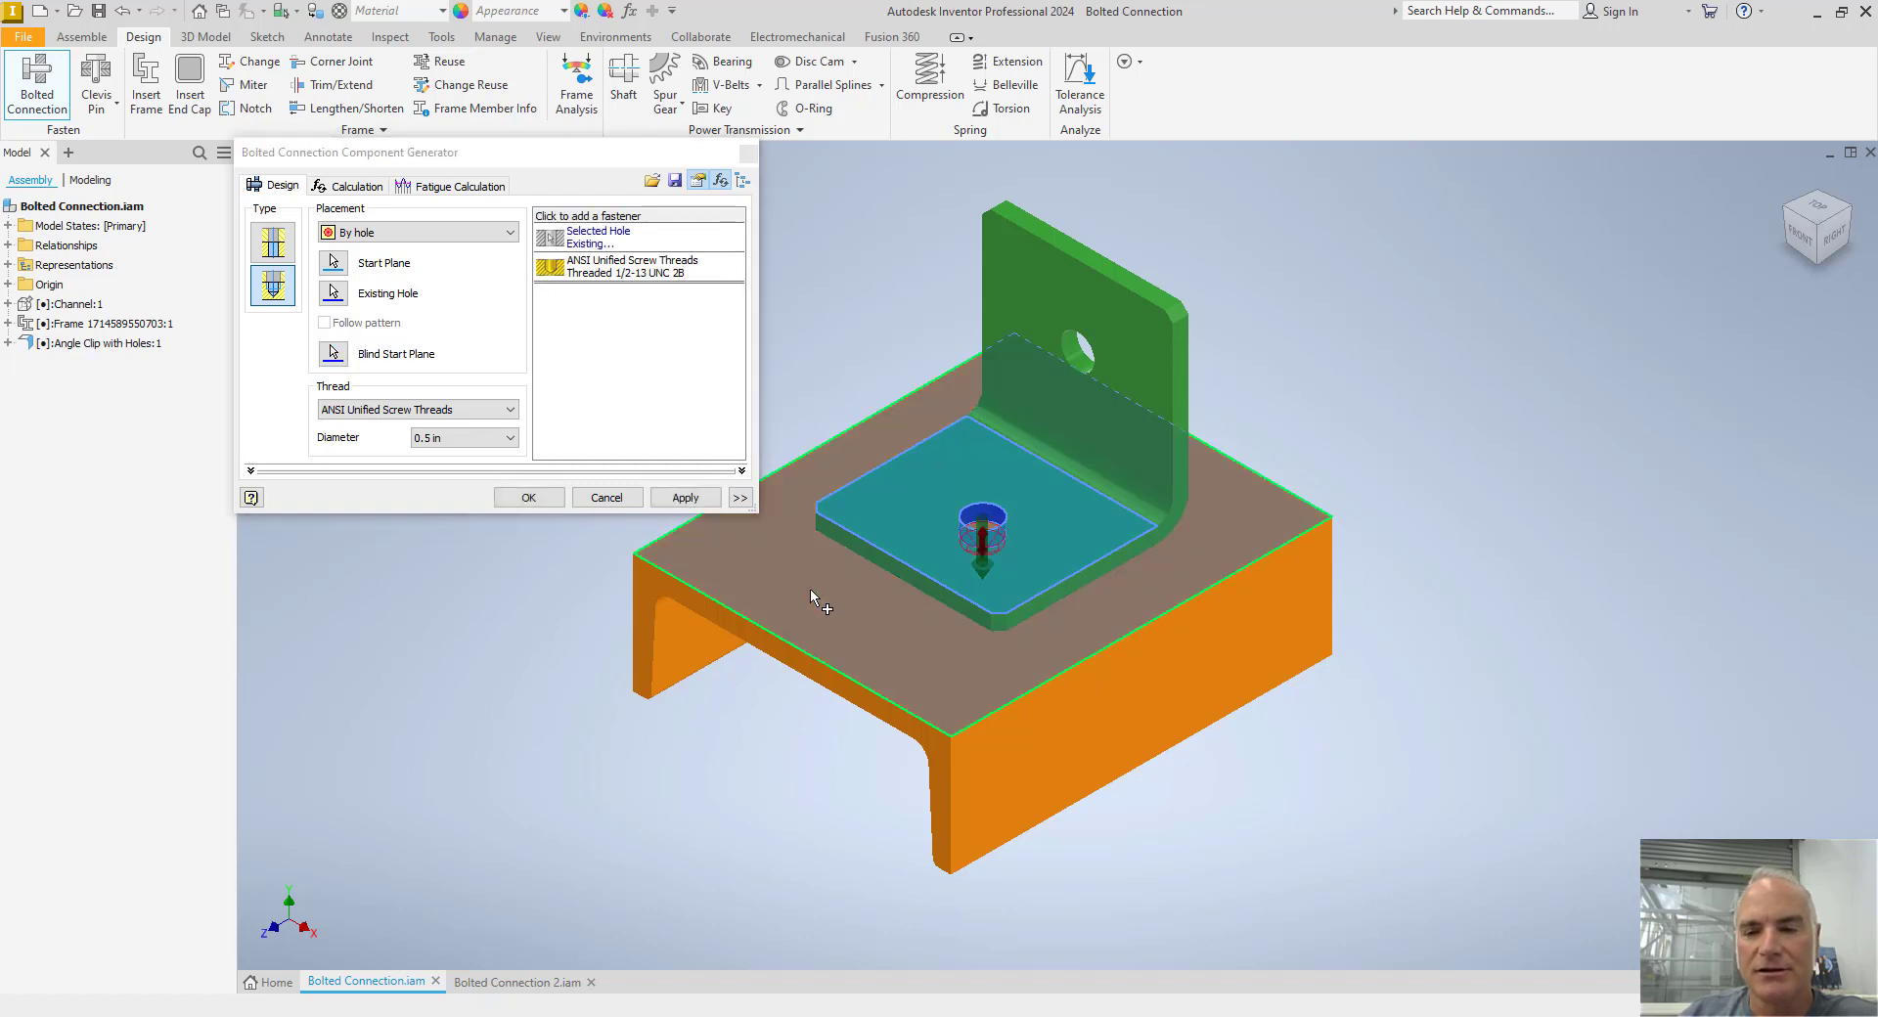
mouse_move(831, 621)
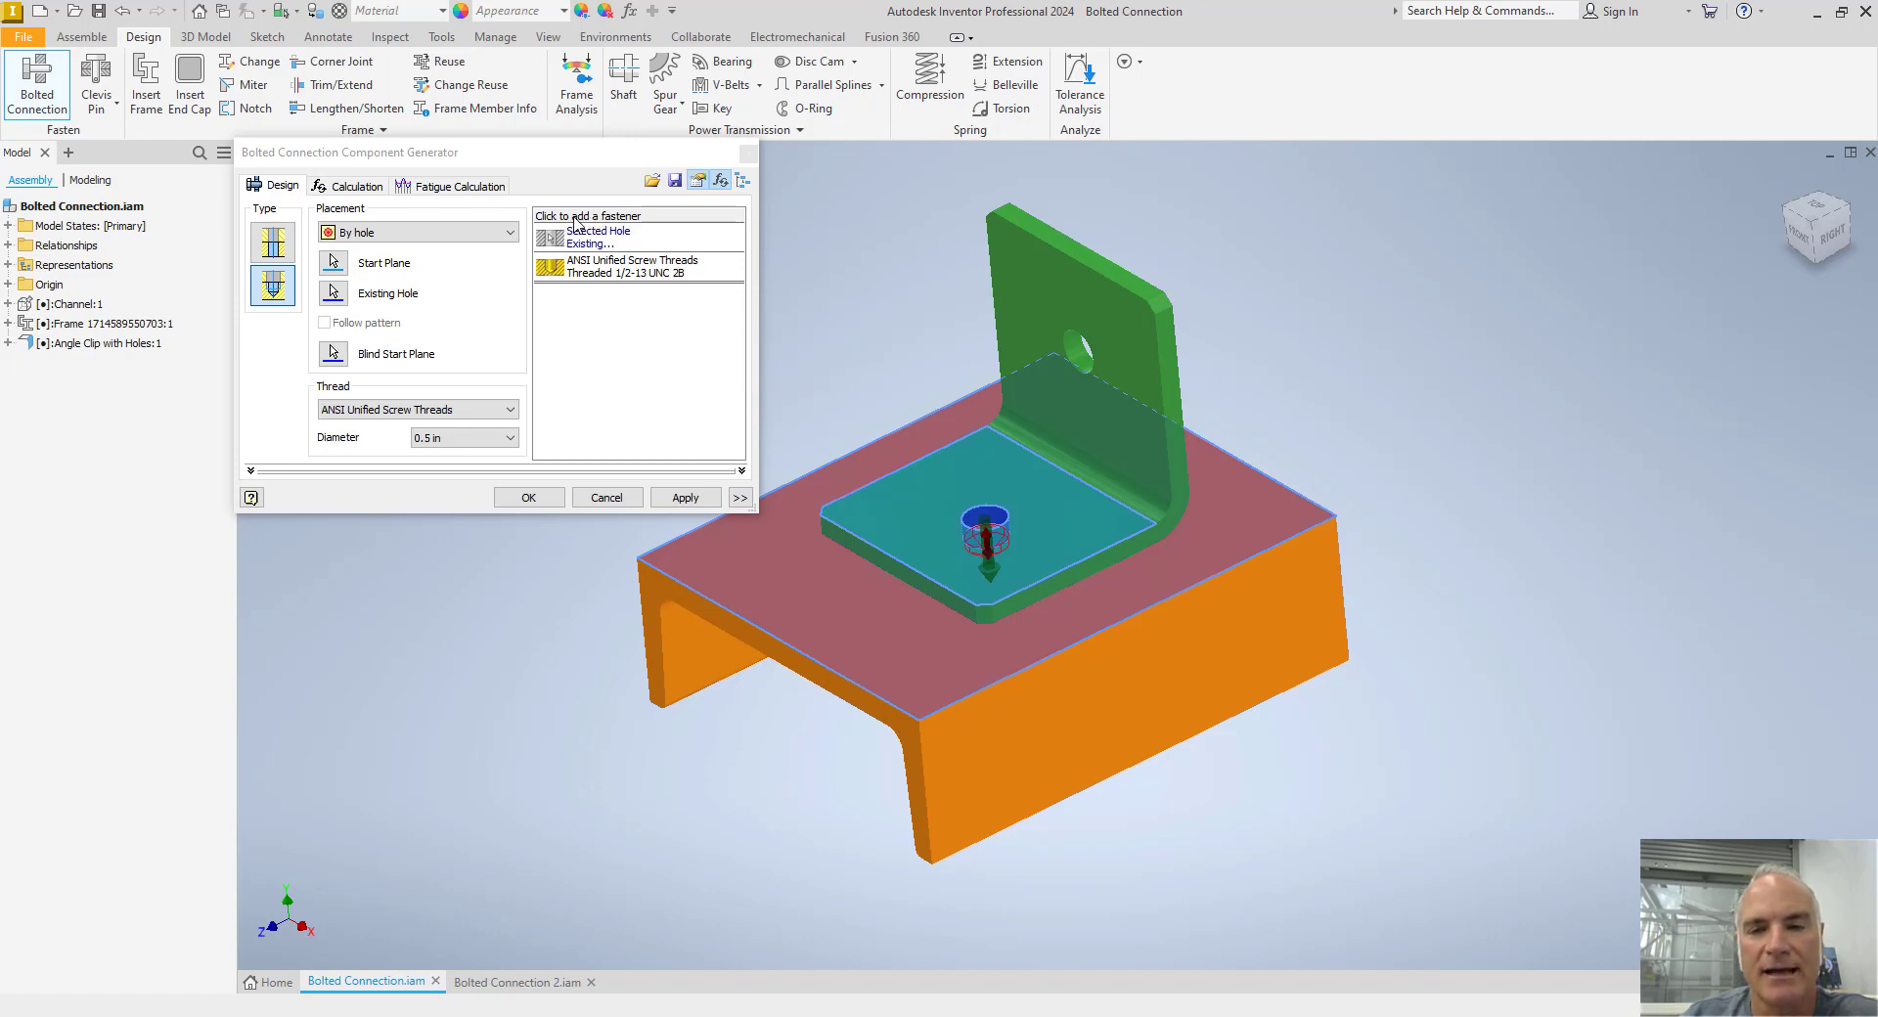
Add a Hex Bolt - Inch from the fastener library to the connection
click(587, 227)
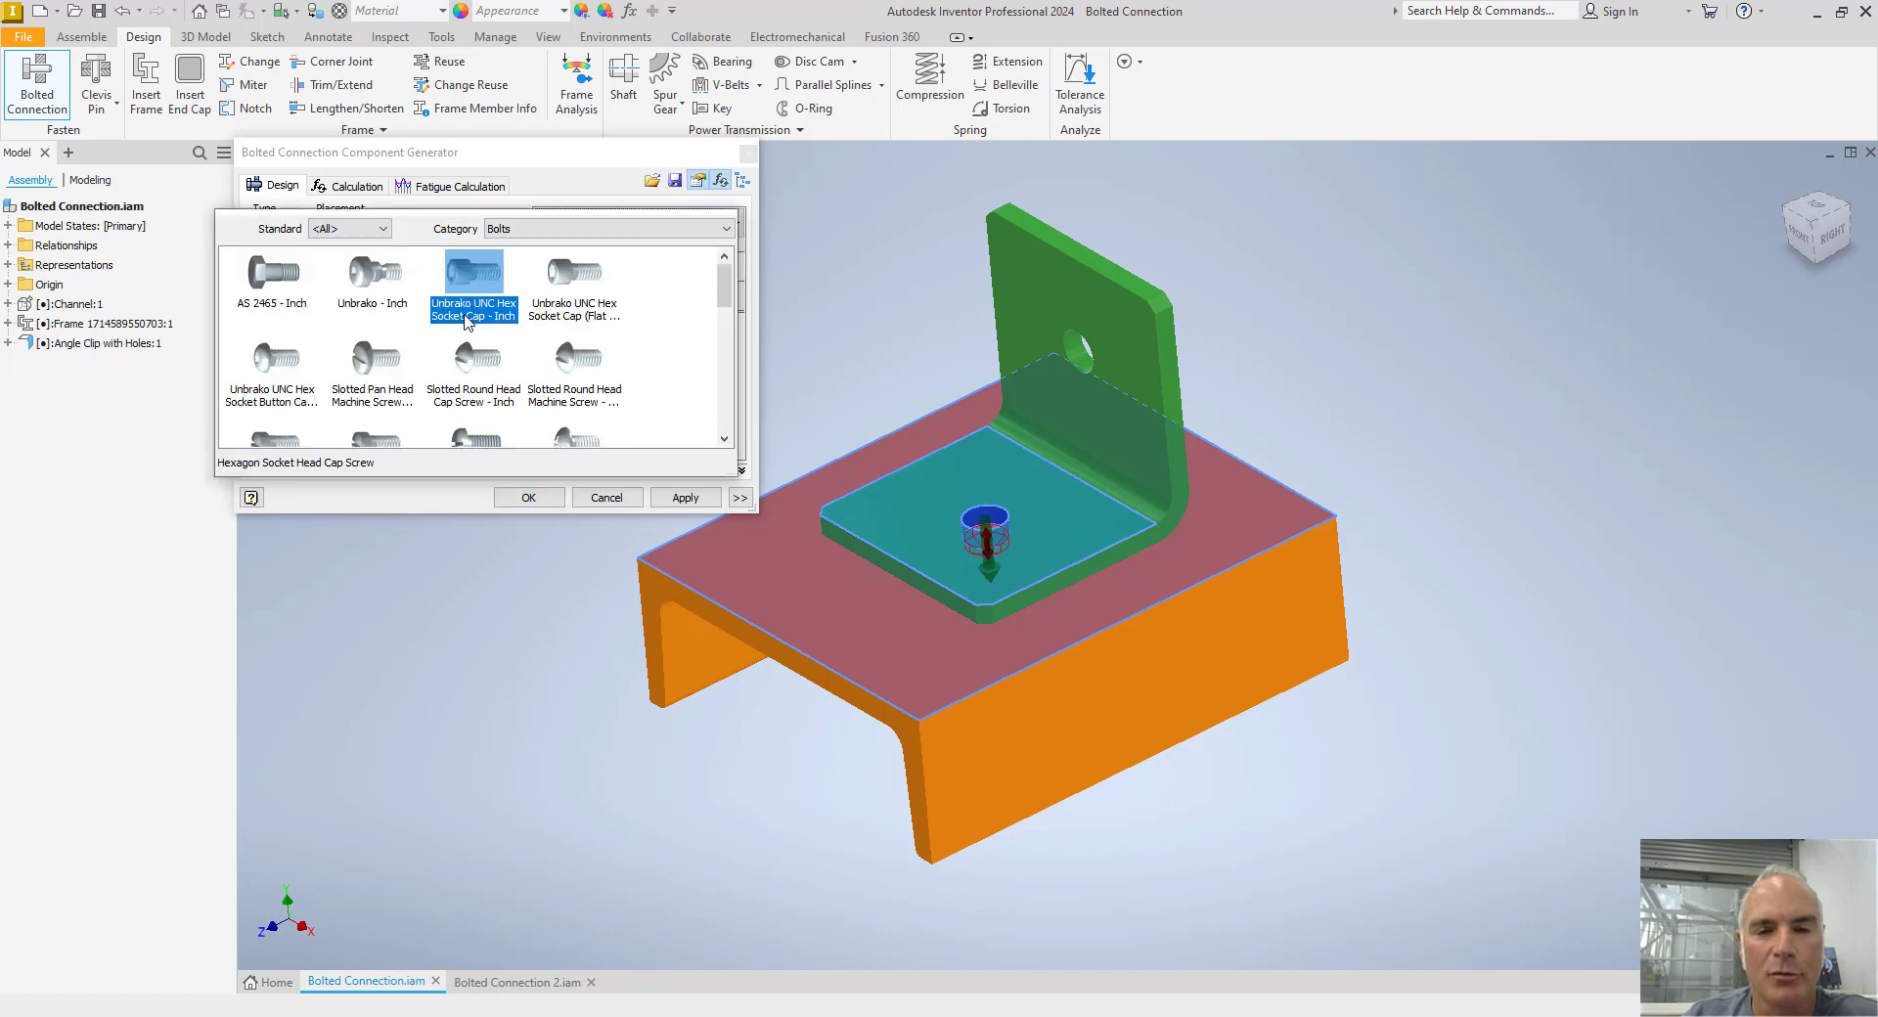
scroll(down, 3)
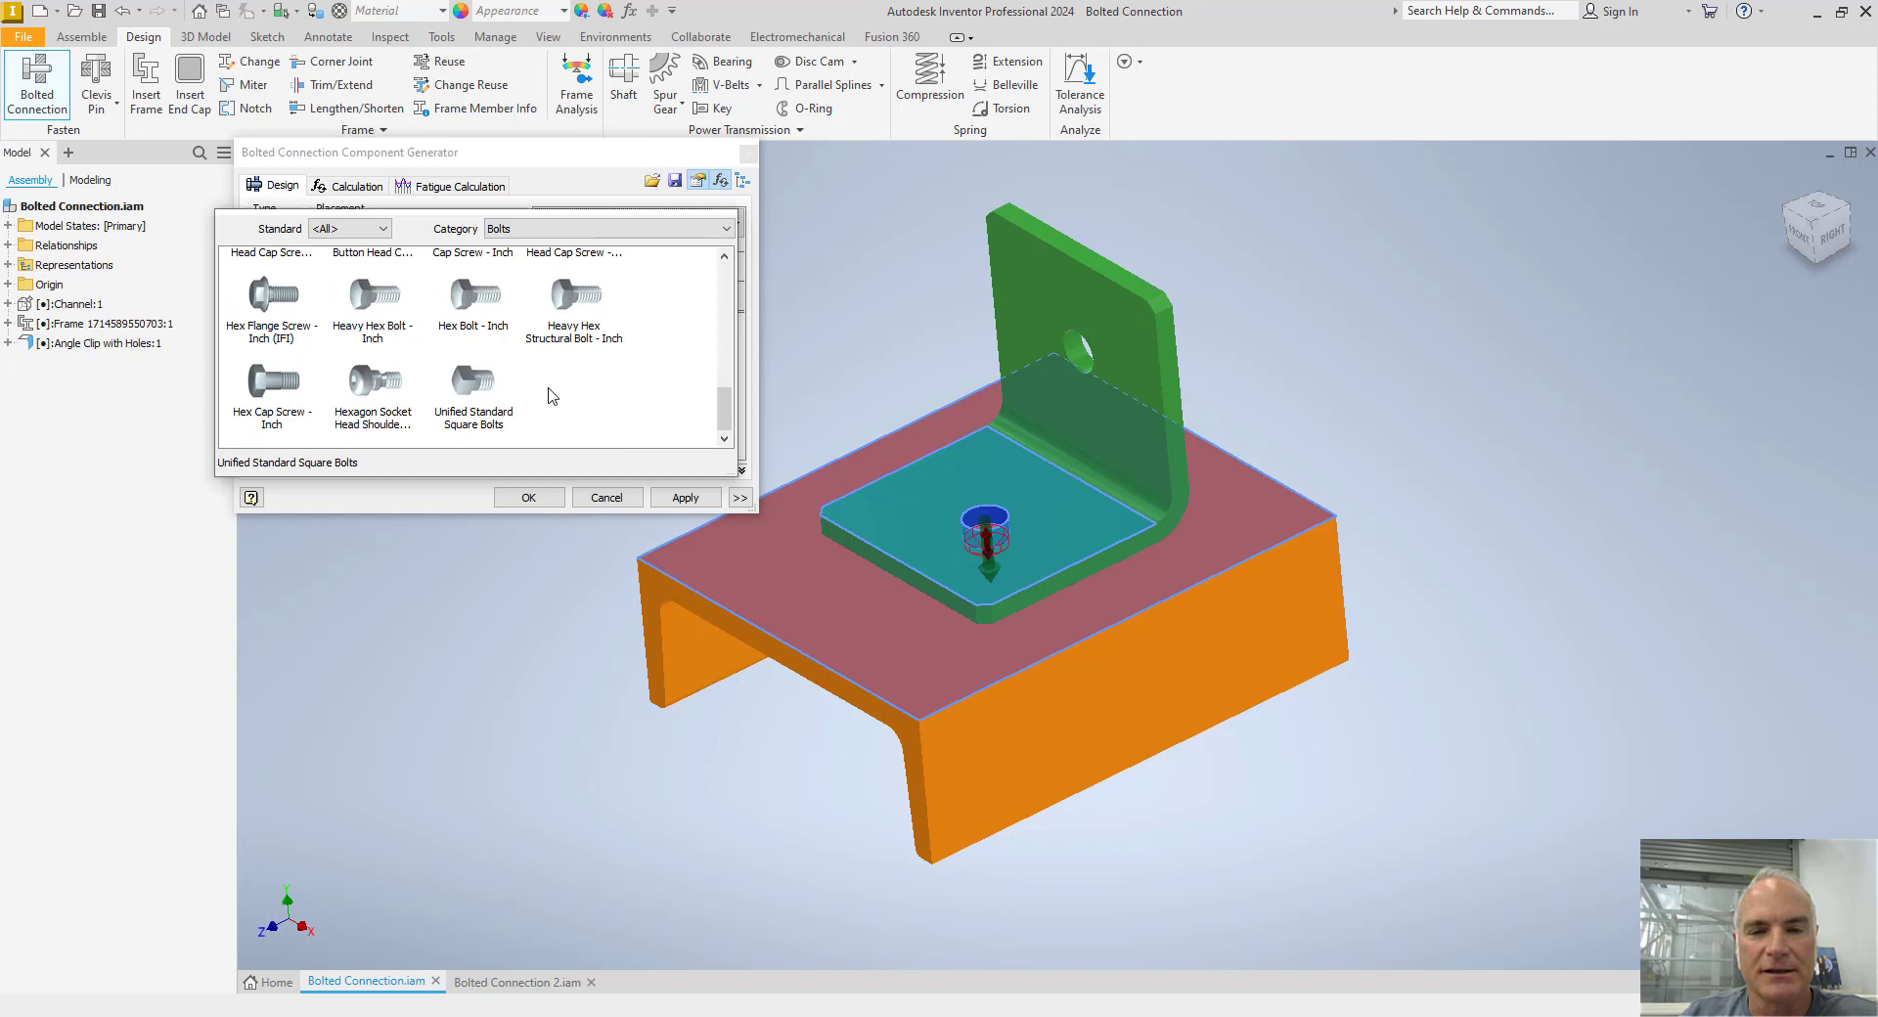
mouse_move(512, 363)
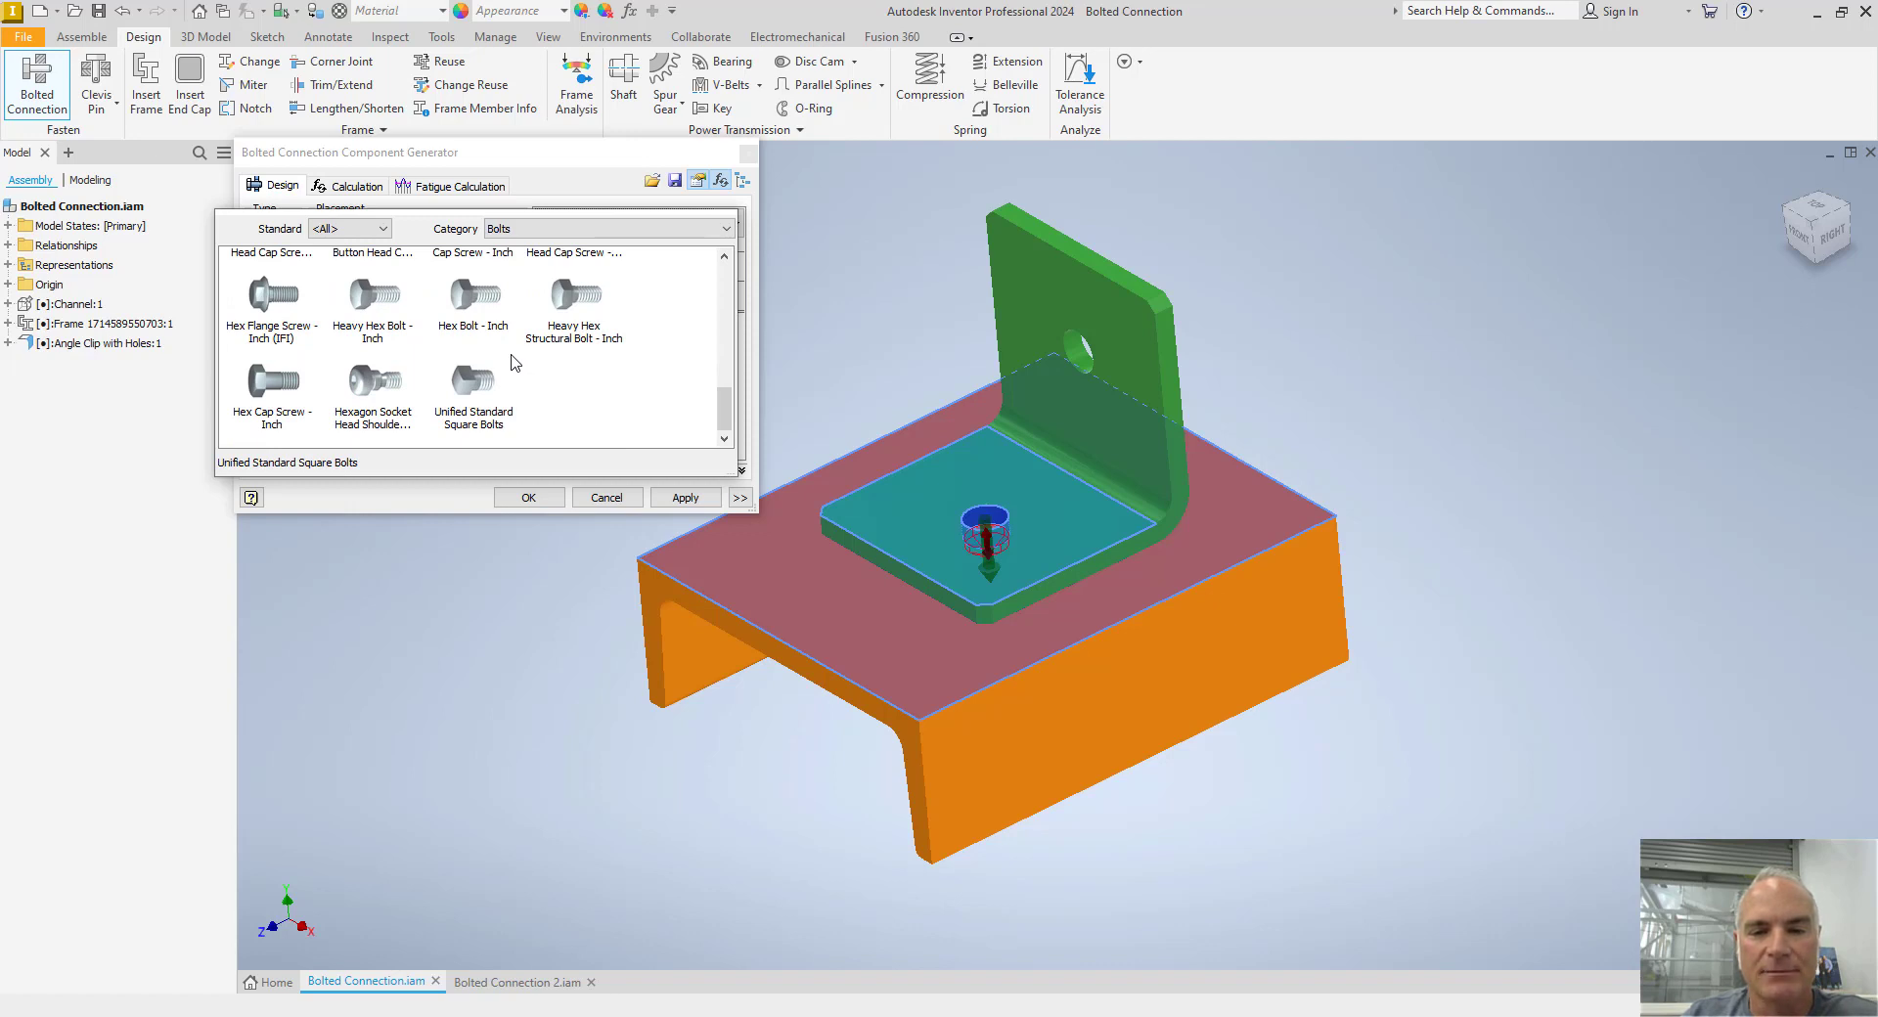
click(472, 294)
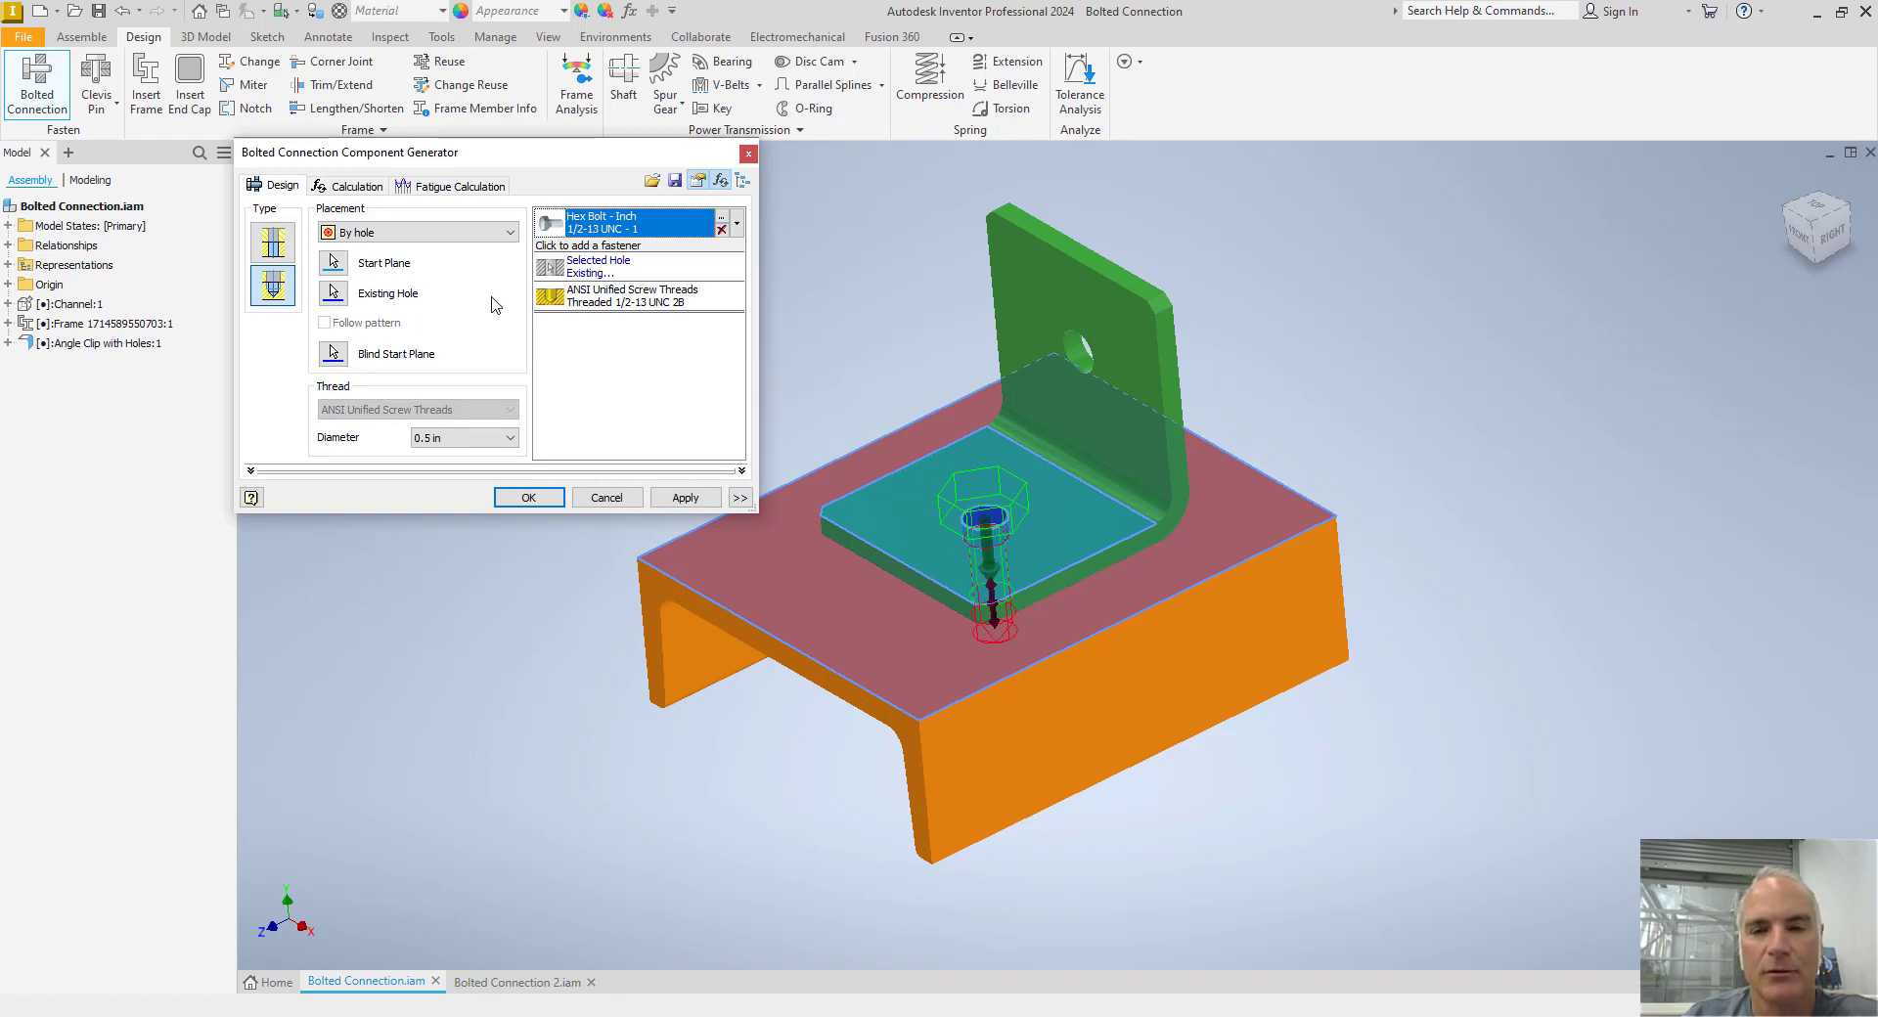
mouse_move(617, 251)
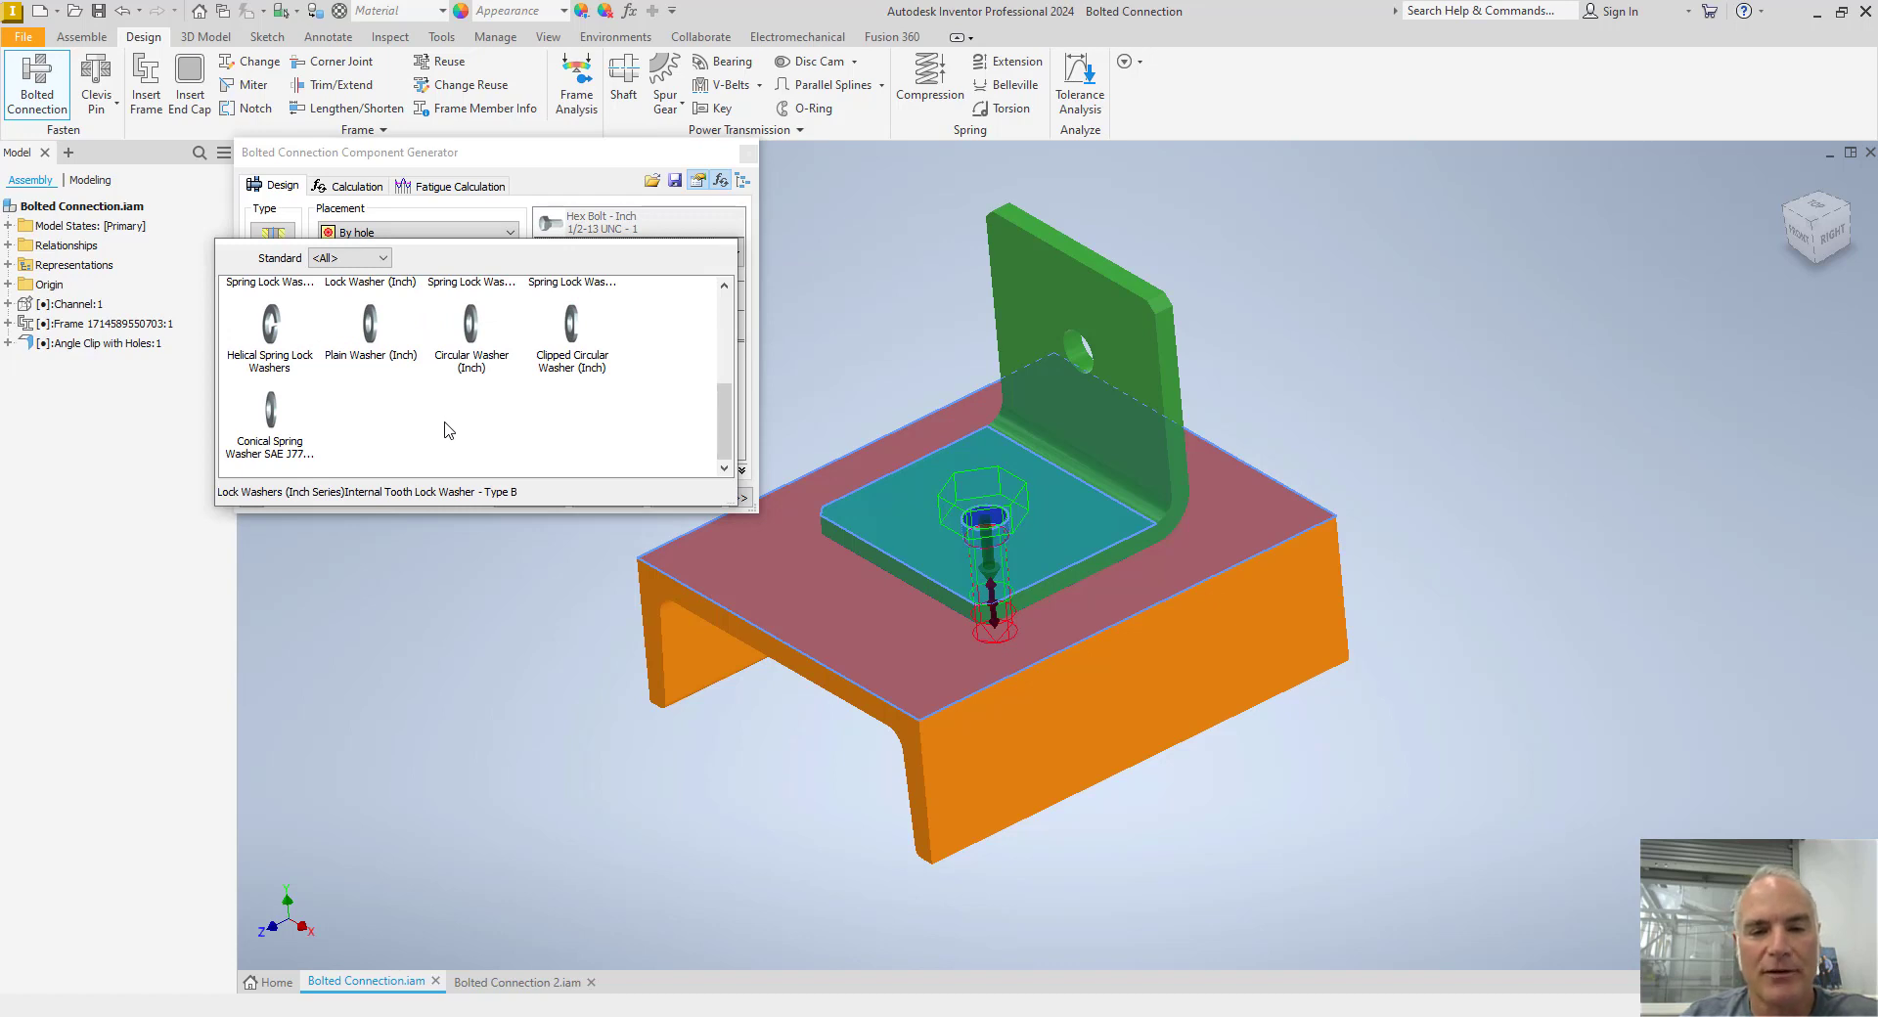
mouse_move(390, 375)
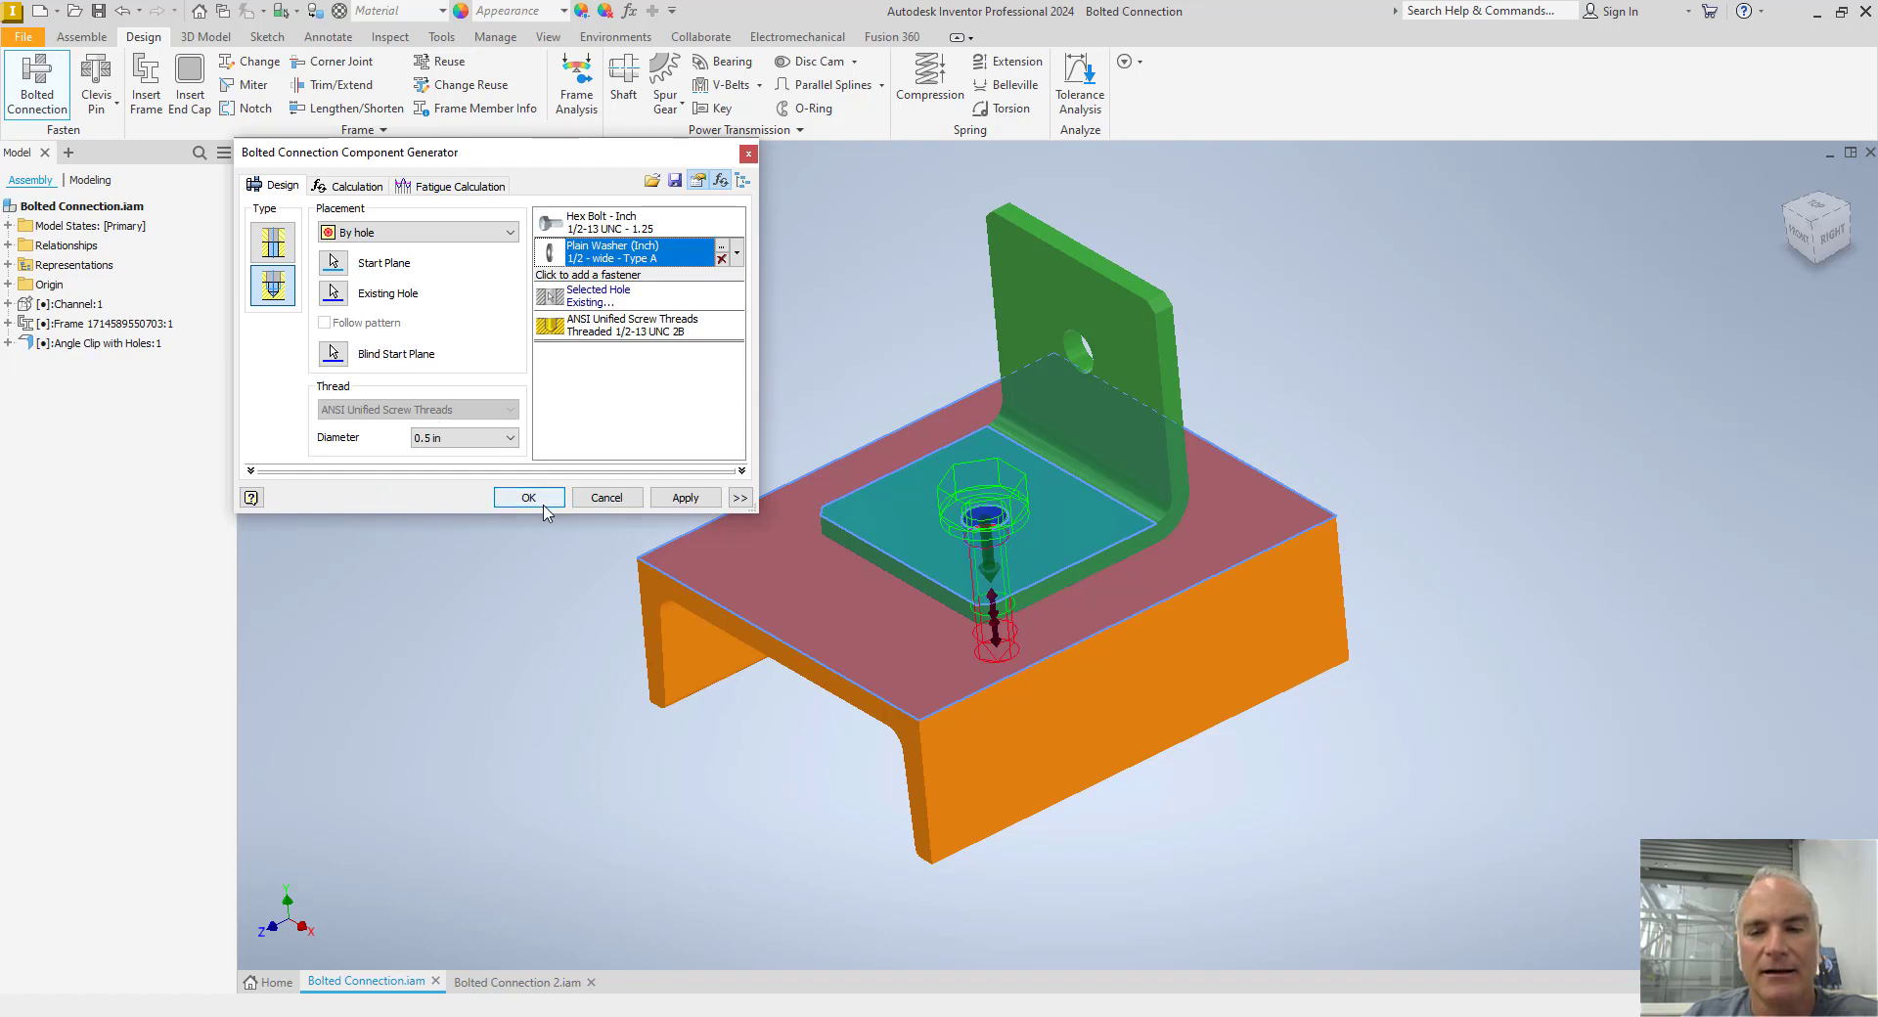
Generate the bolted connection, return to the home view and hide the hex bolt
click(528, 497)
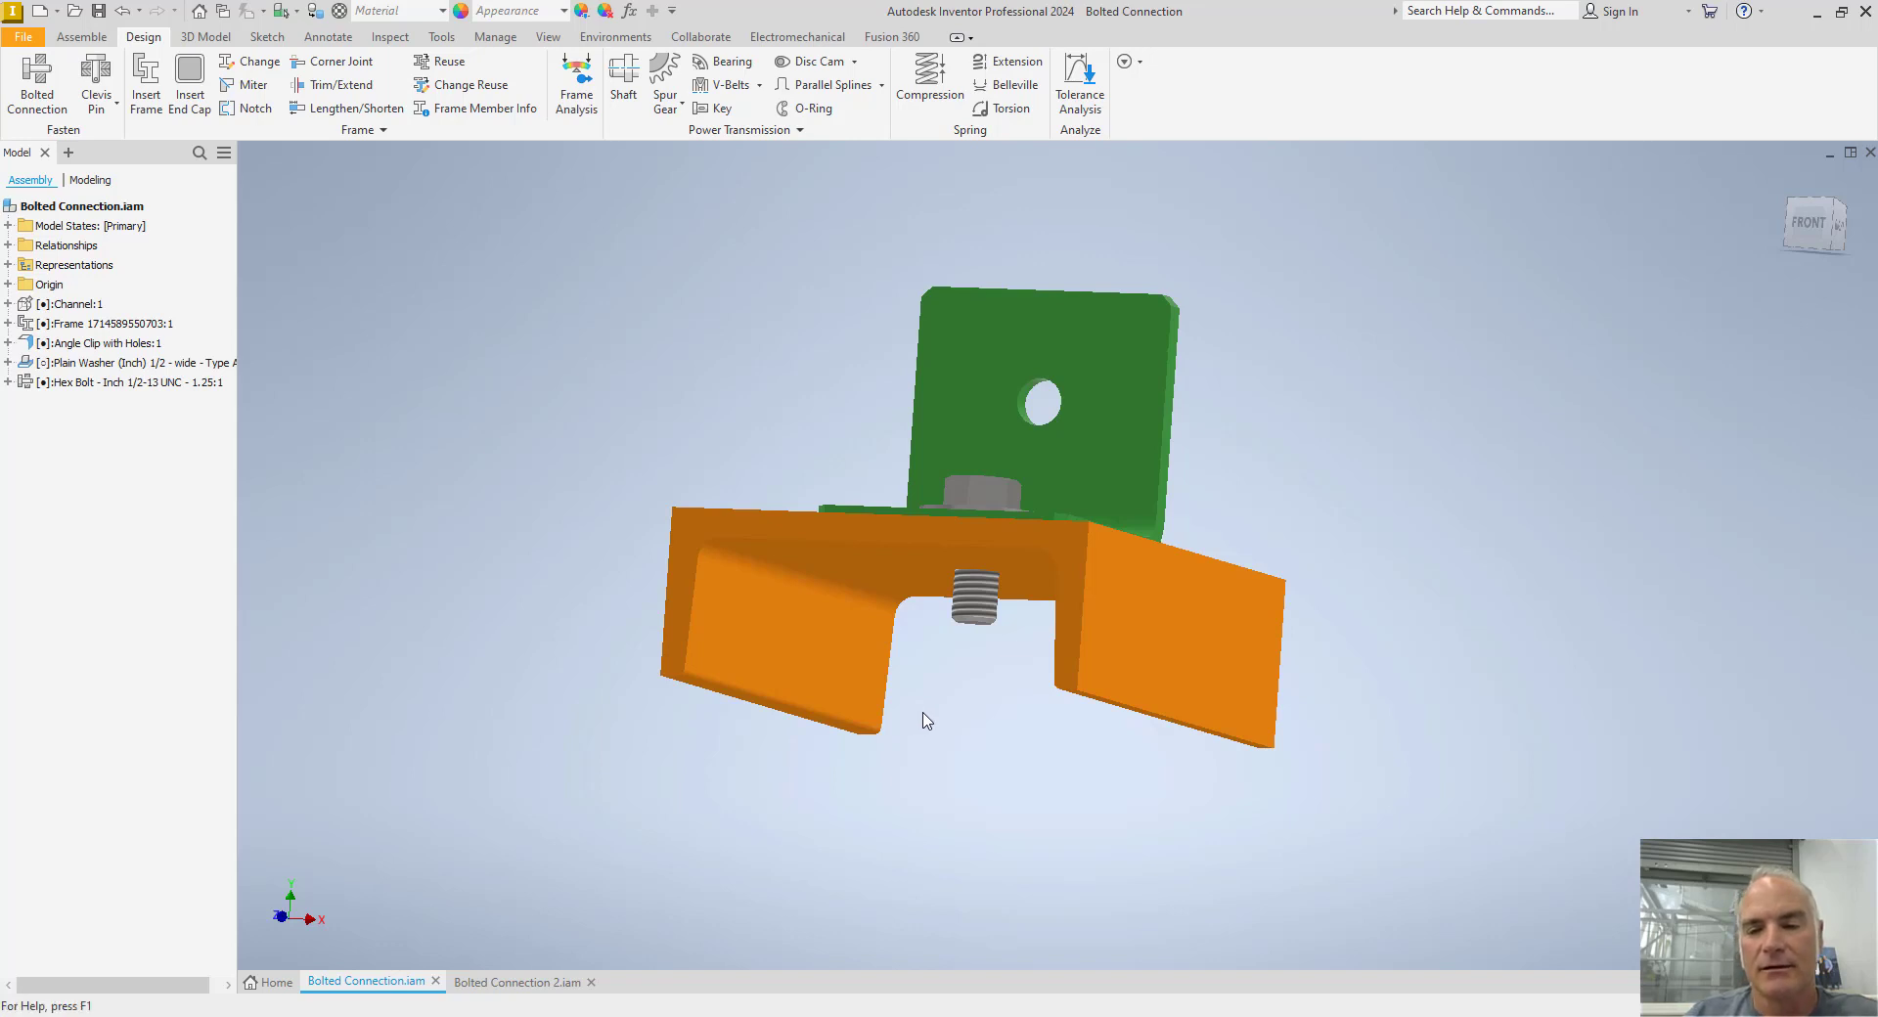
click(973, 595)
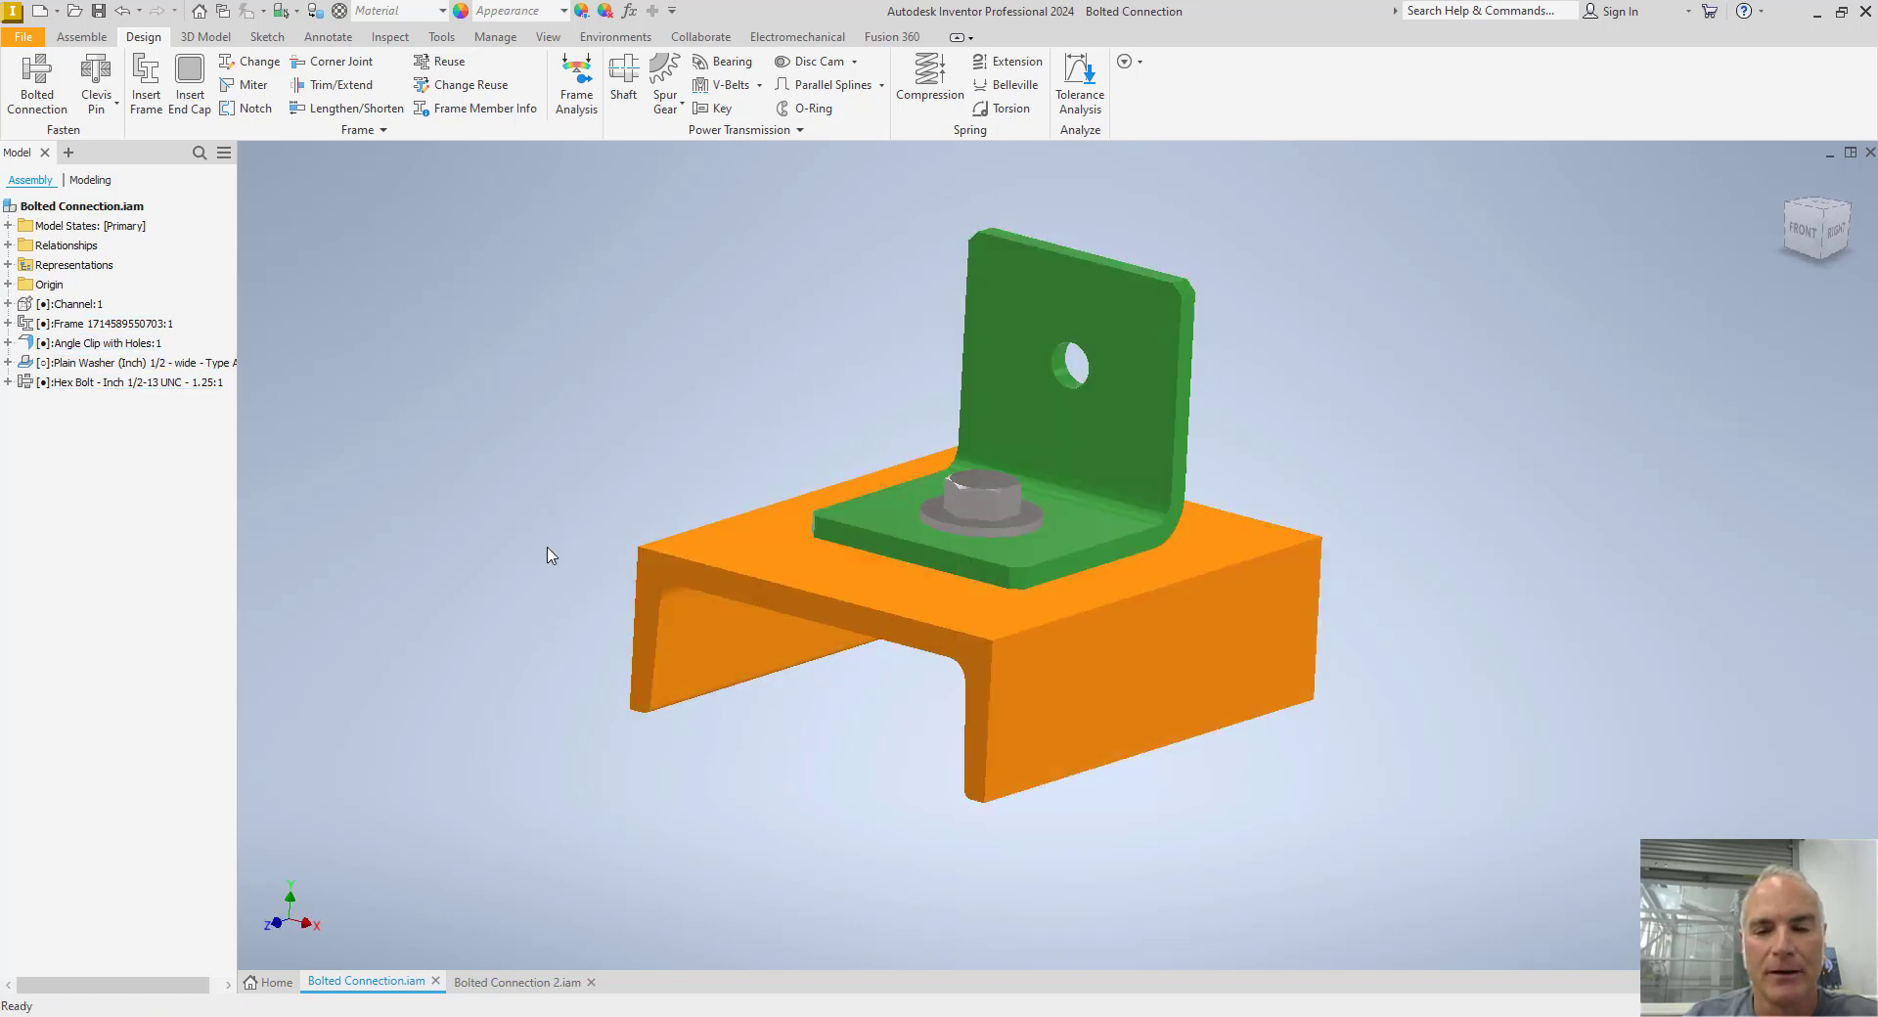
mouse_move(546, 452)
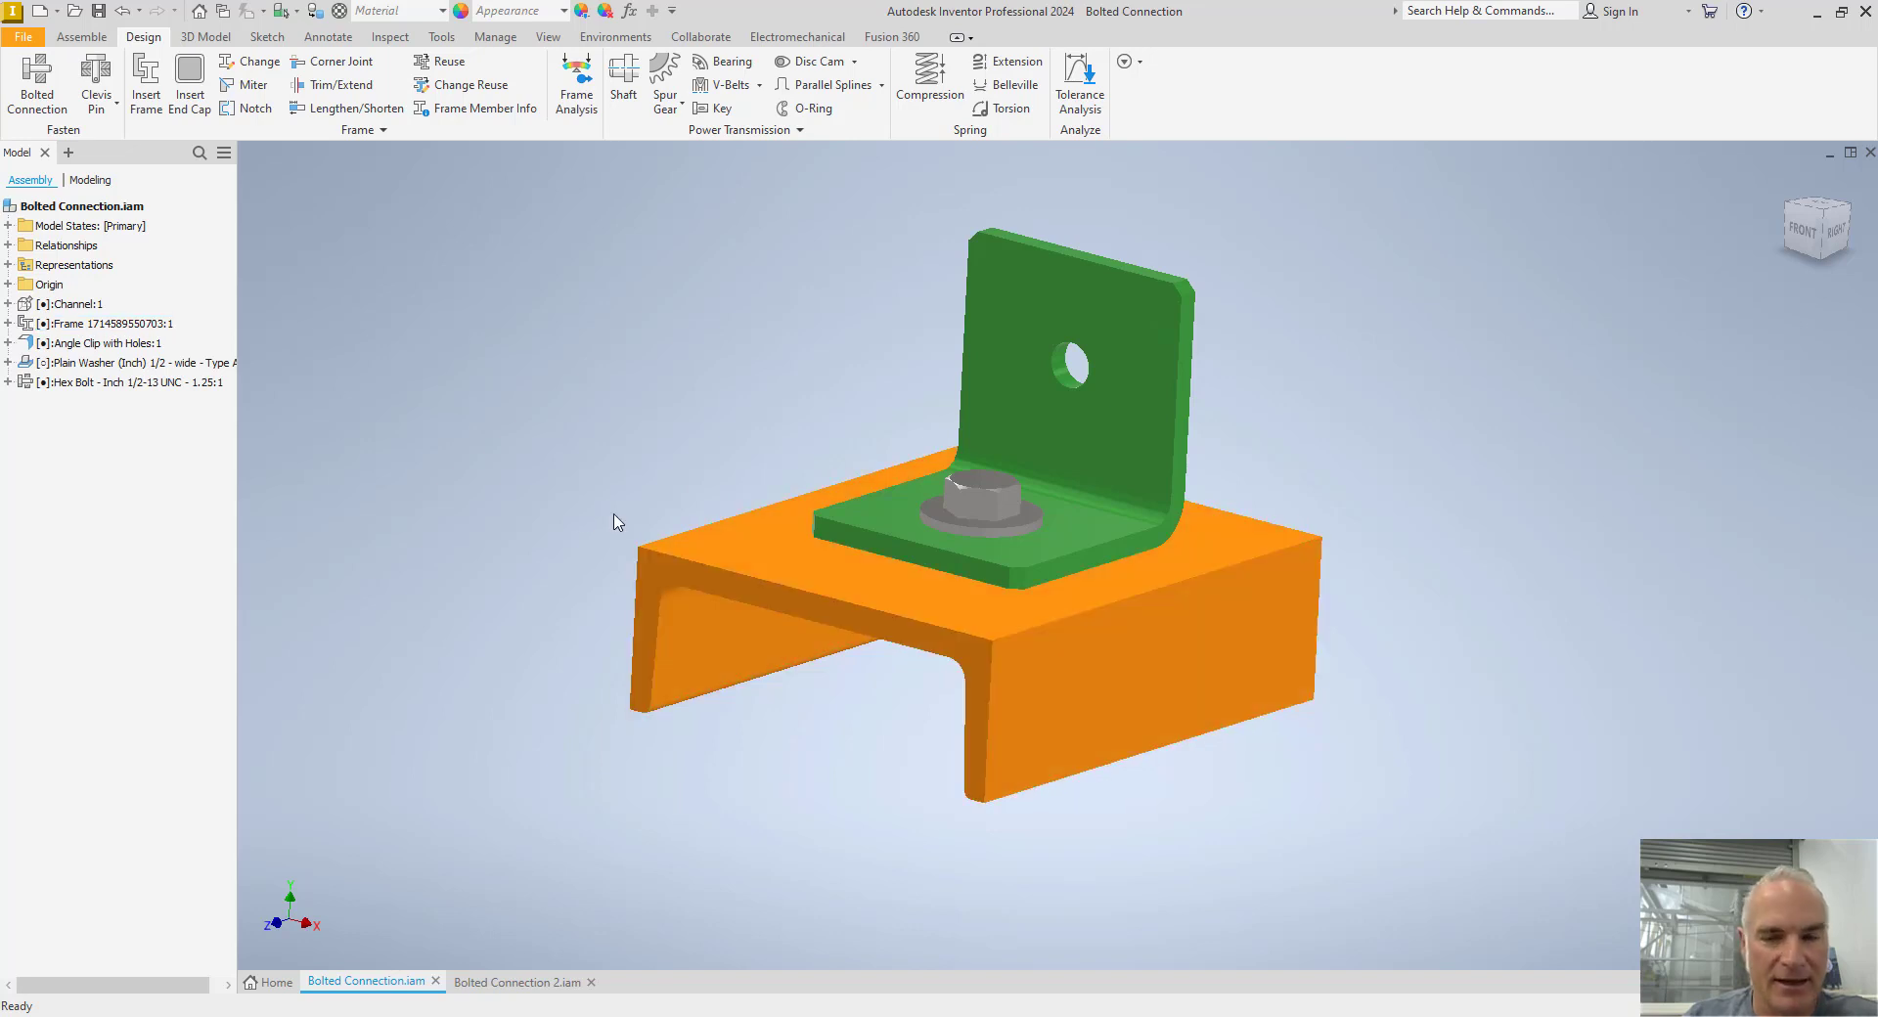
mouse_move(434, 486)
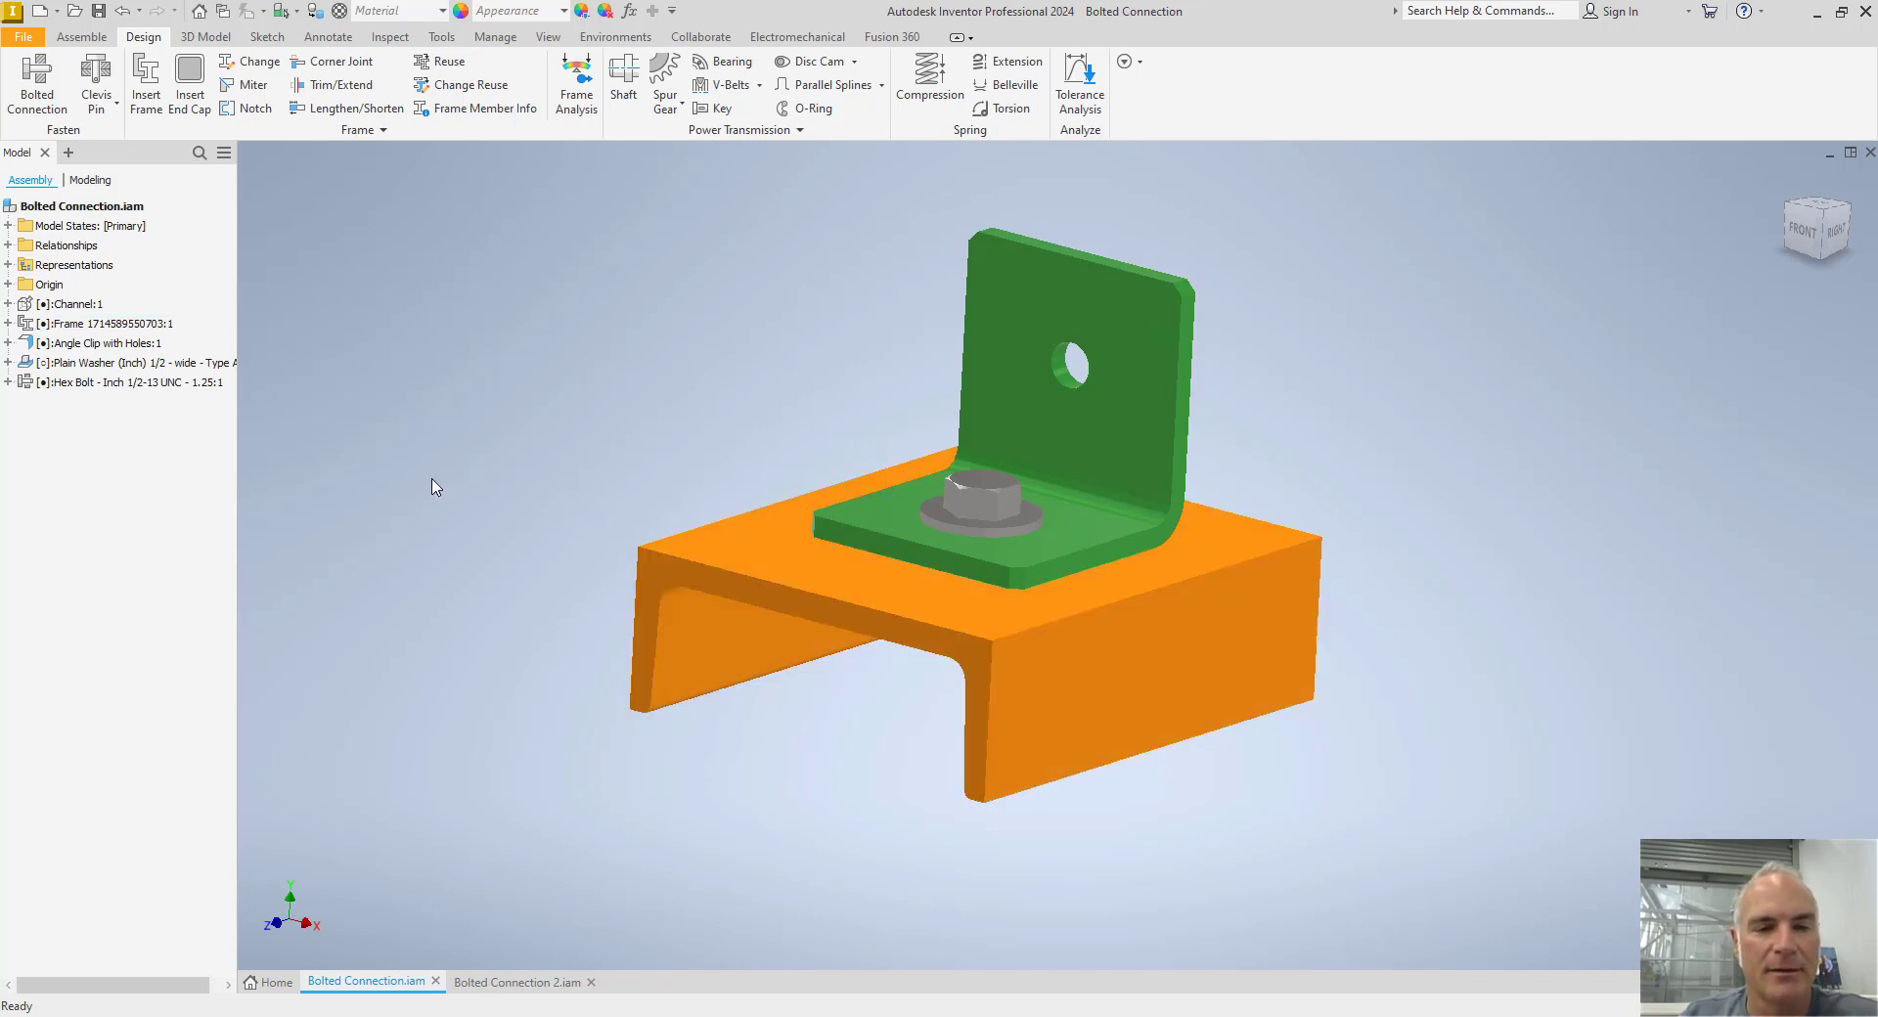
click(119, 383)
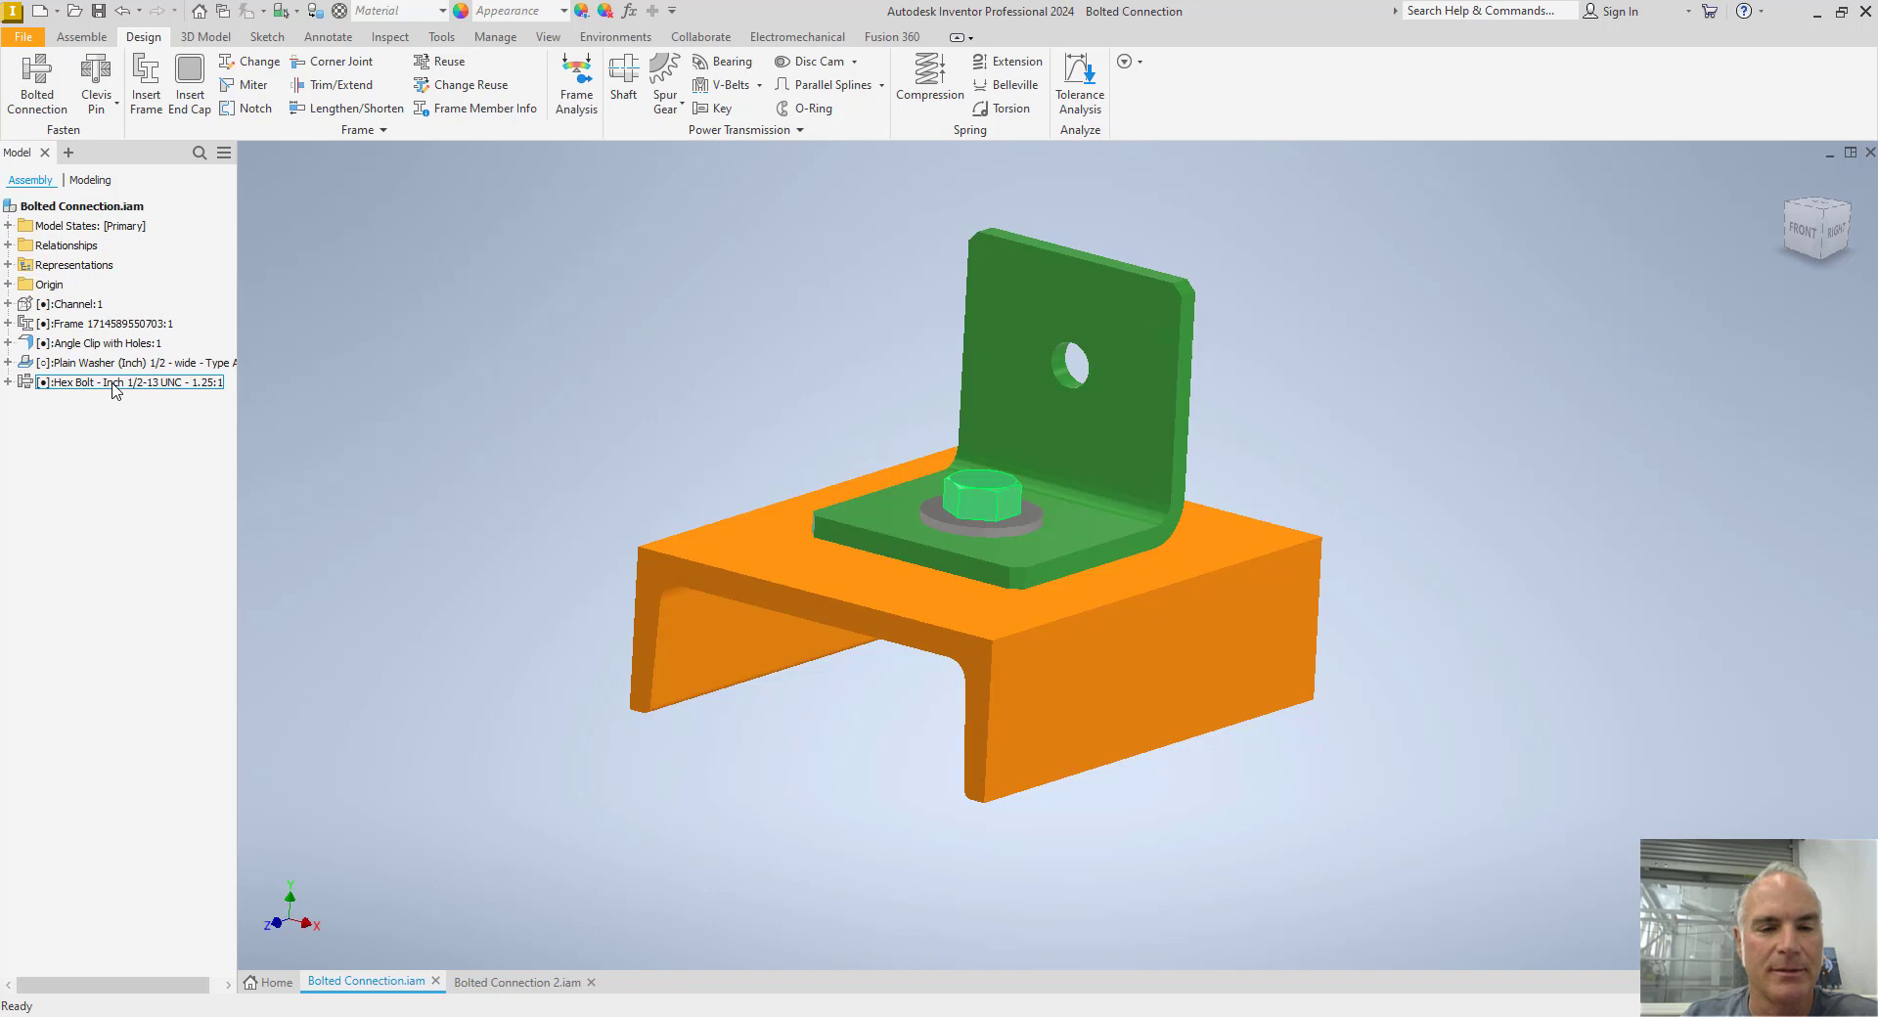
right_click(108, 382)
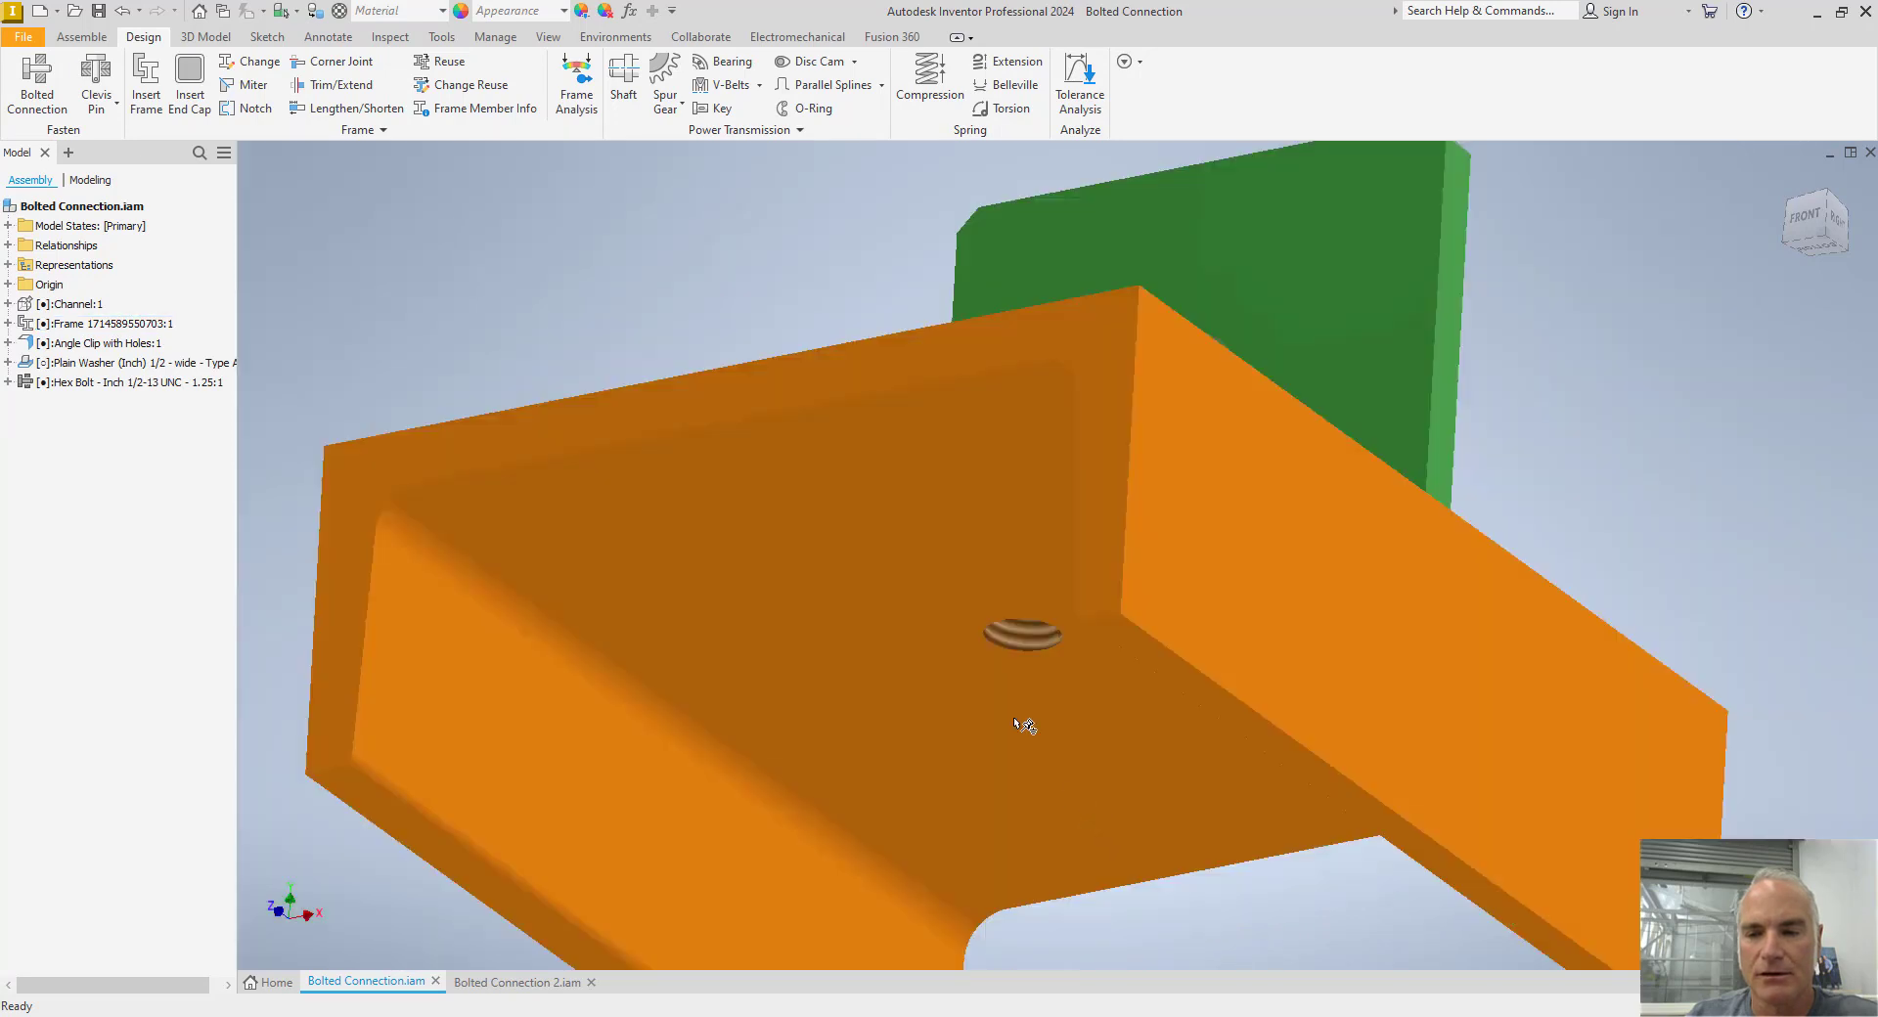
Orbit to view the clip from above and show the hex bolt again
drag(1024, 719, 998, 803)
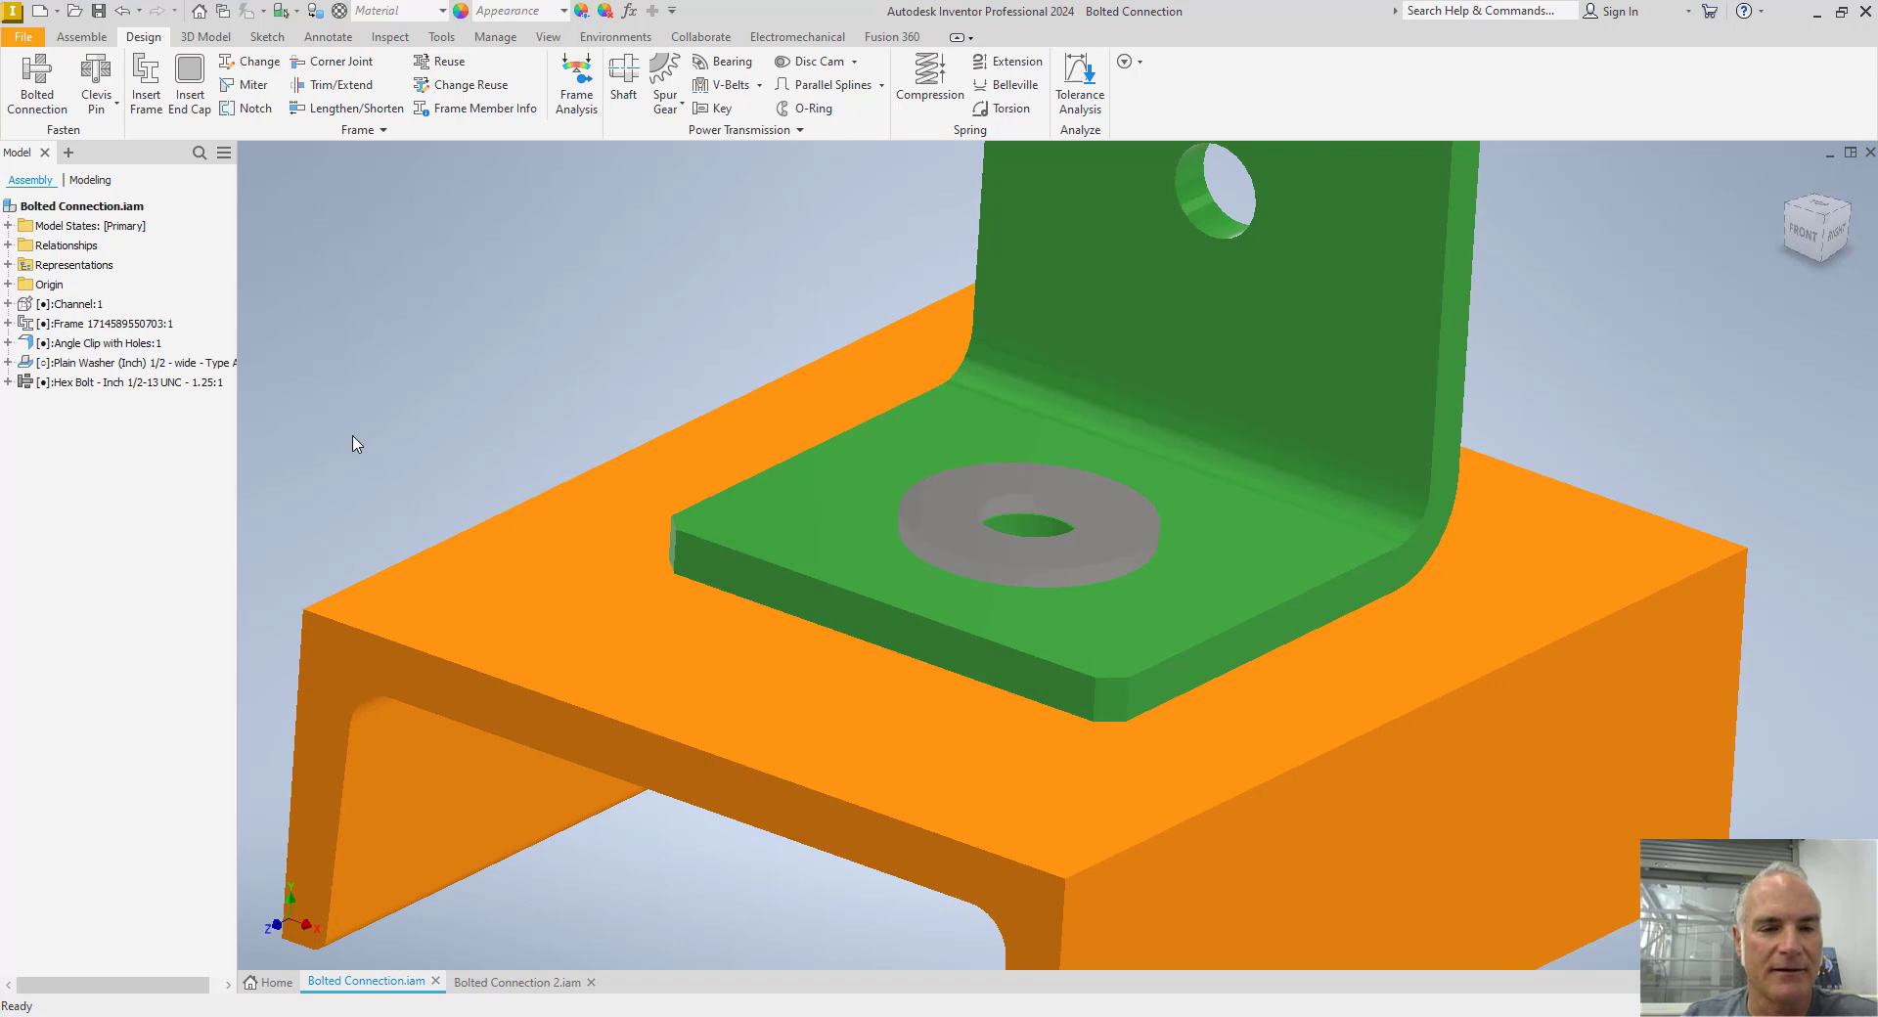
click(132, 382)
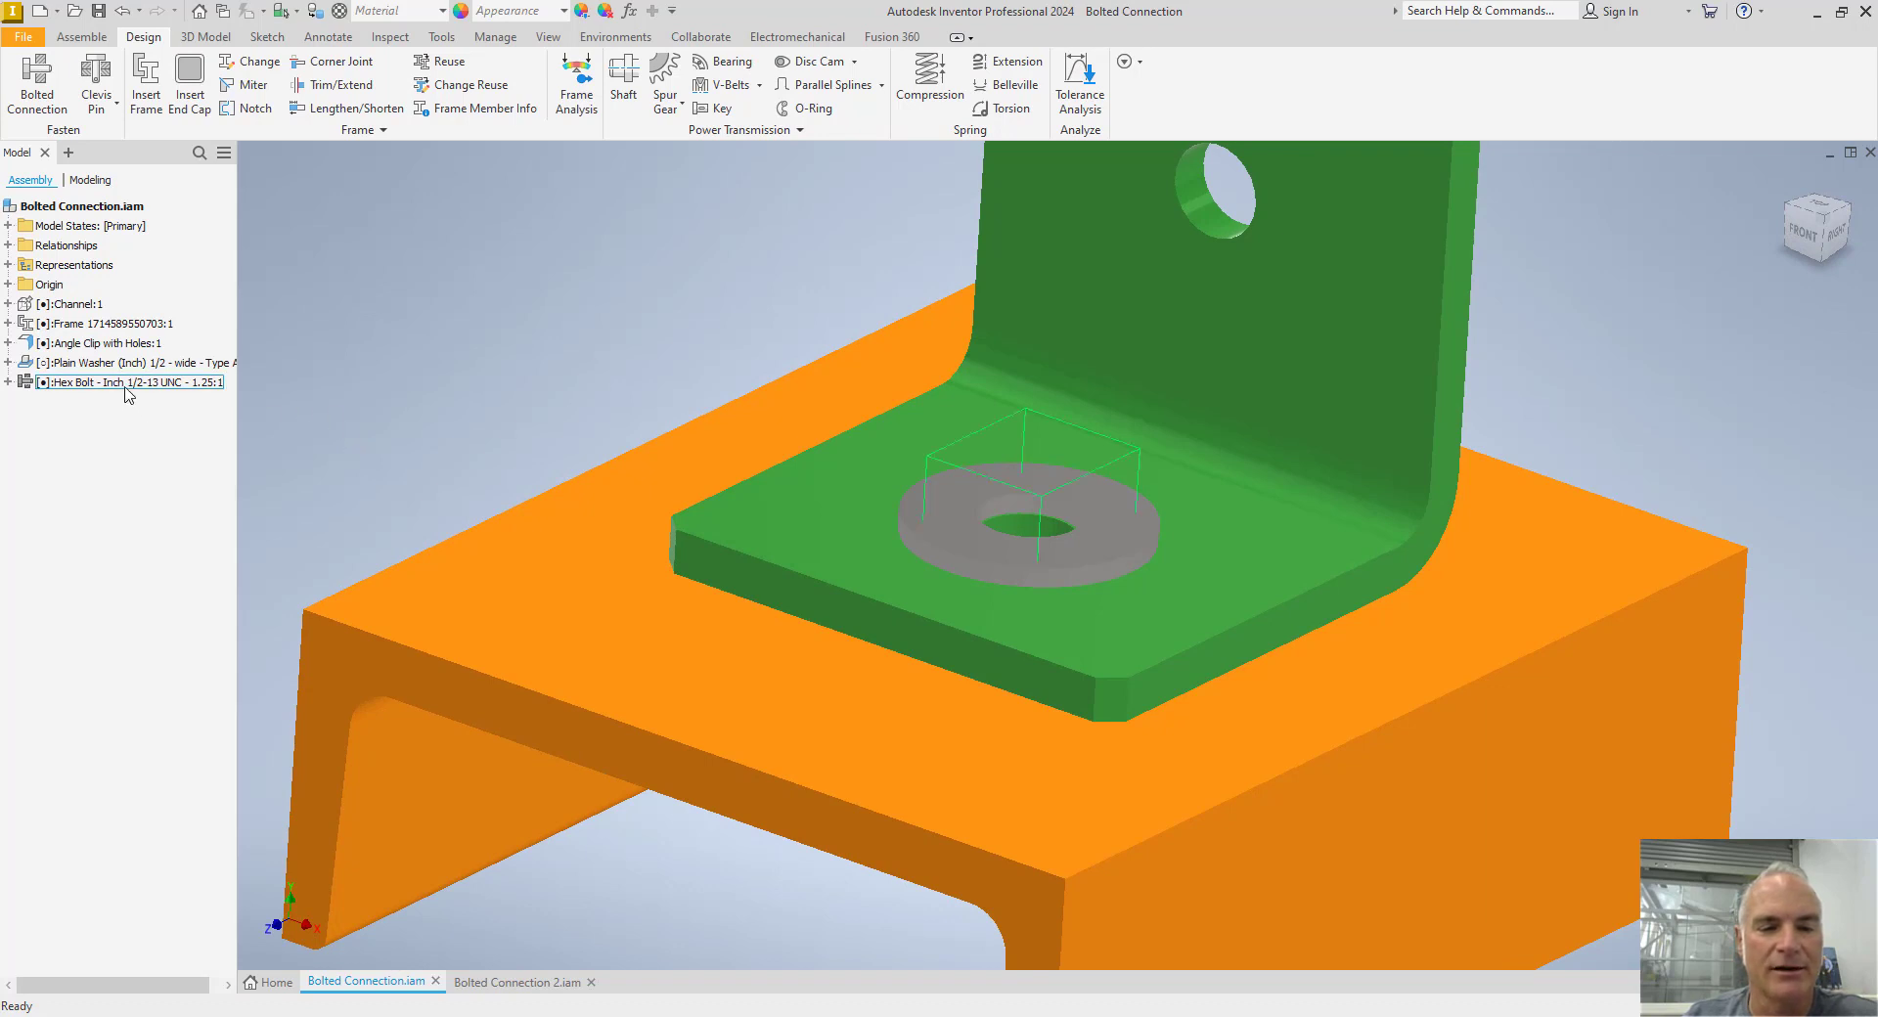
right_click(128, 382)
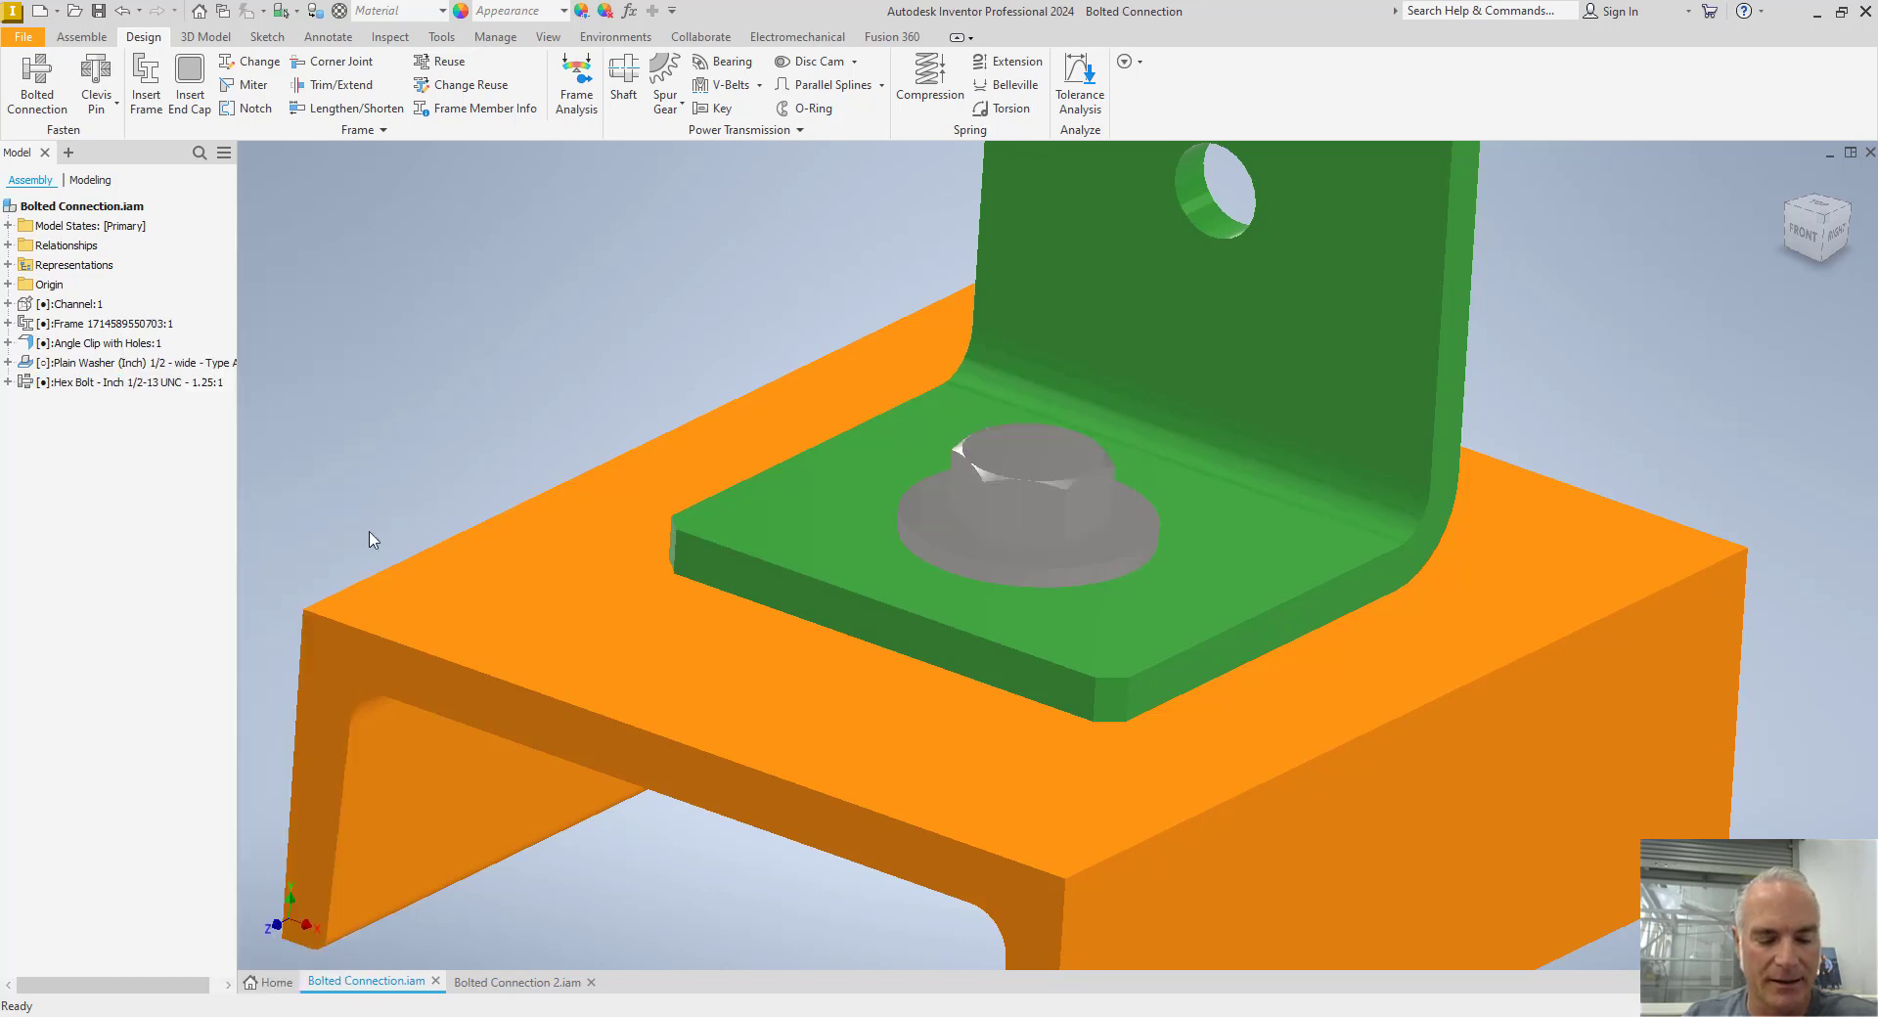
mouse_move(453, 273)
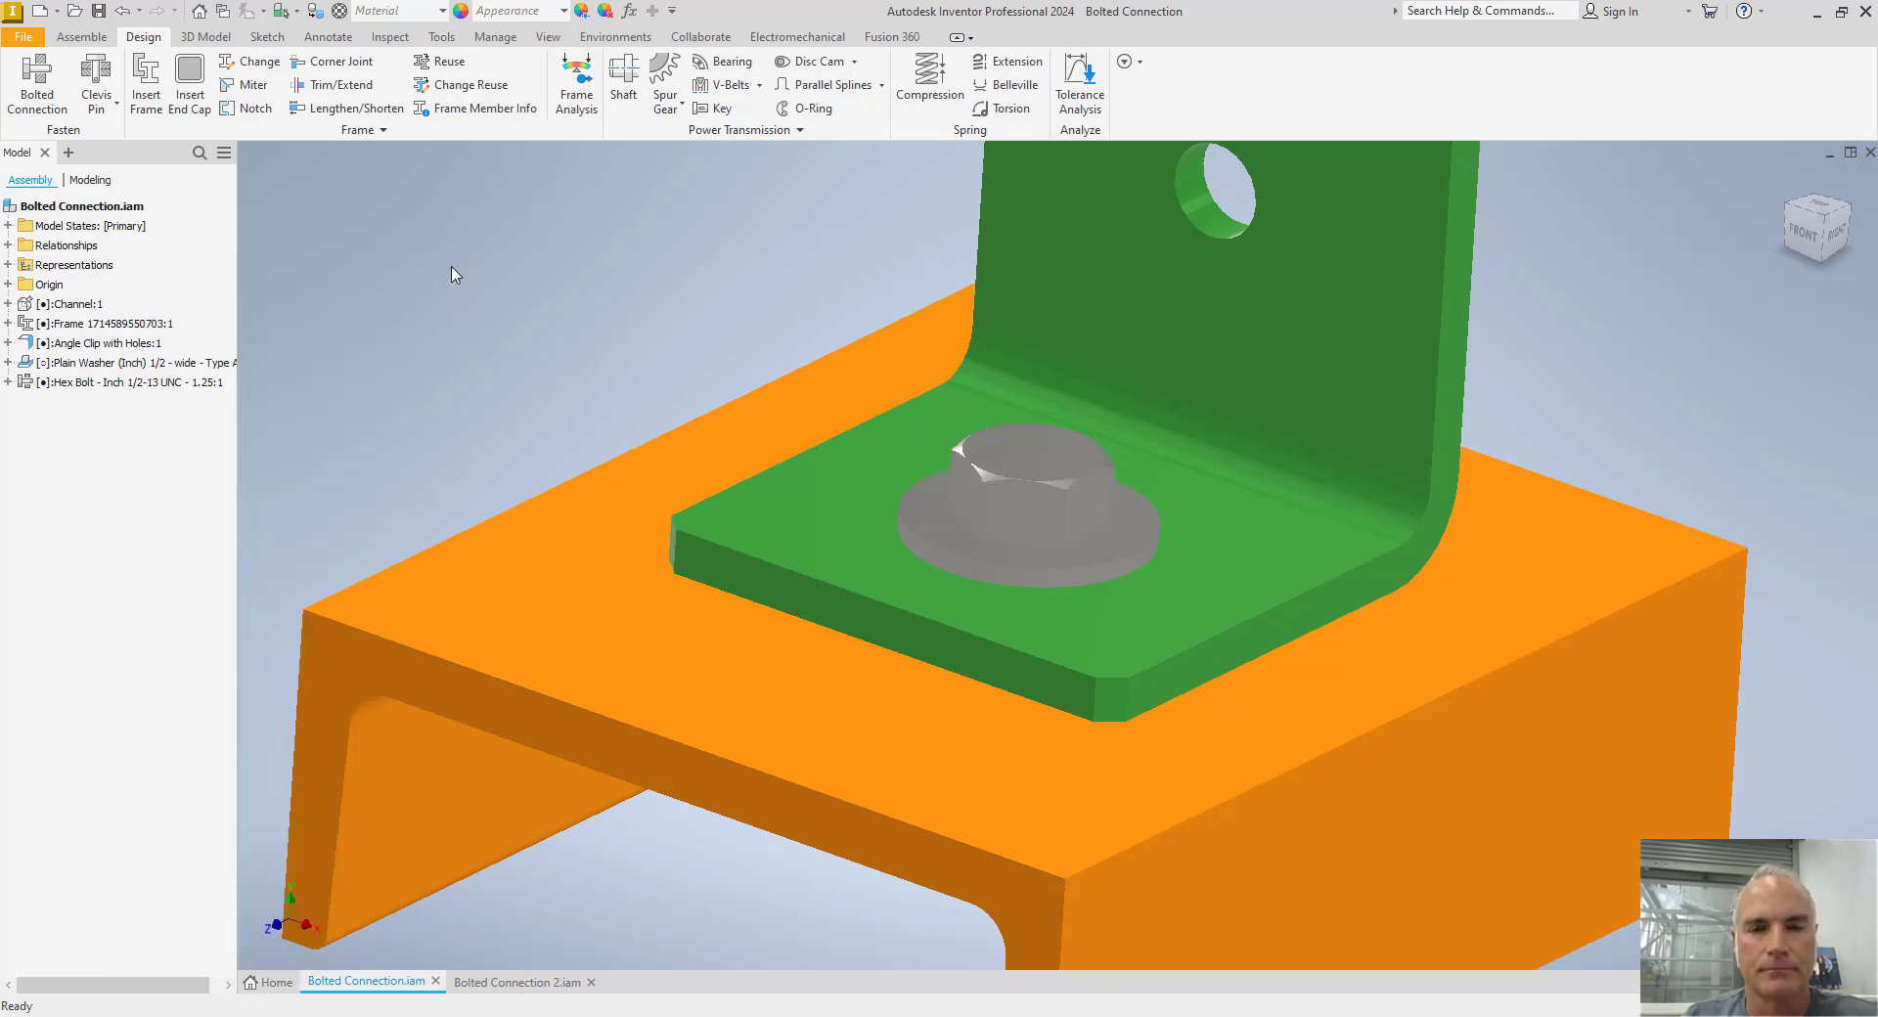
click(520, 981)
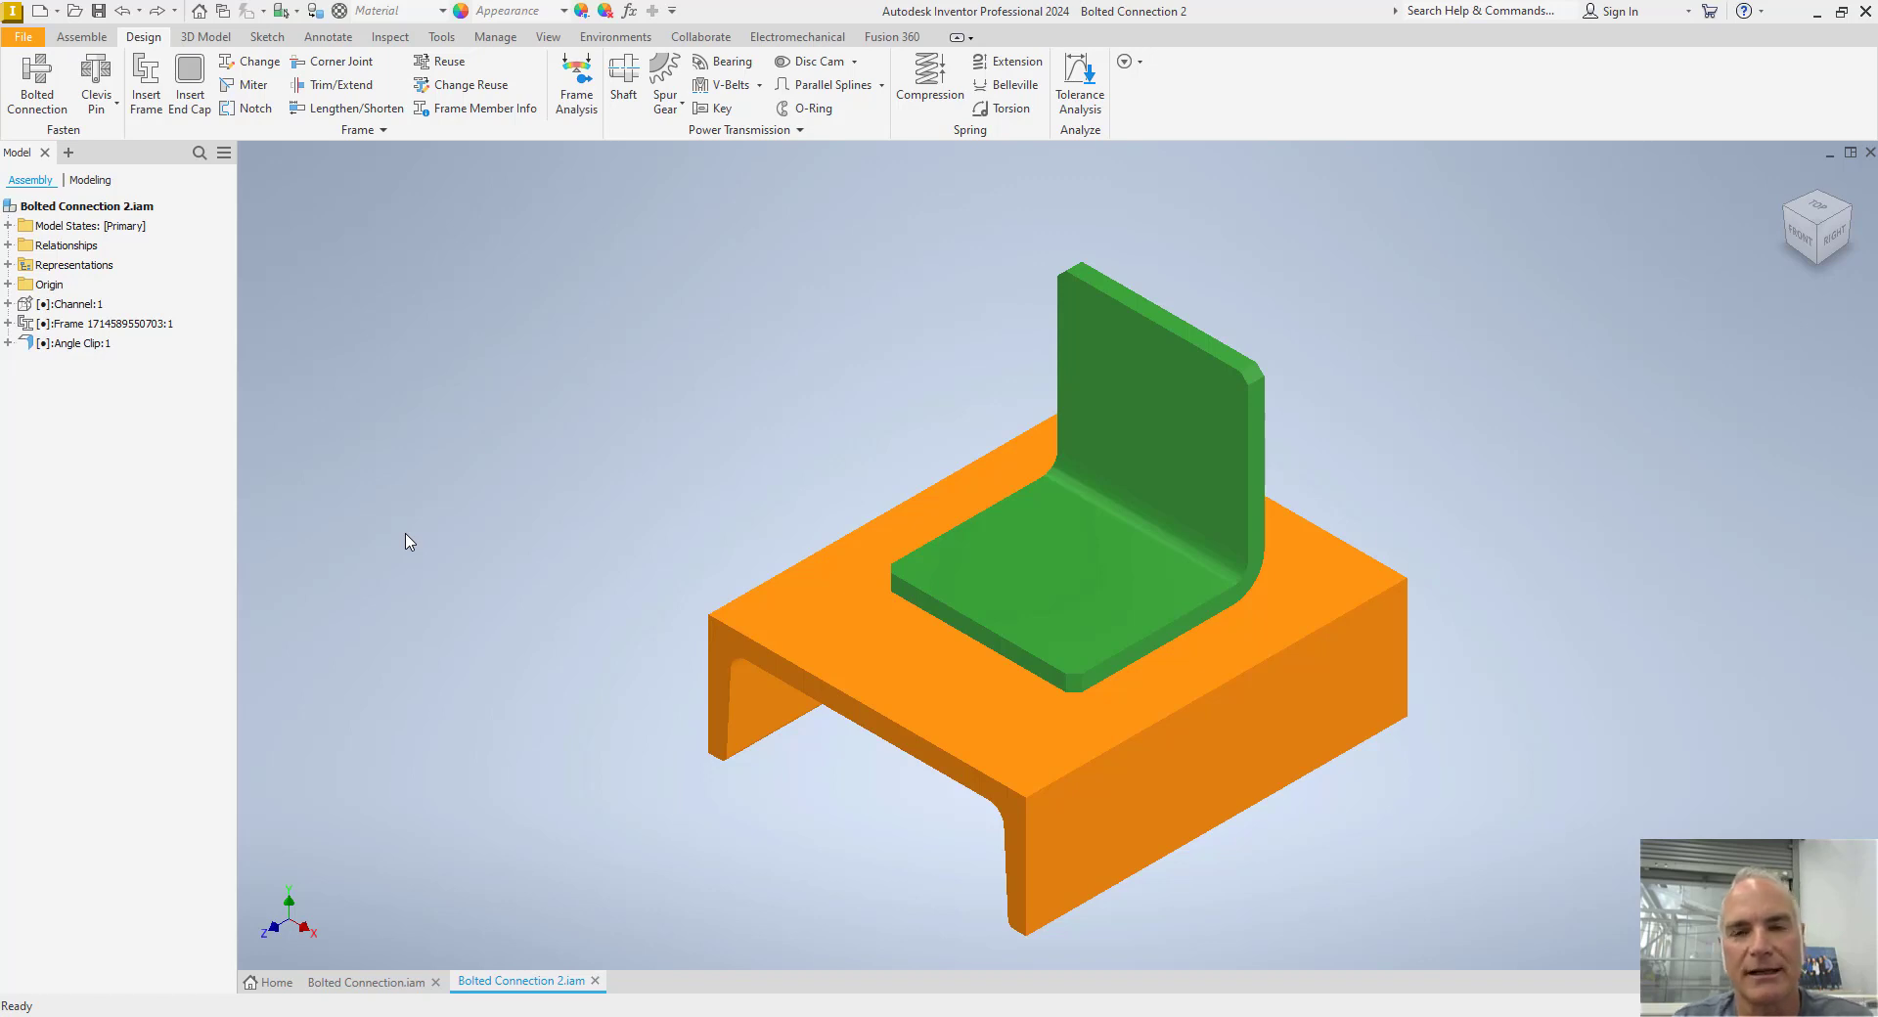
mouse_move(557, 533)
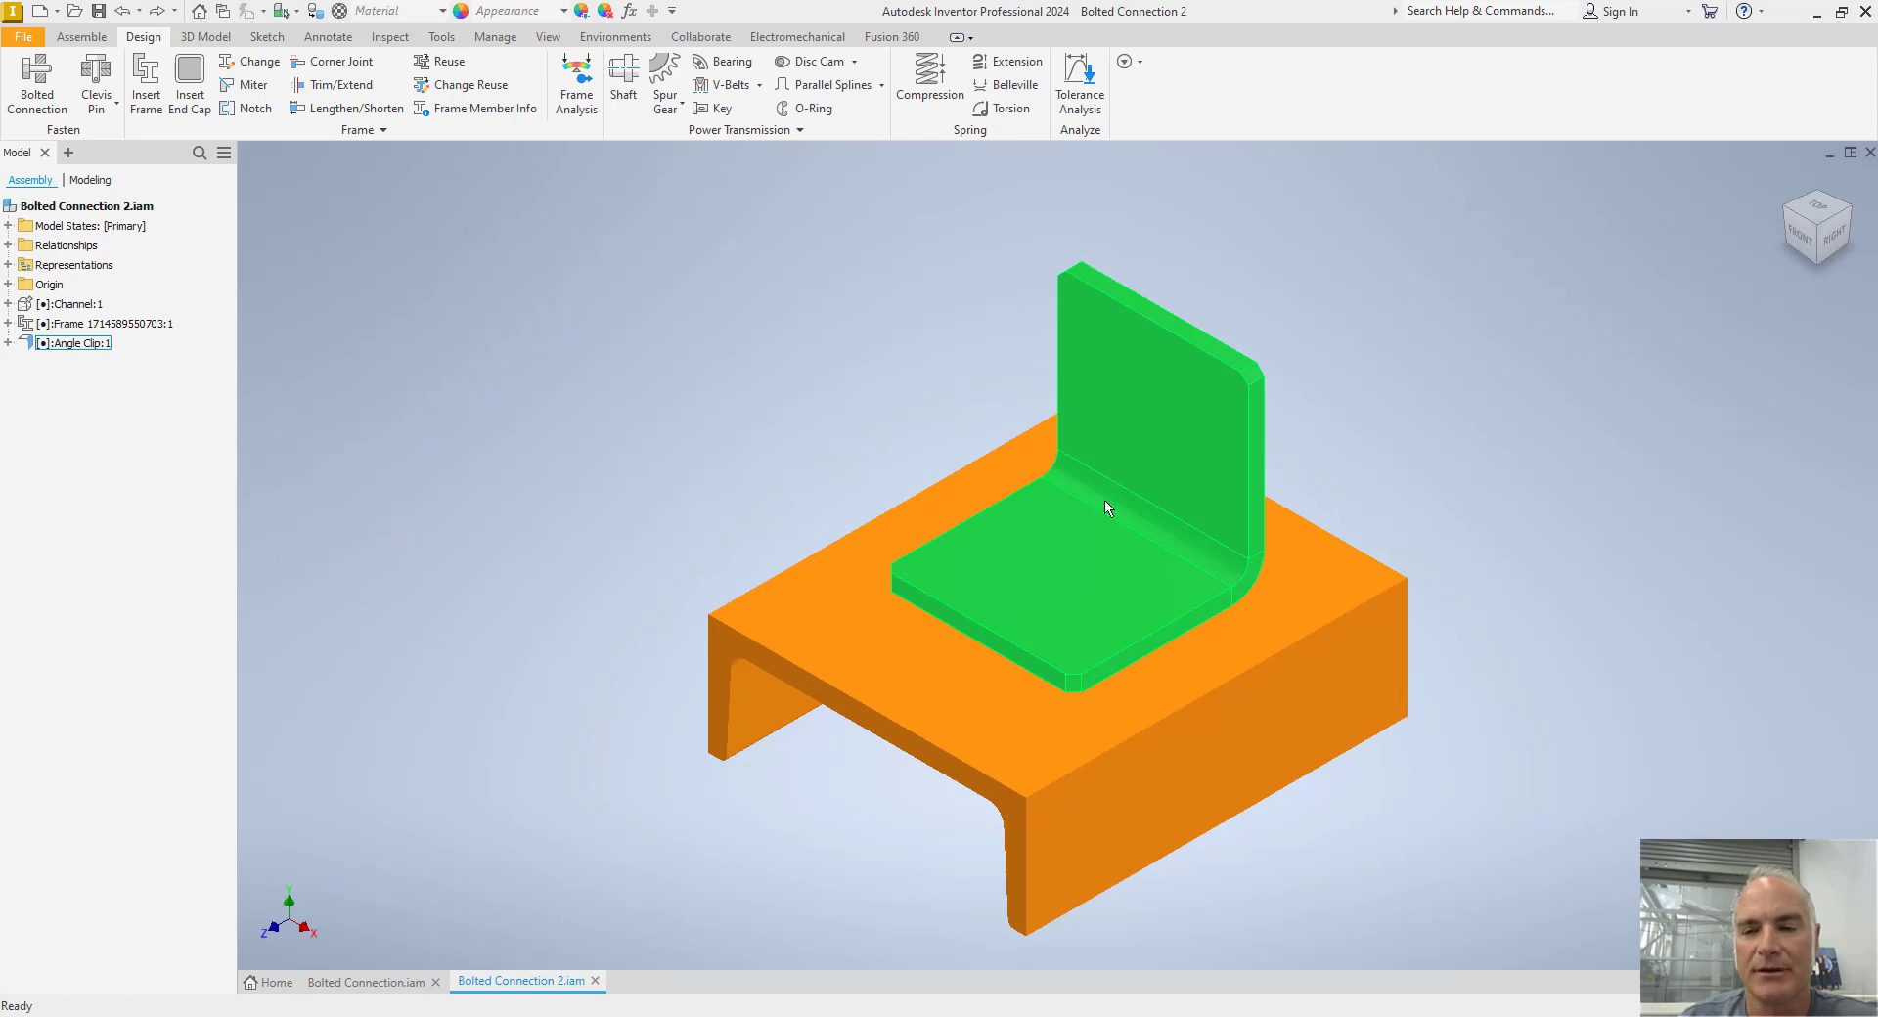
Select Angle Clip:1 in the Bolted Connection 2 assembly
click(567, 618)
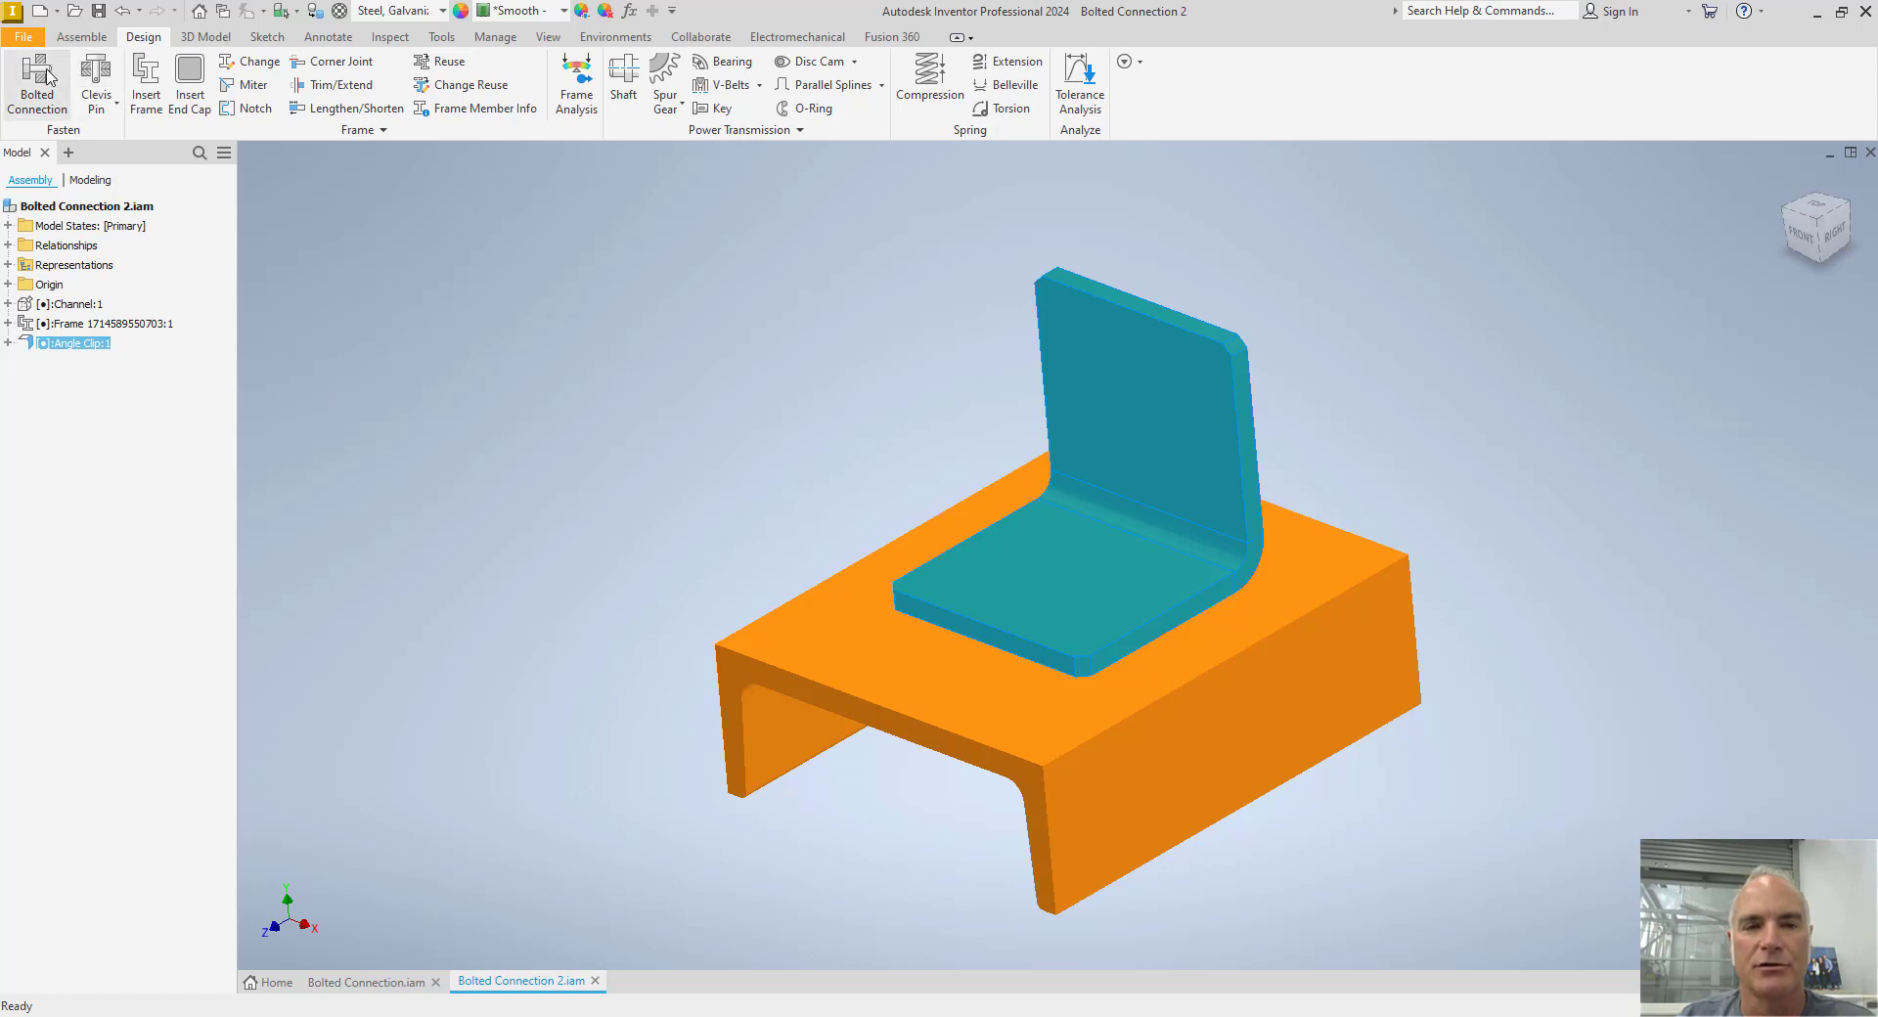
Launch Bolted Connection with Linear placement and activate Start Plane selection
click(36, 84)
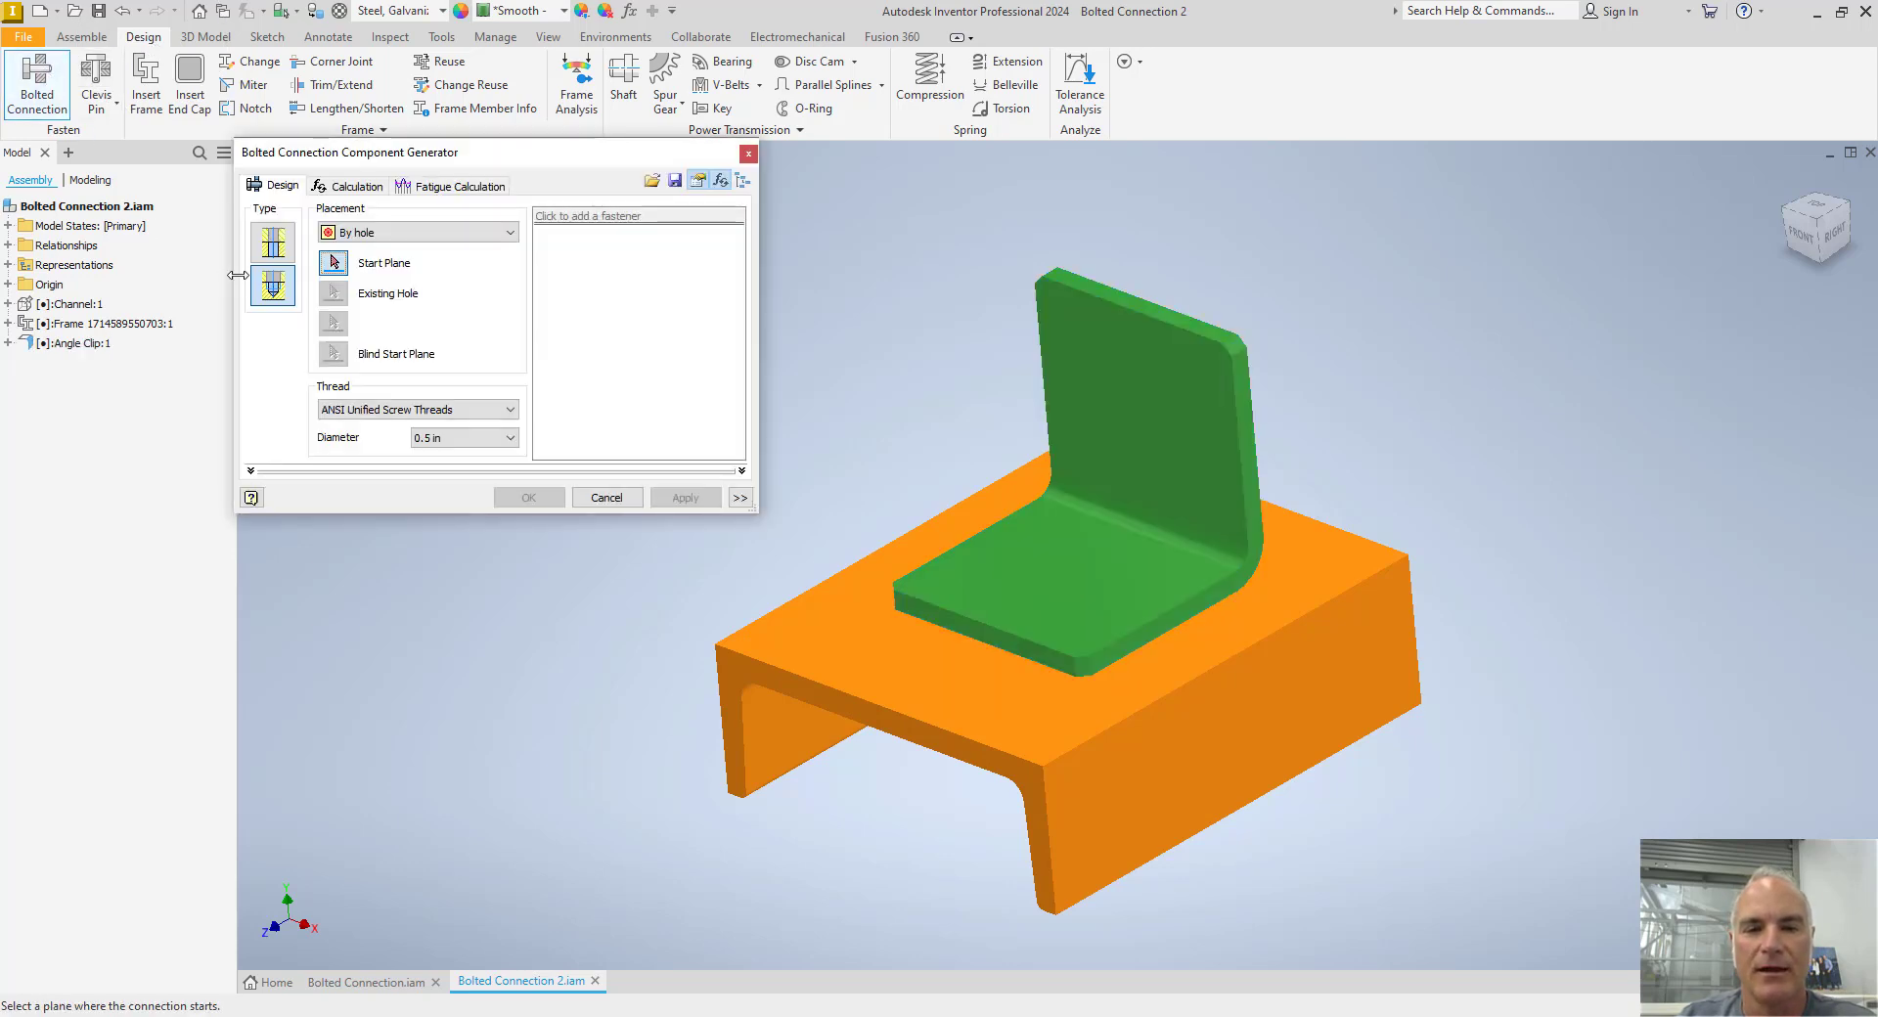
mouse_move(271, 287)
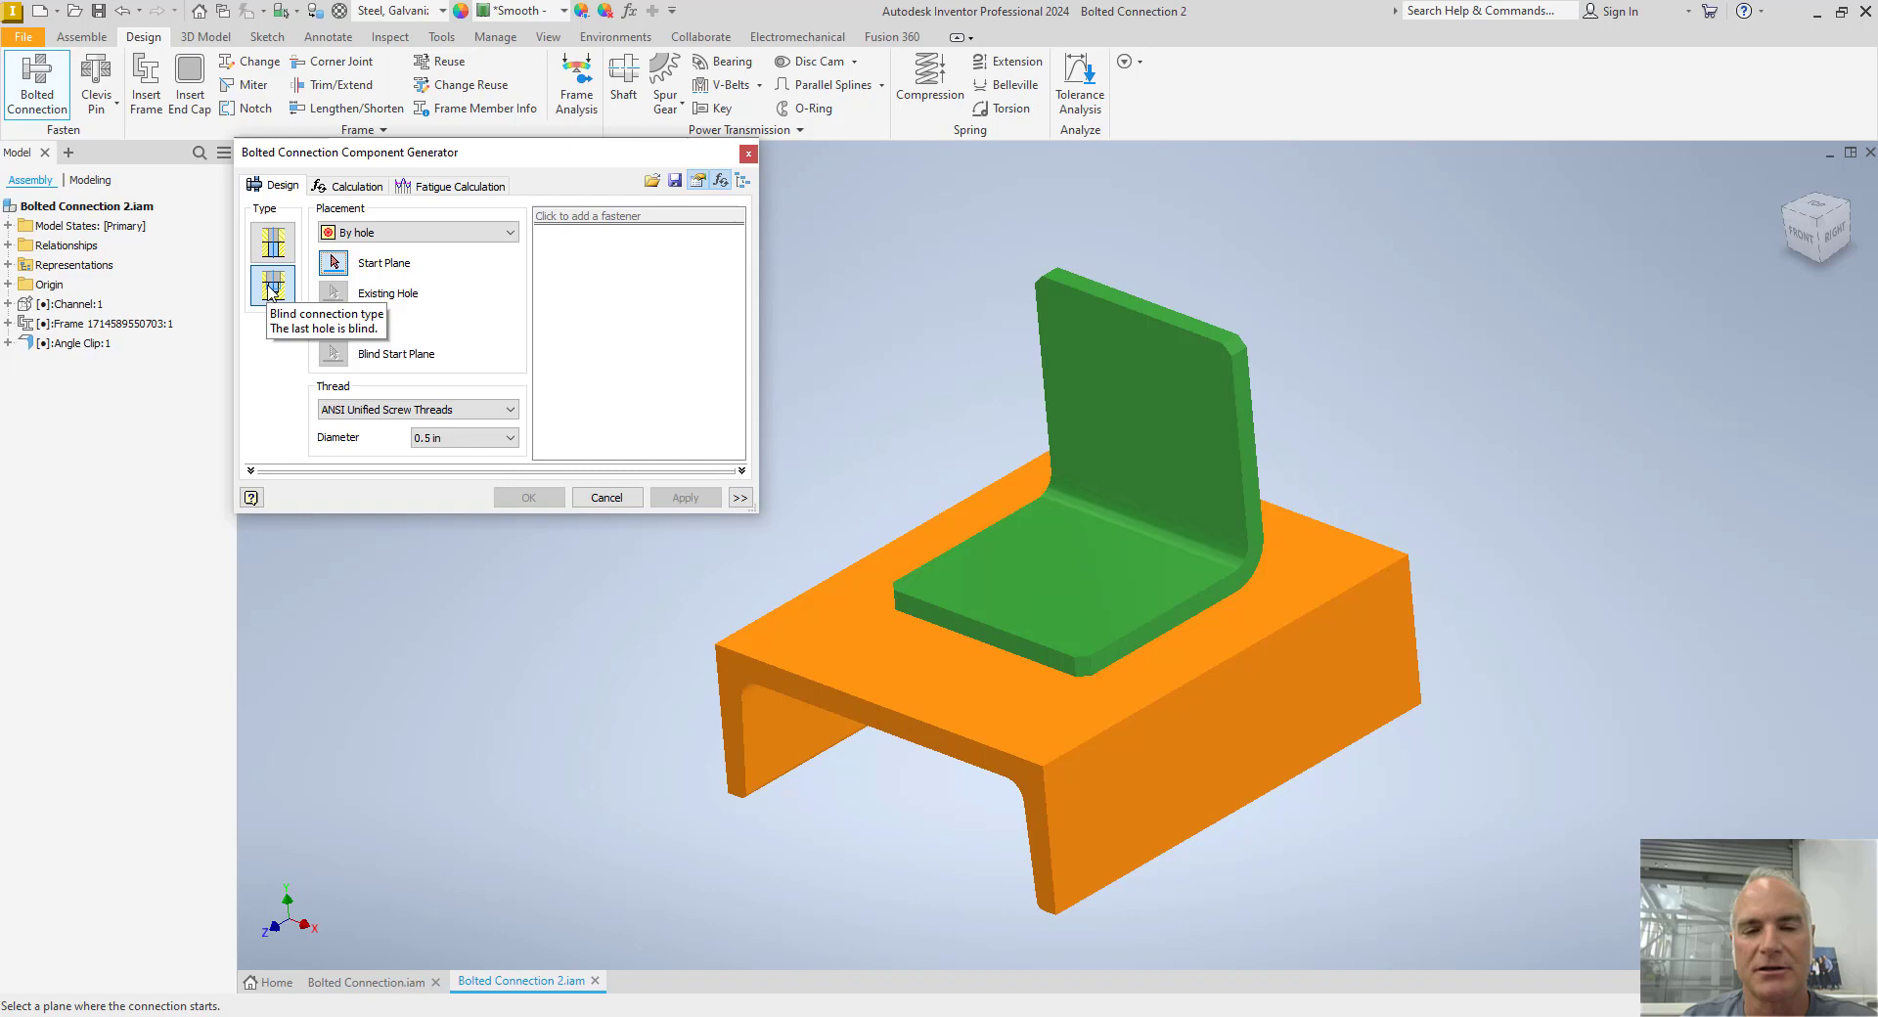
mouse_move(271, 244)
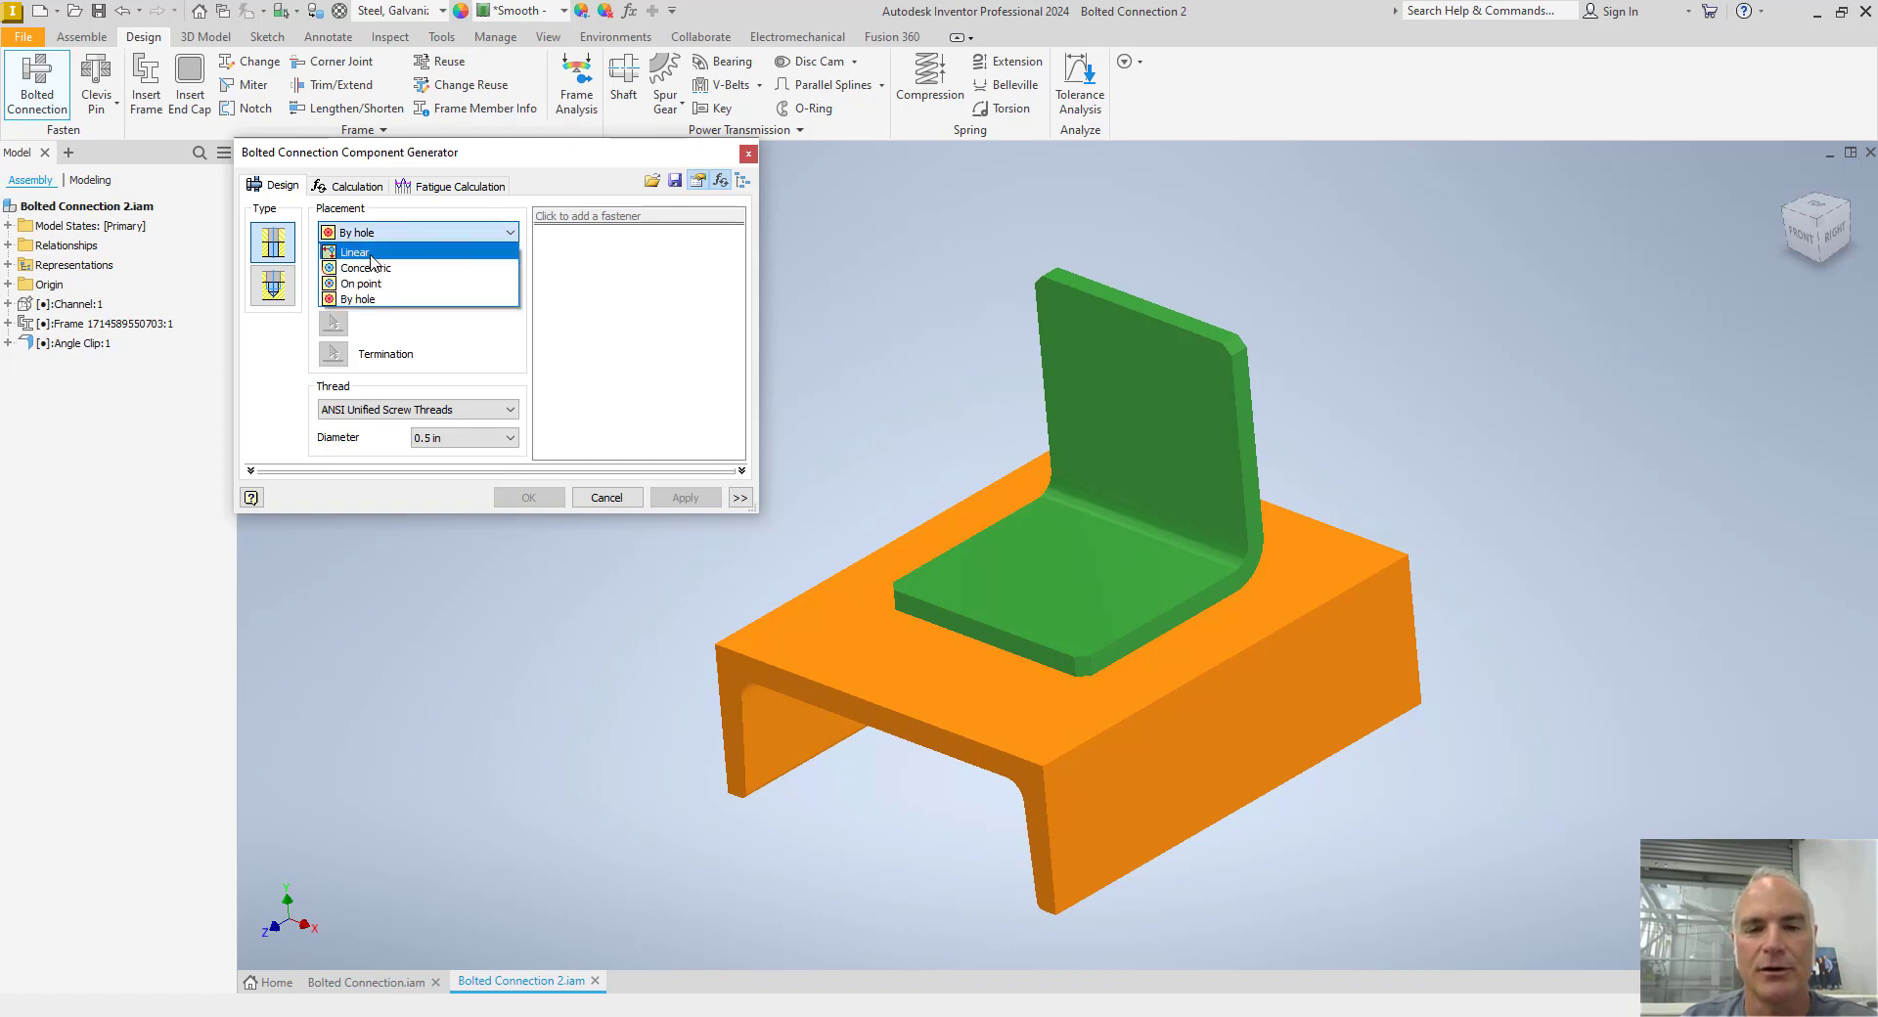
click(353, 230)
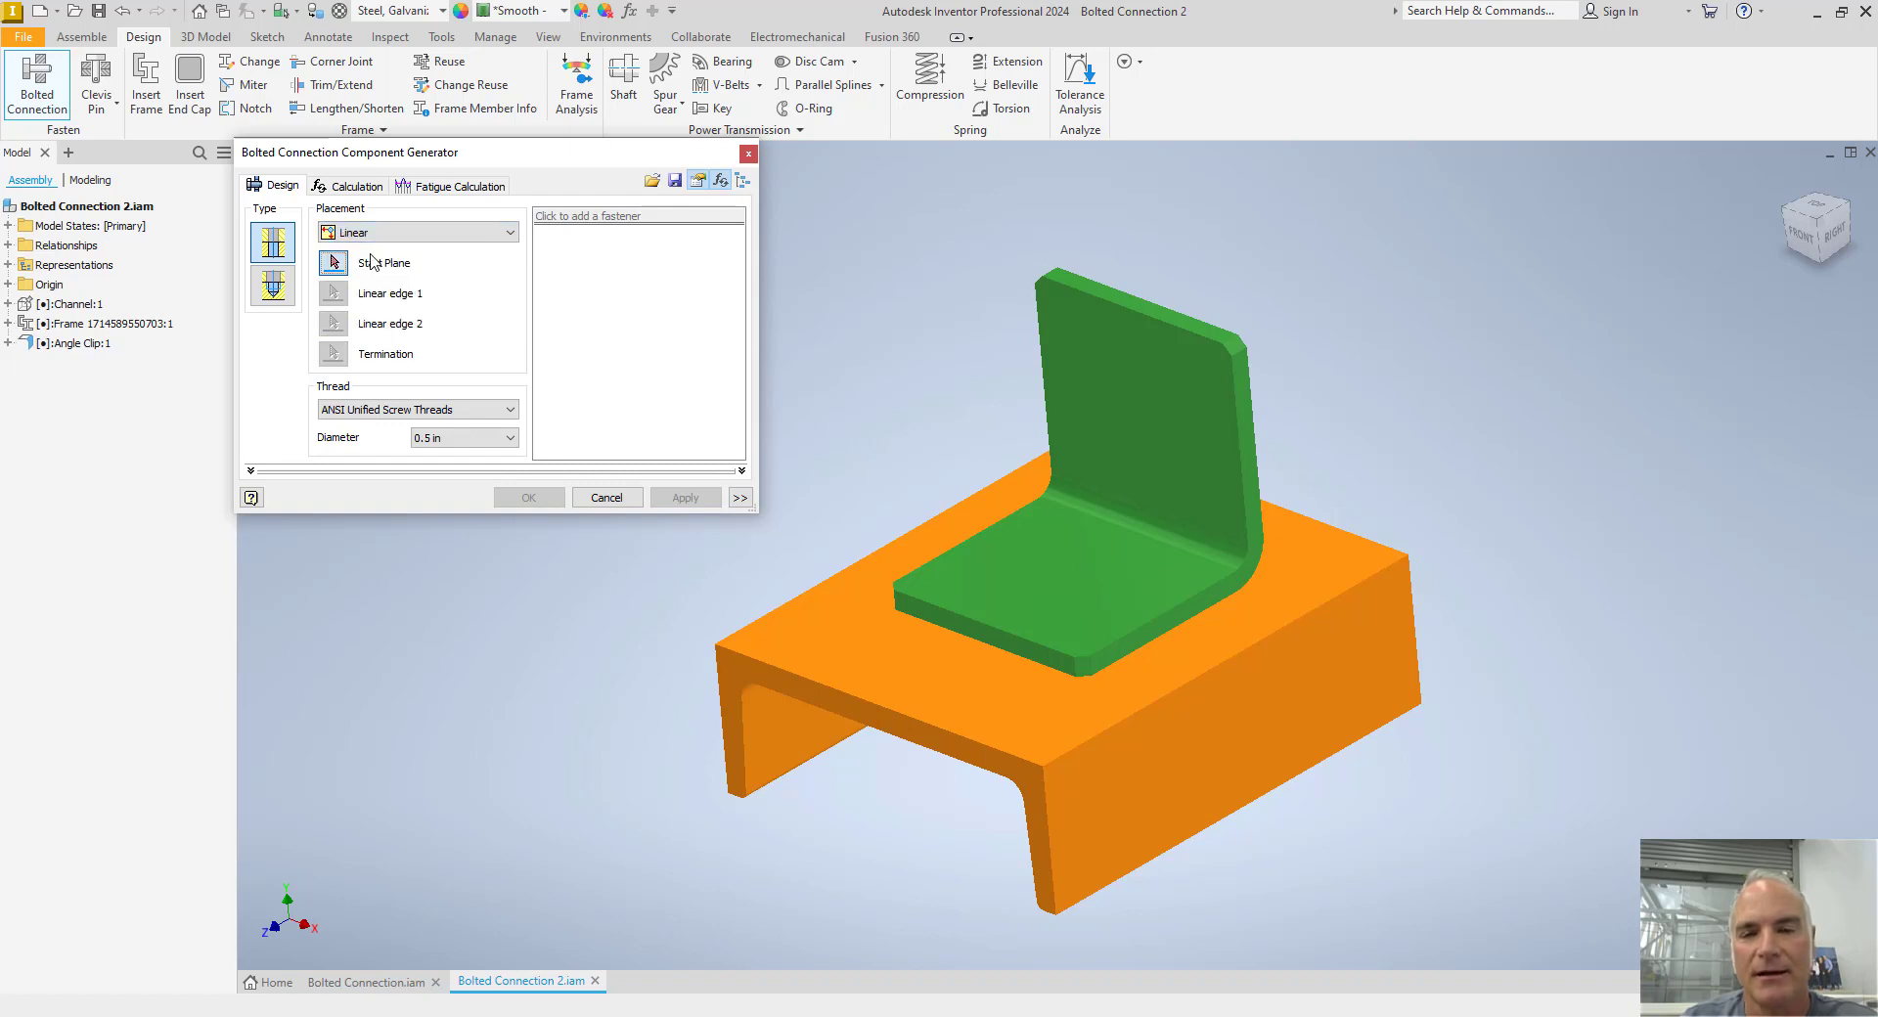
mouse_move(369, 266)
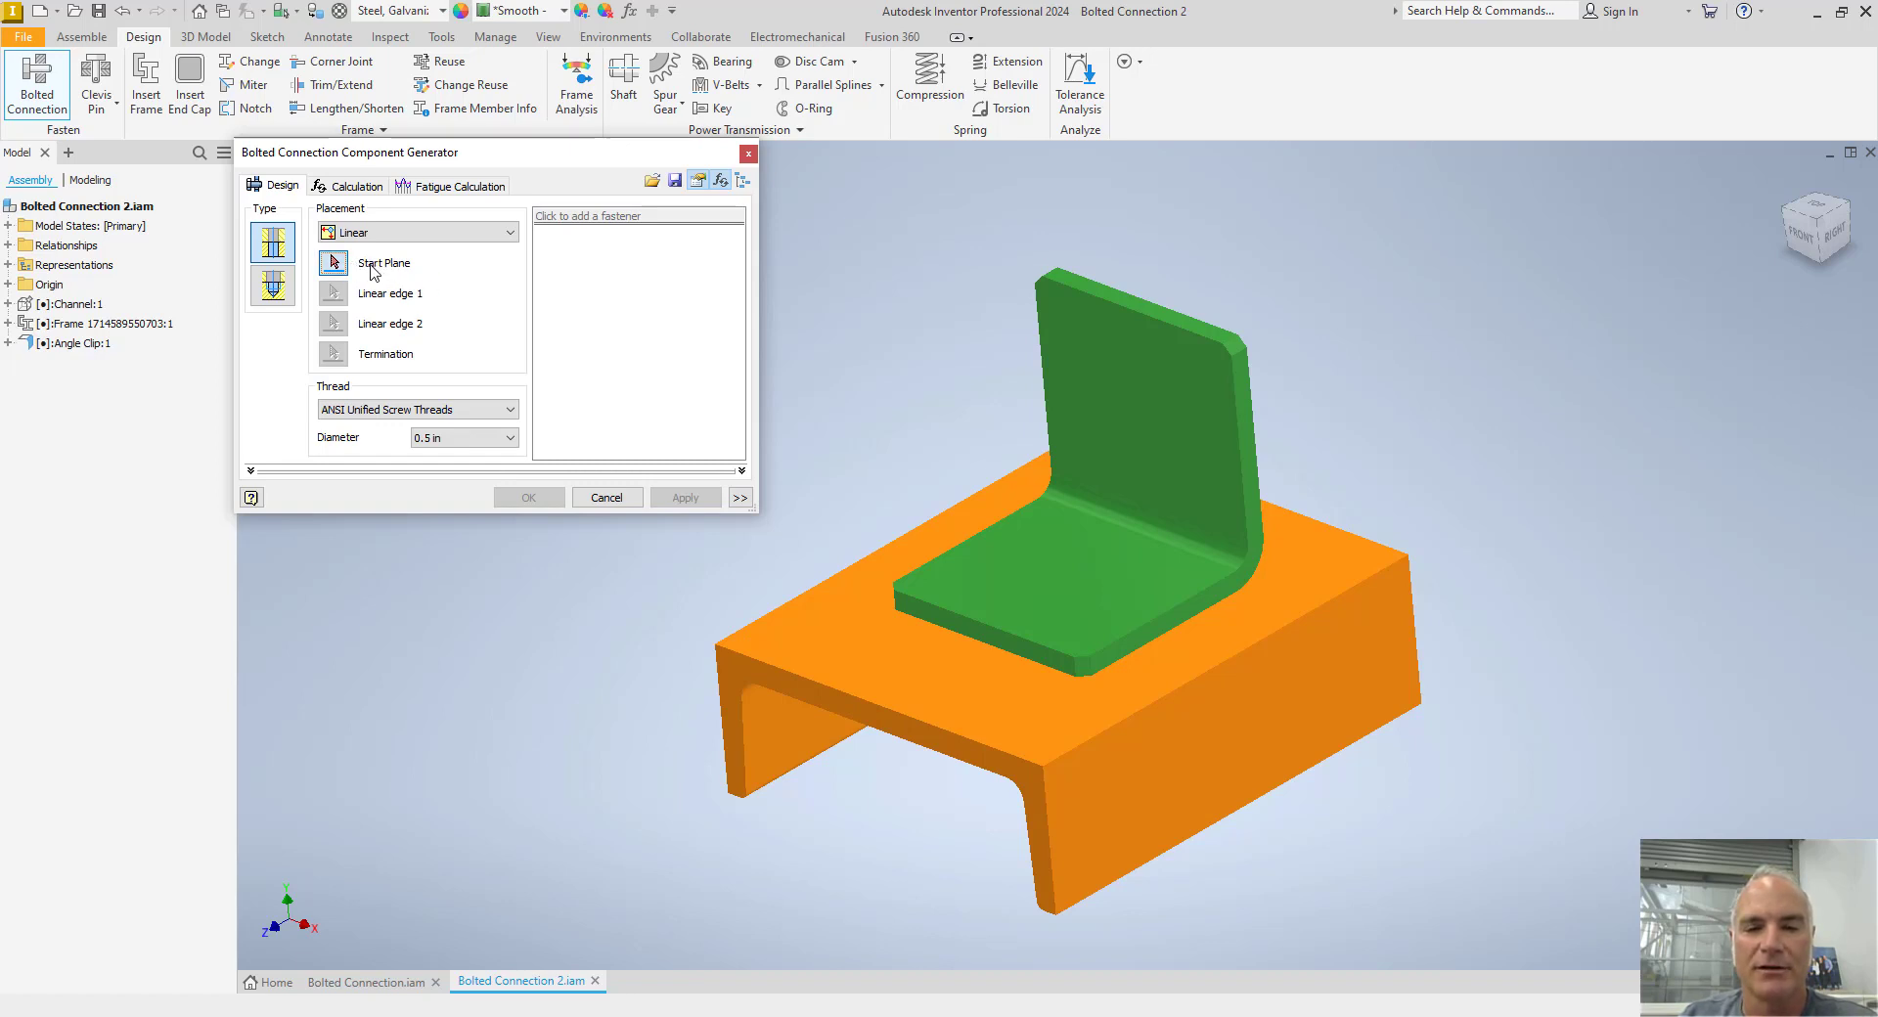
Set the clip base face as start plane with edge offsets of 1.25 in and 1.5 in
click(1047, 575)
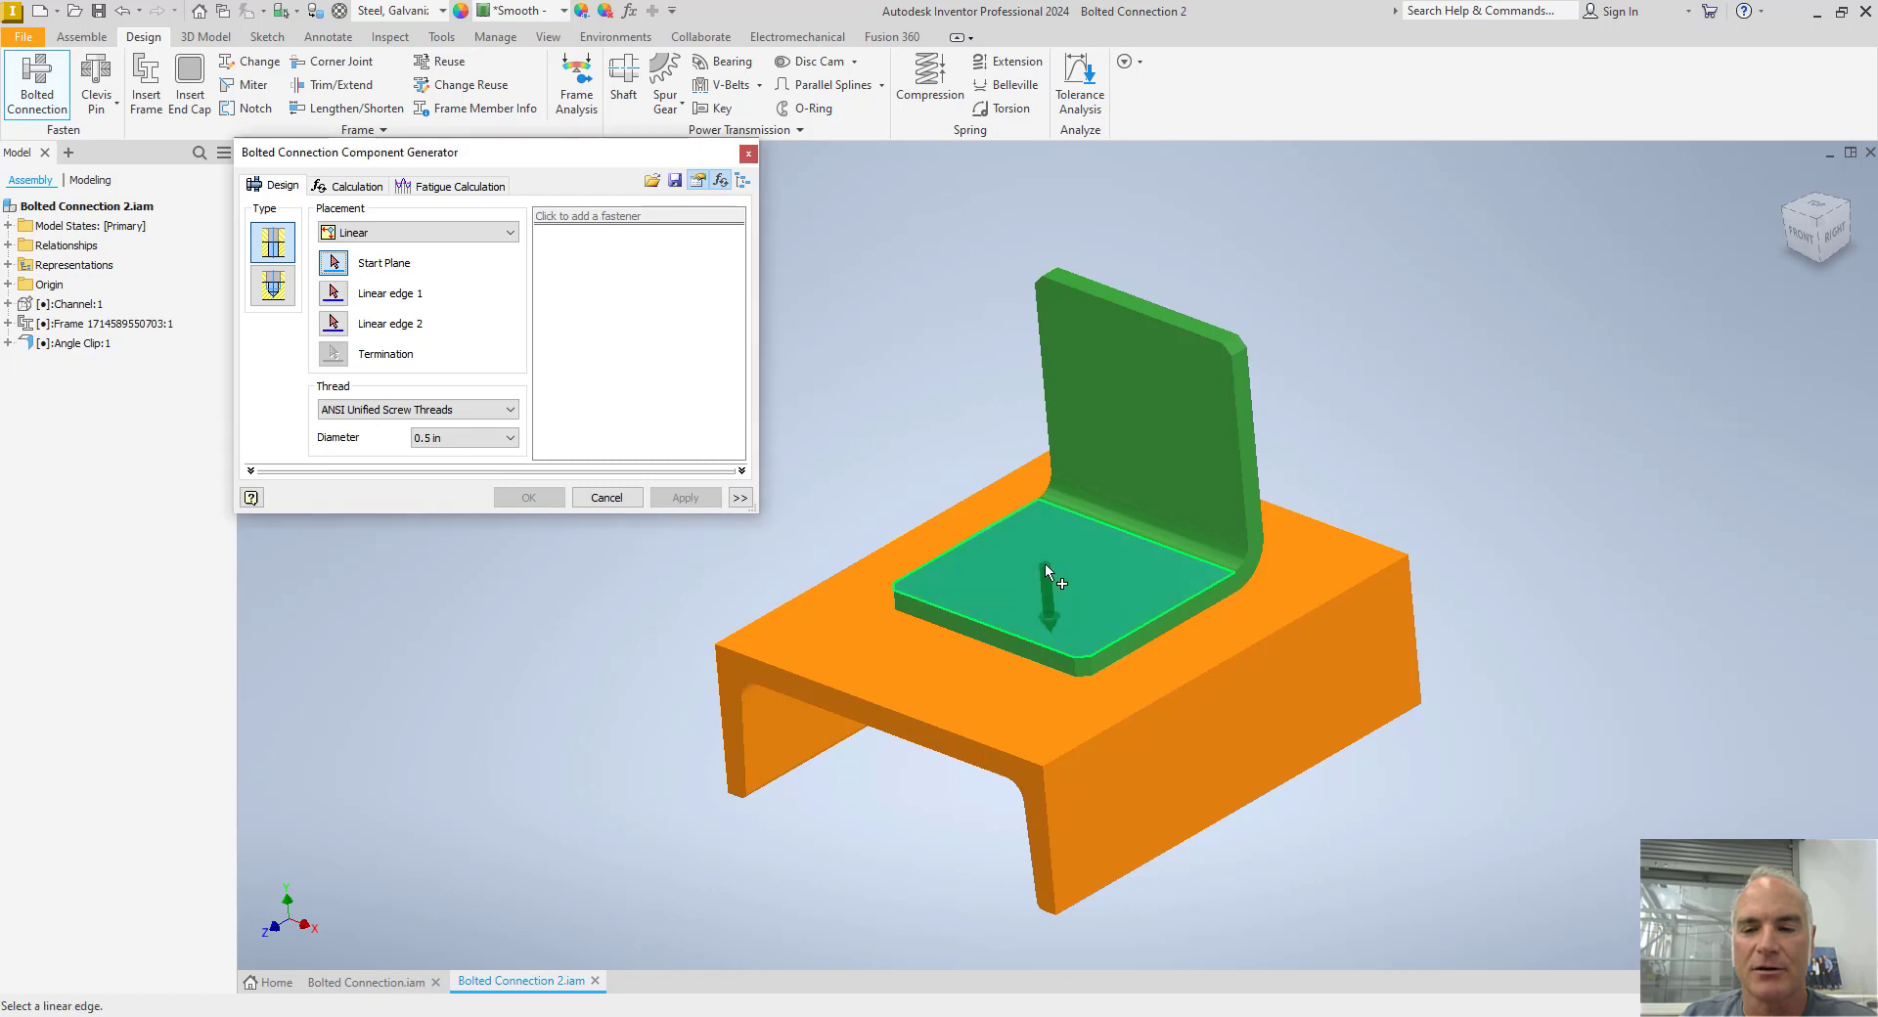
click(1047, 574)
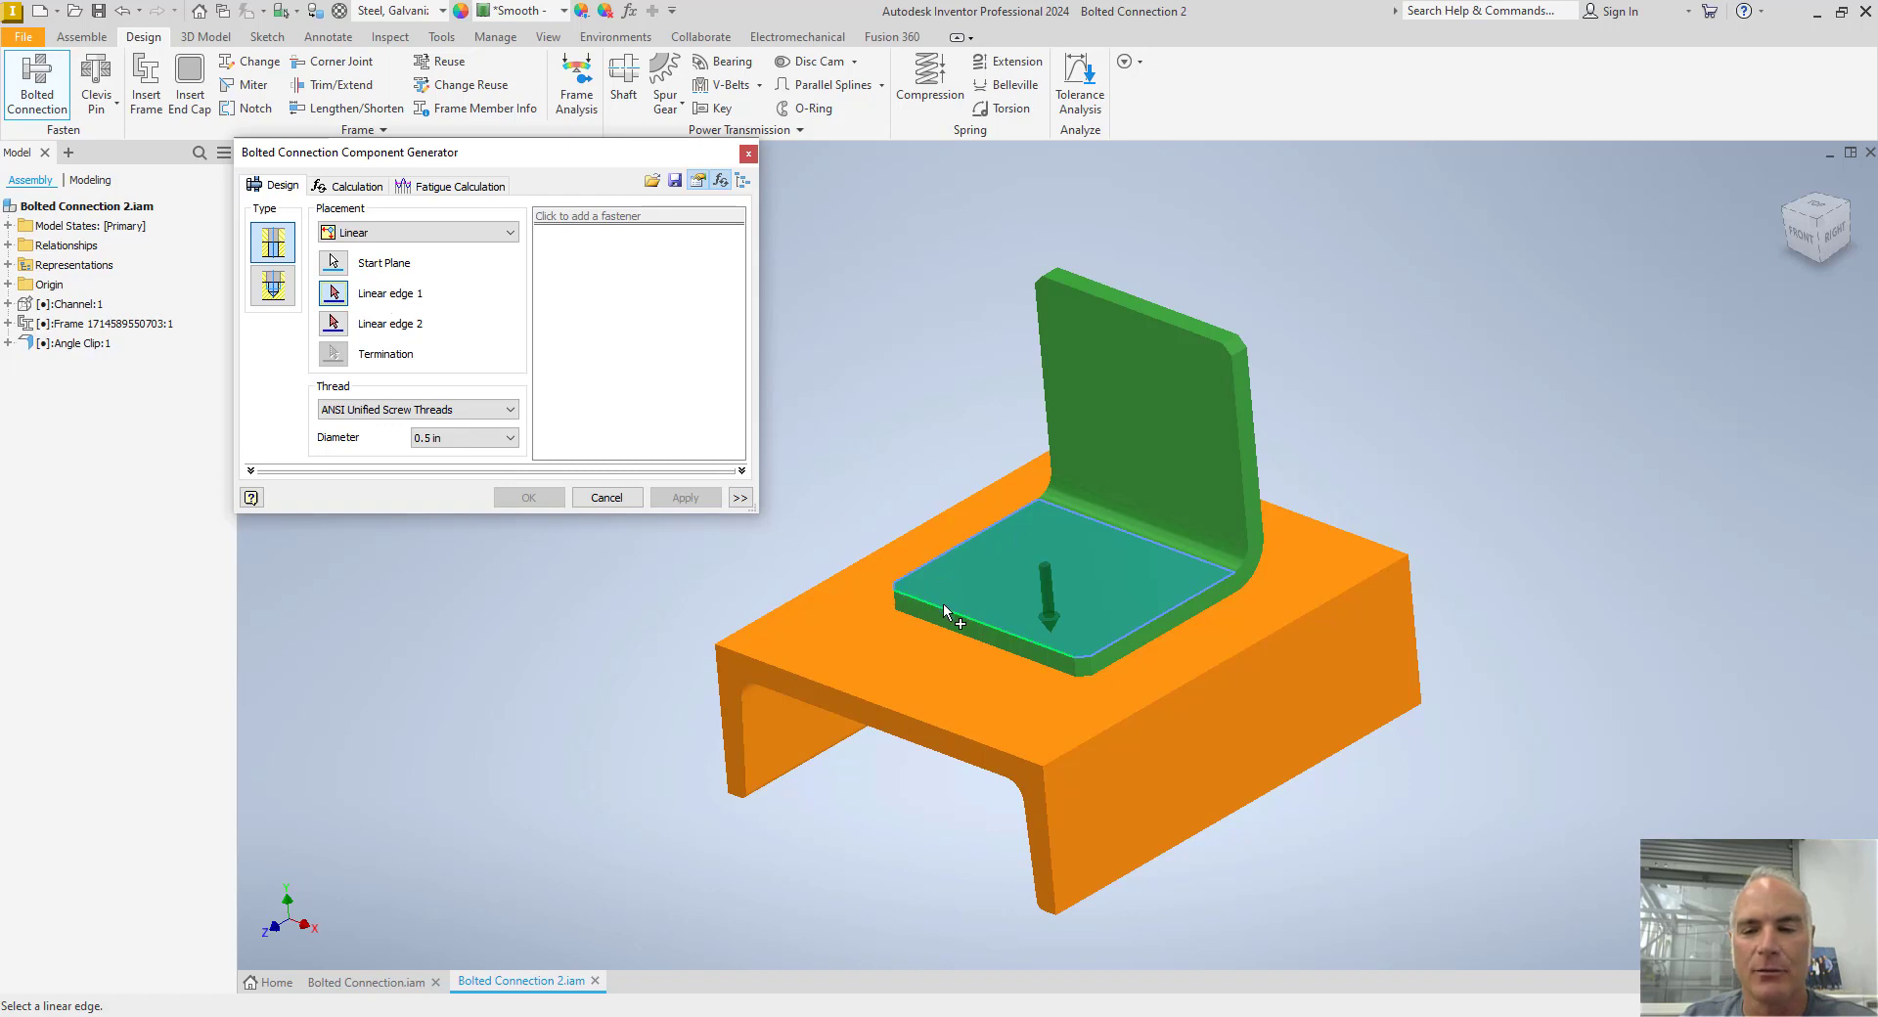
click(1050, 617)
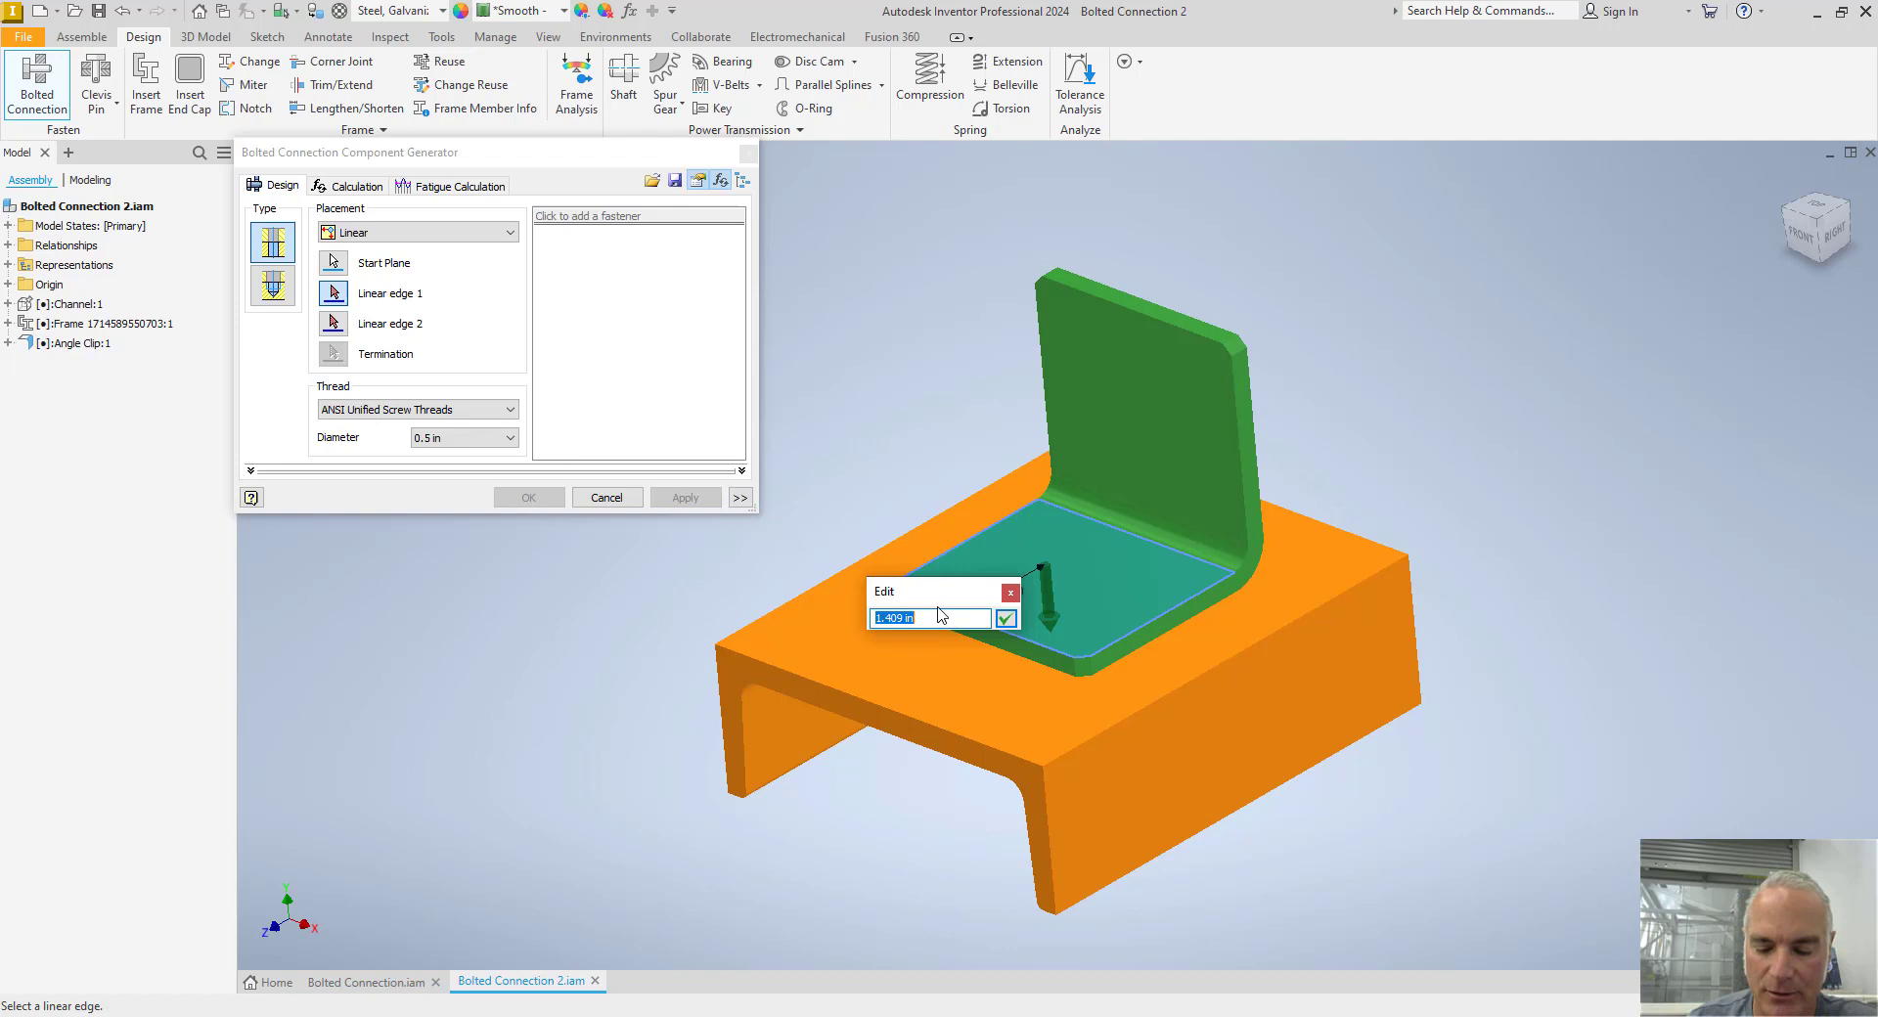
text(1.25)
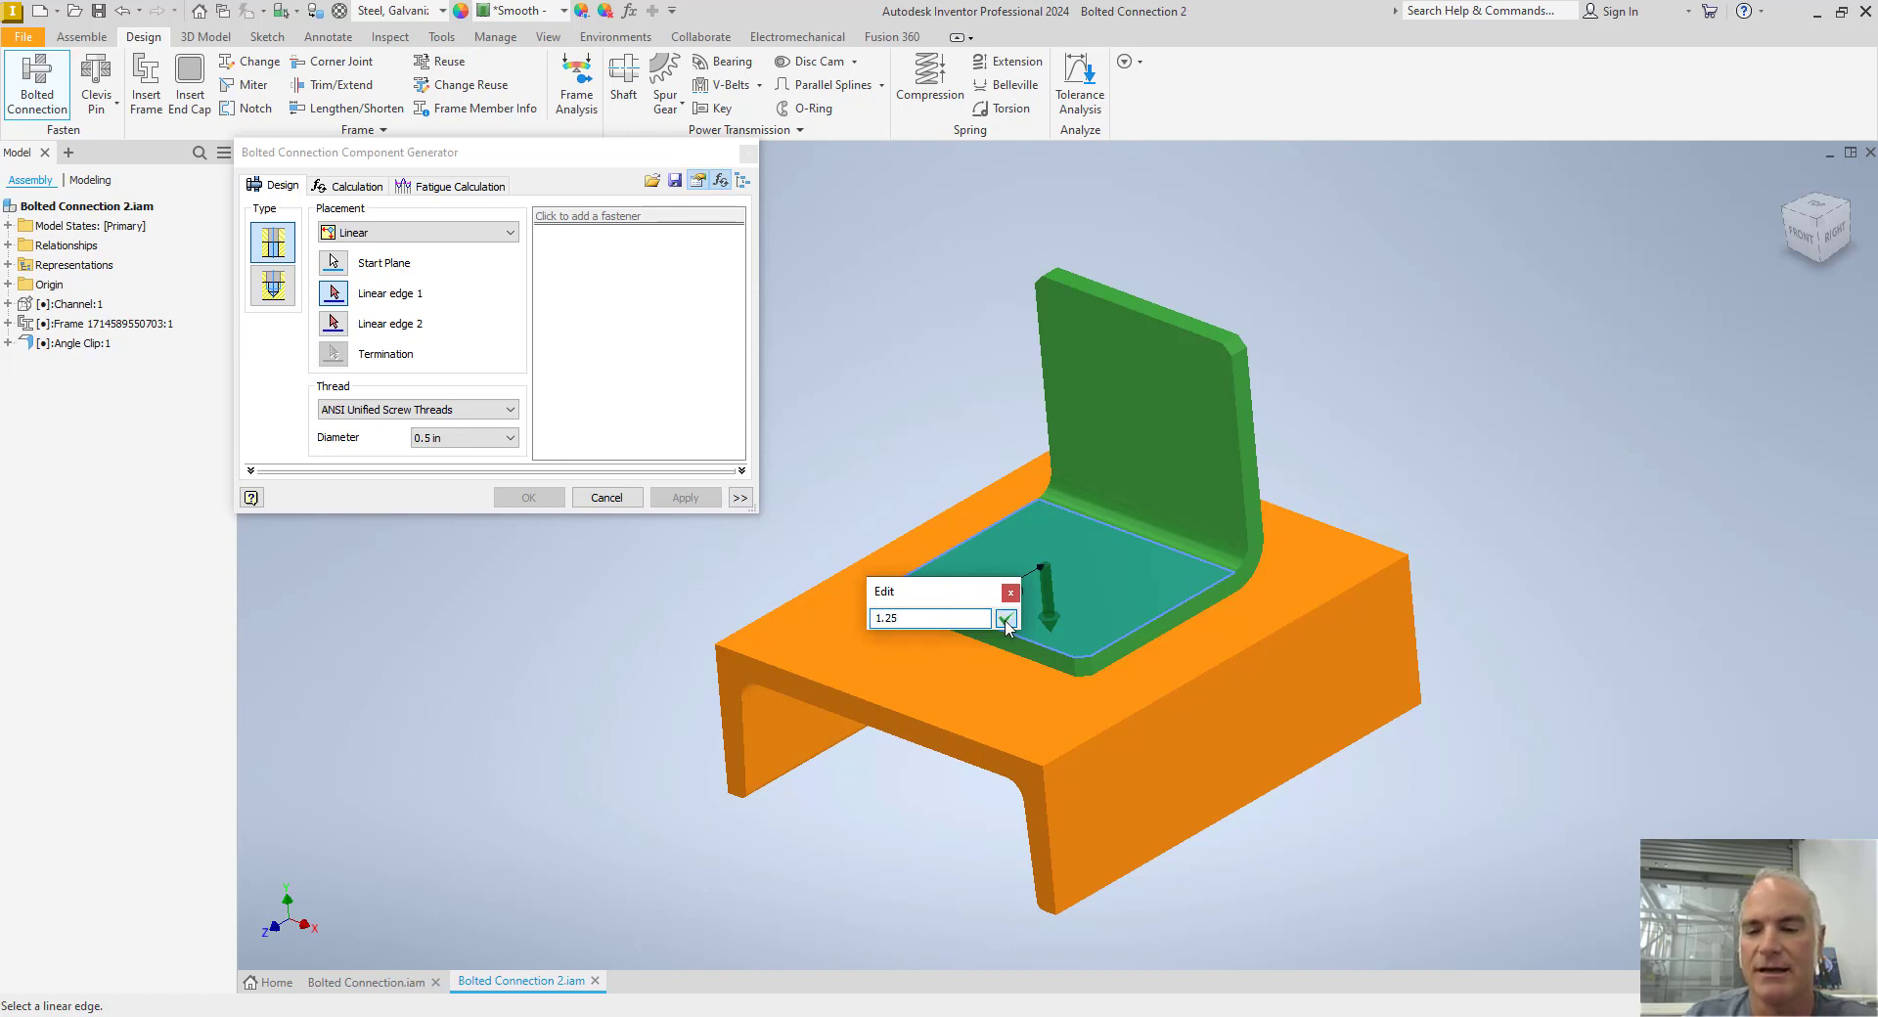
click(1006, 619)
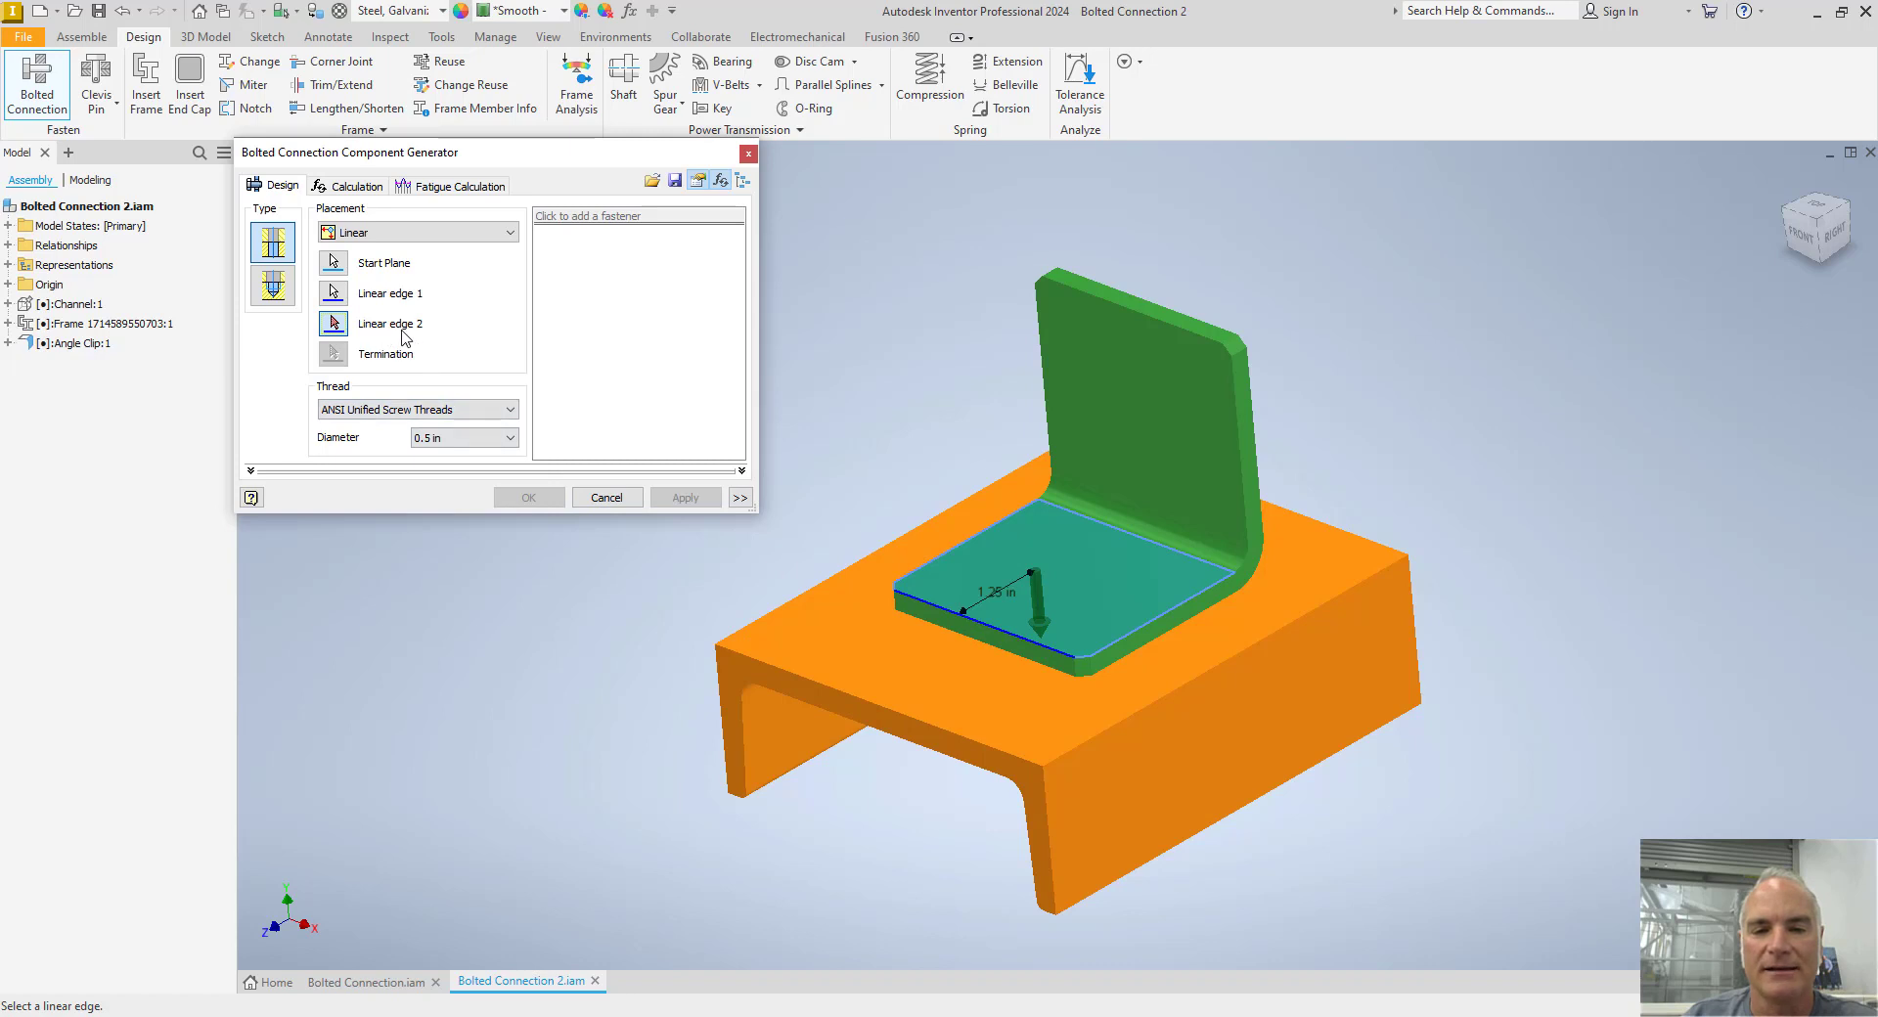
mouse_move(656, 394)
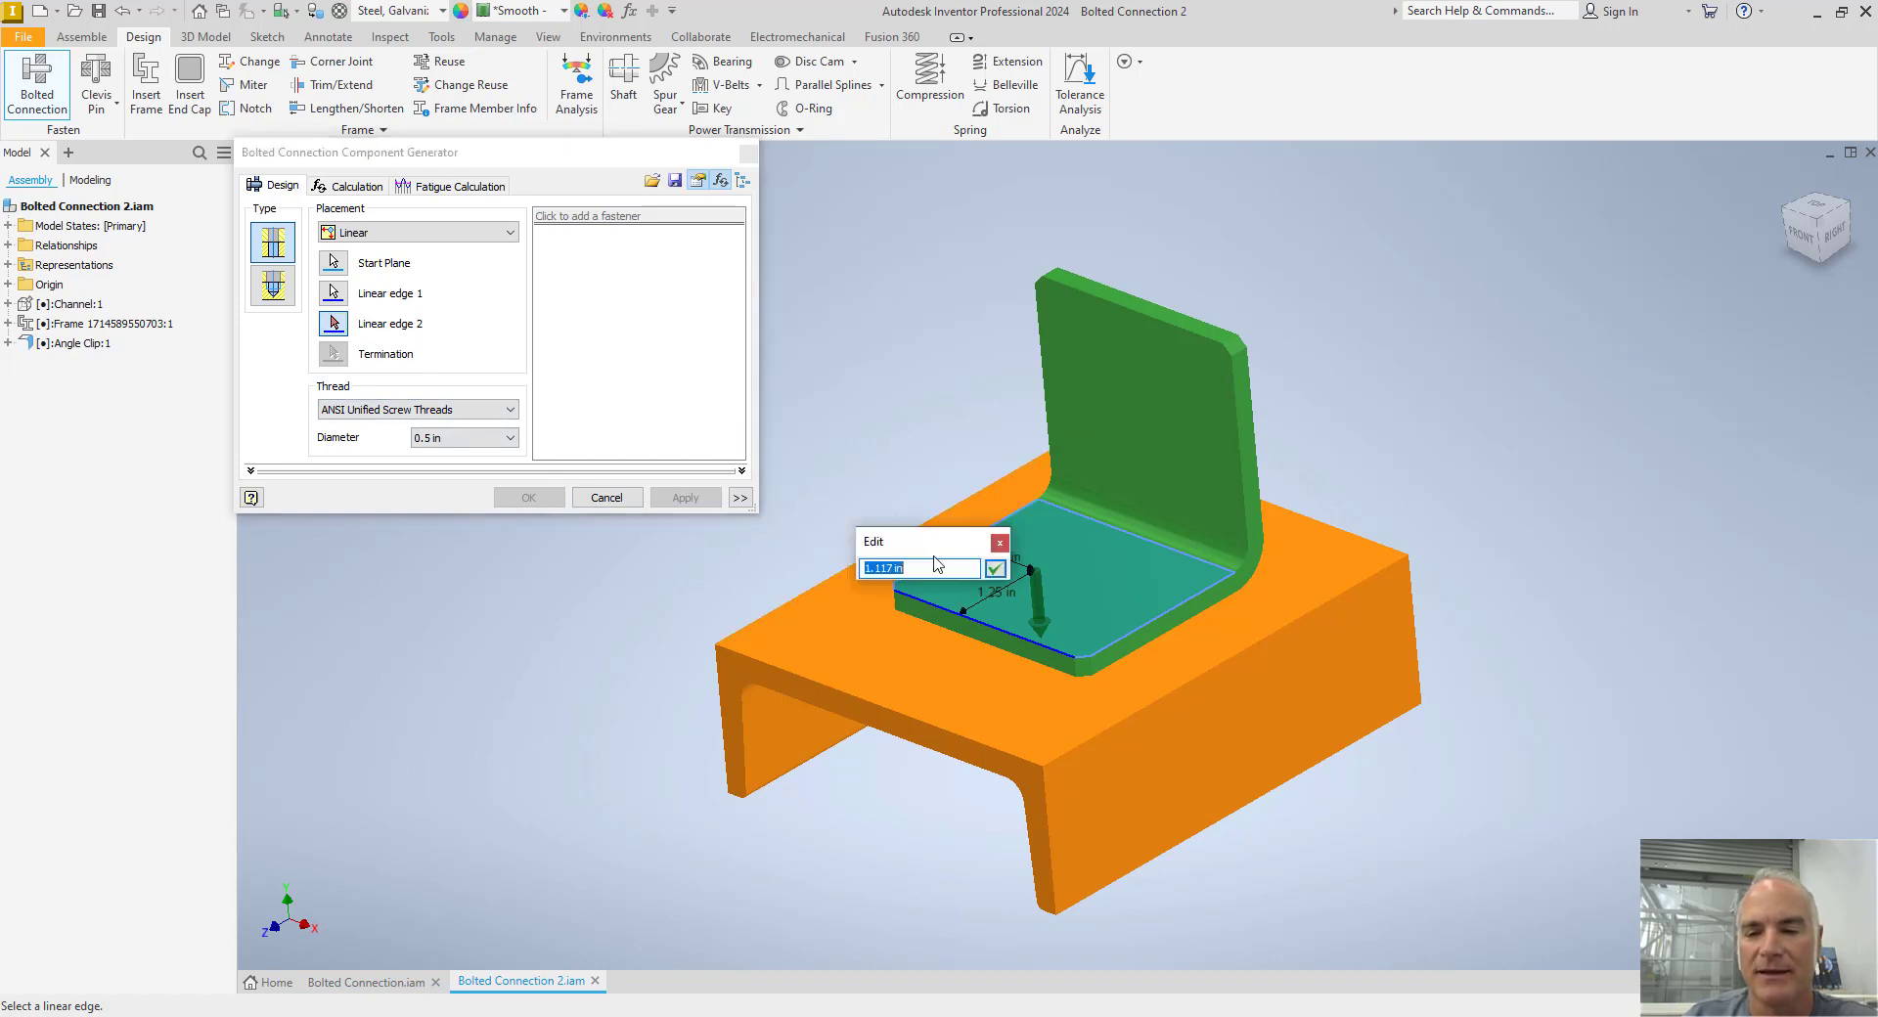
text(1)
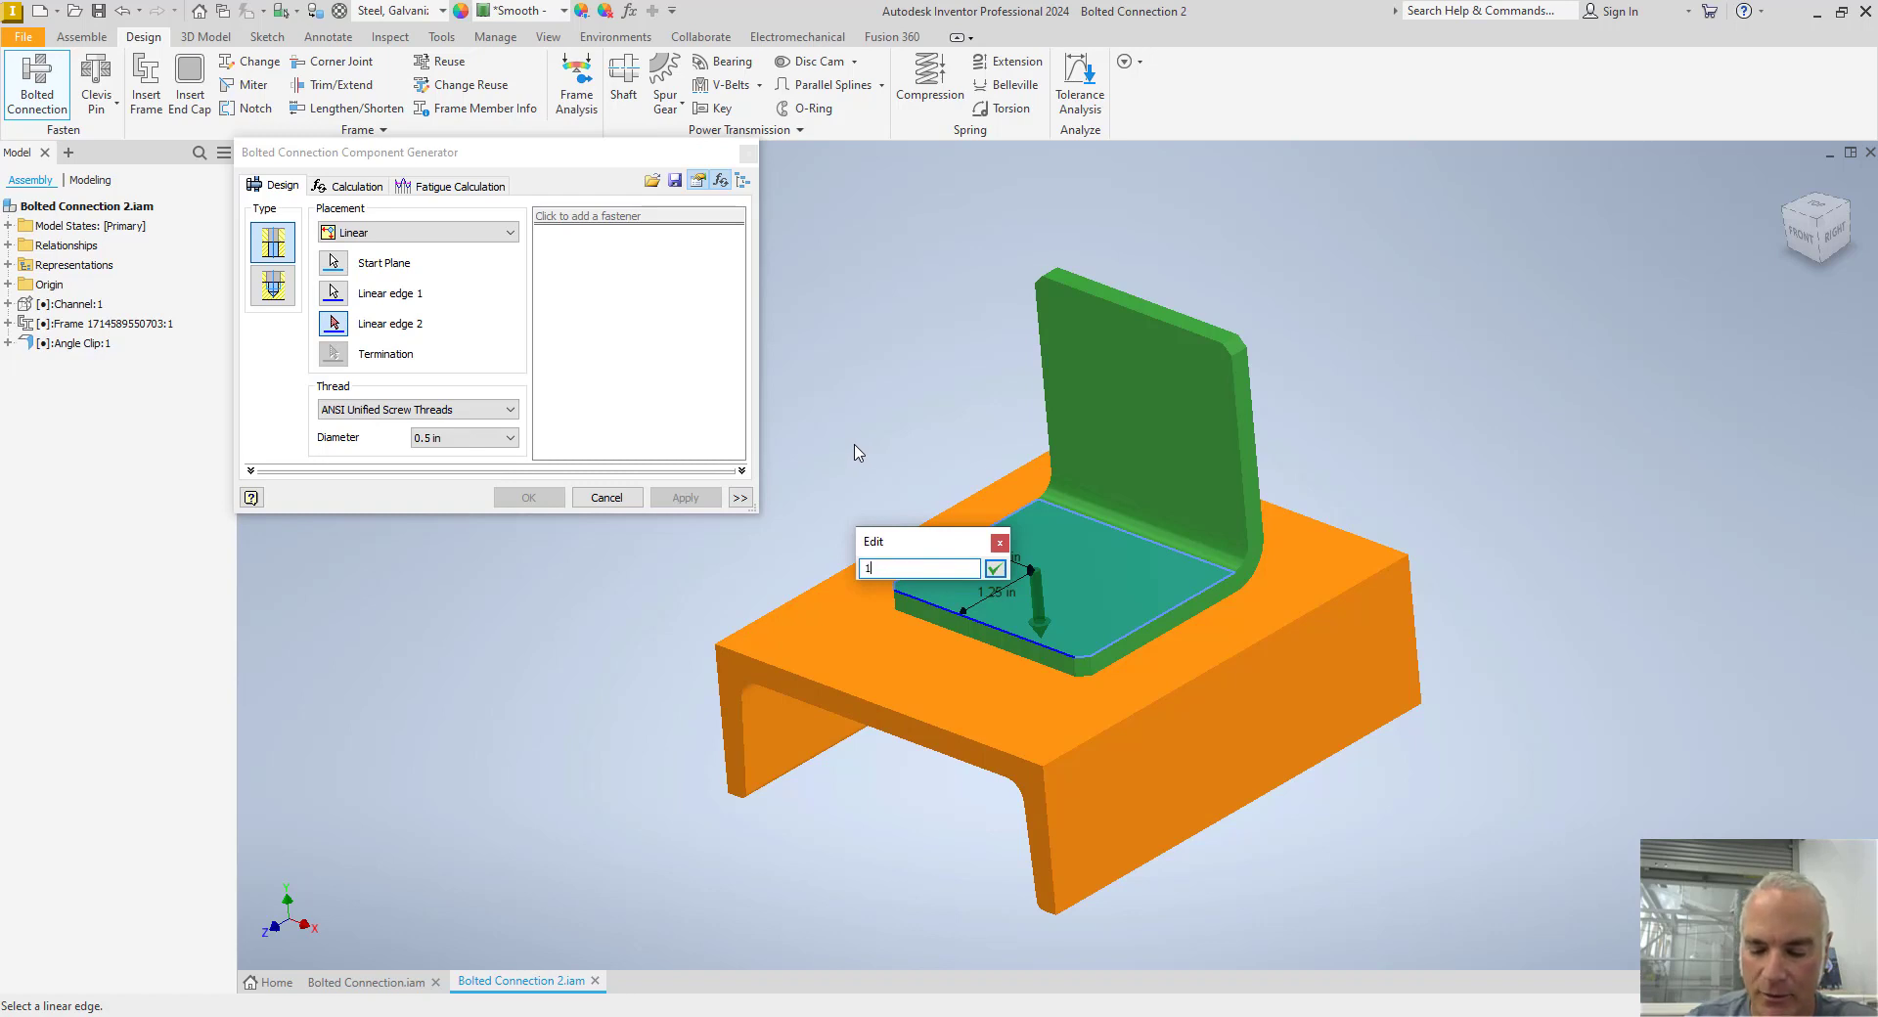
text(.5)
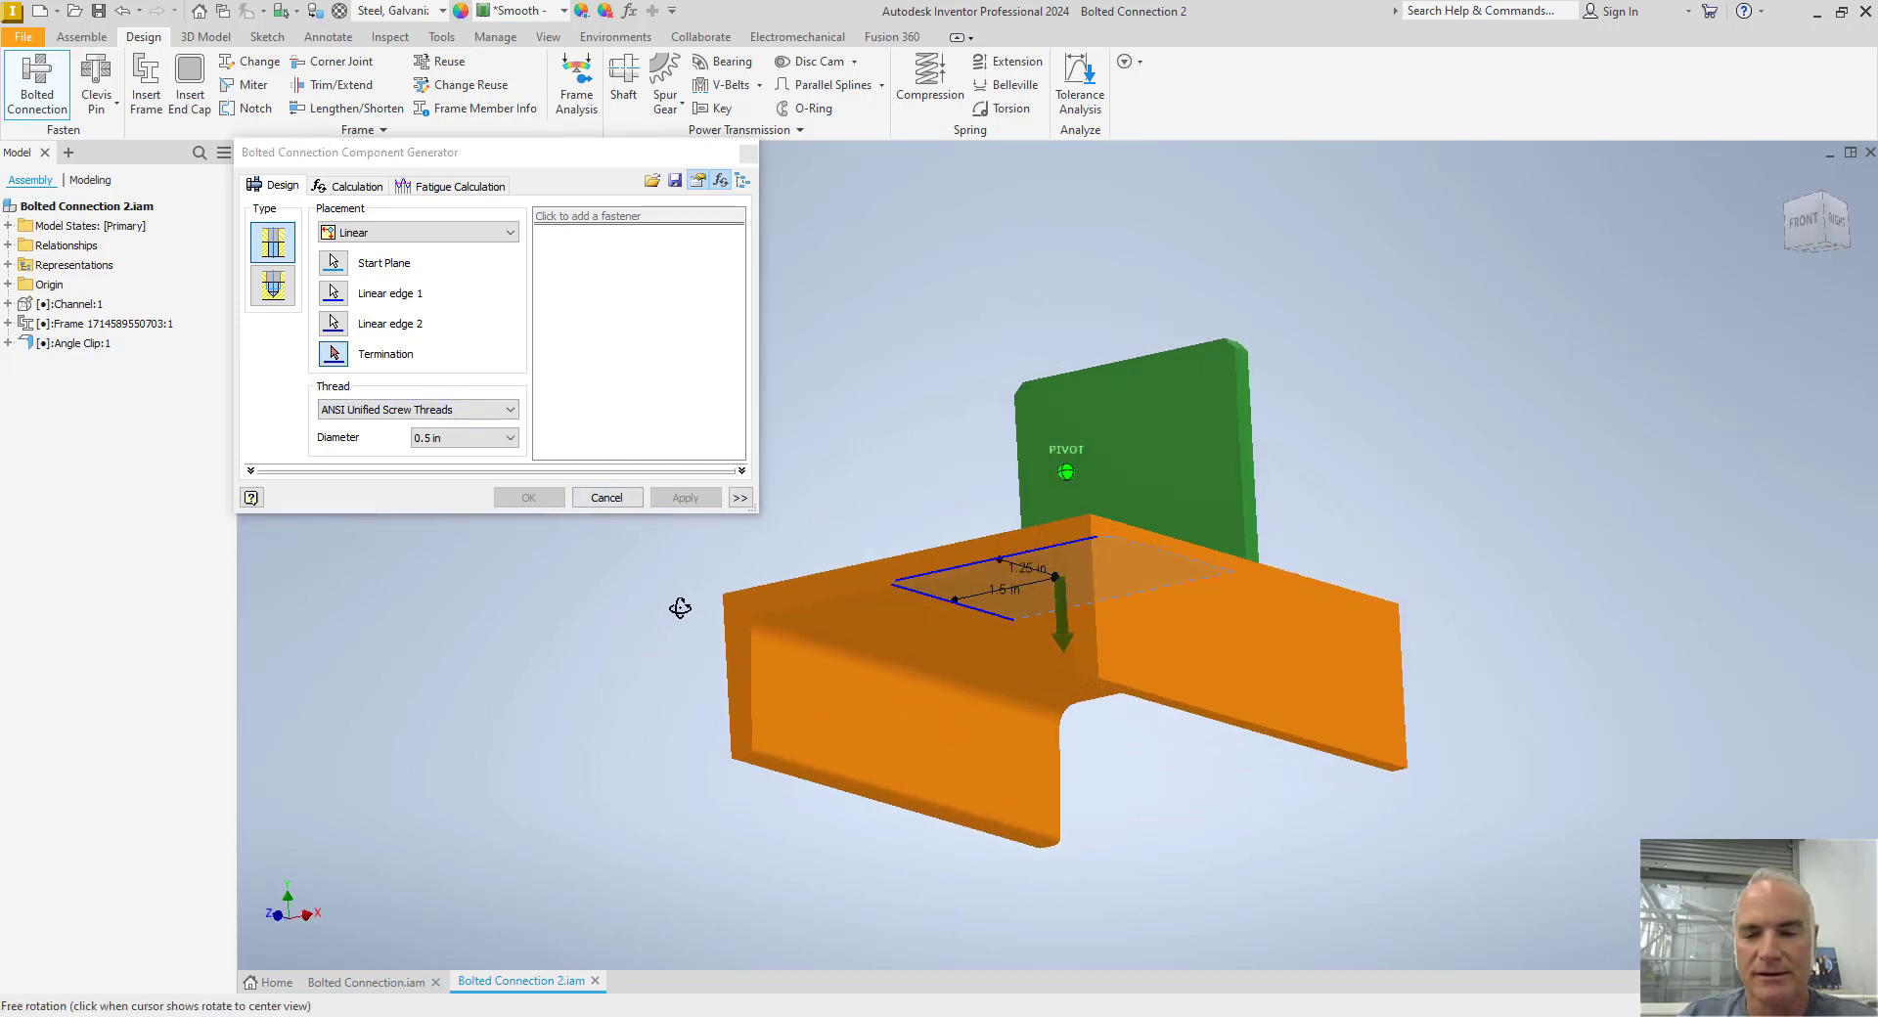
Terminate the hole at the channel top's underside, keeping a 0.5 in thread diameter
click(911, 599)
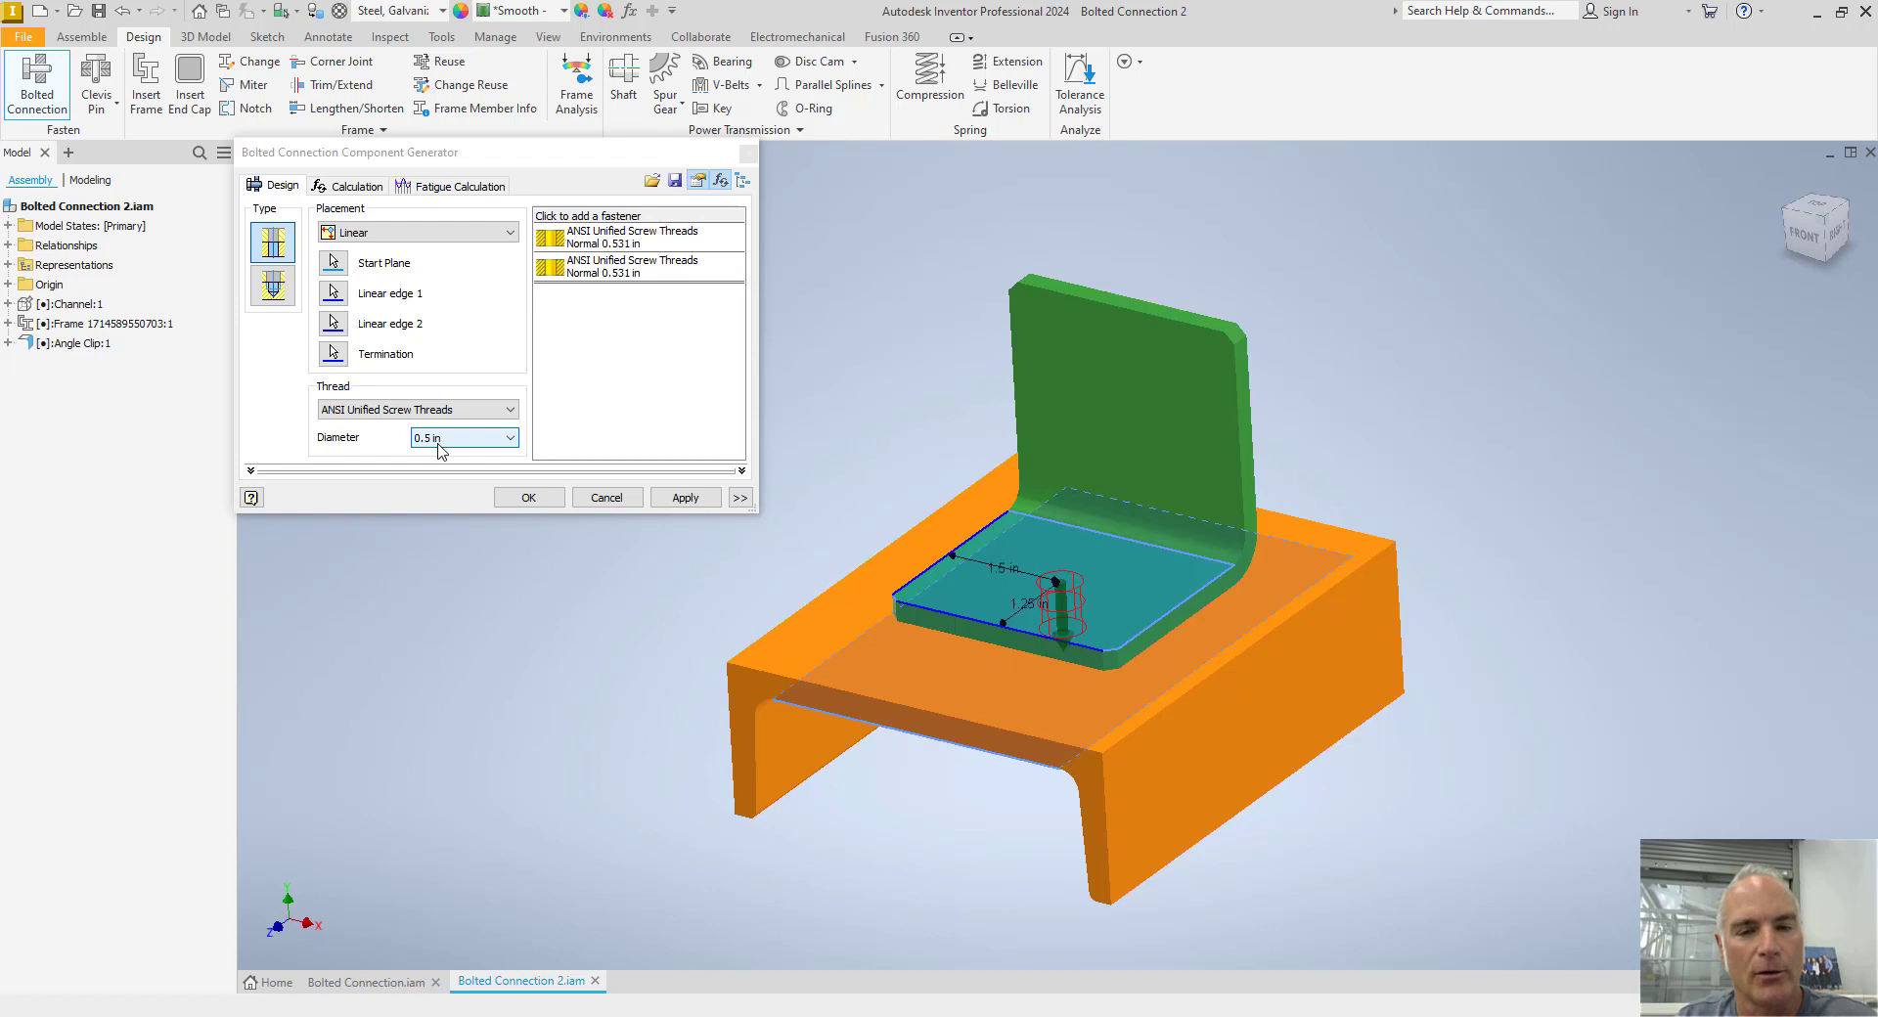
click(509, 437)
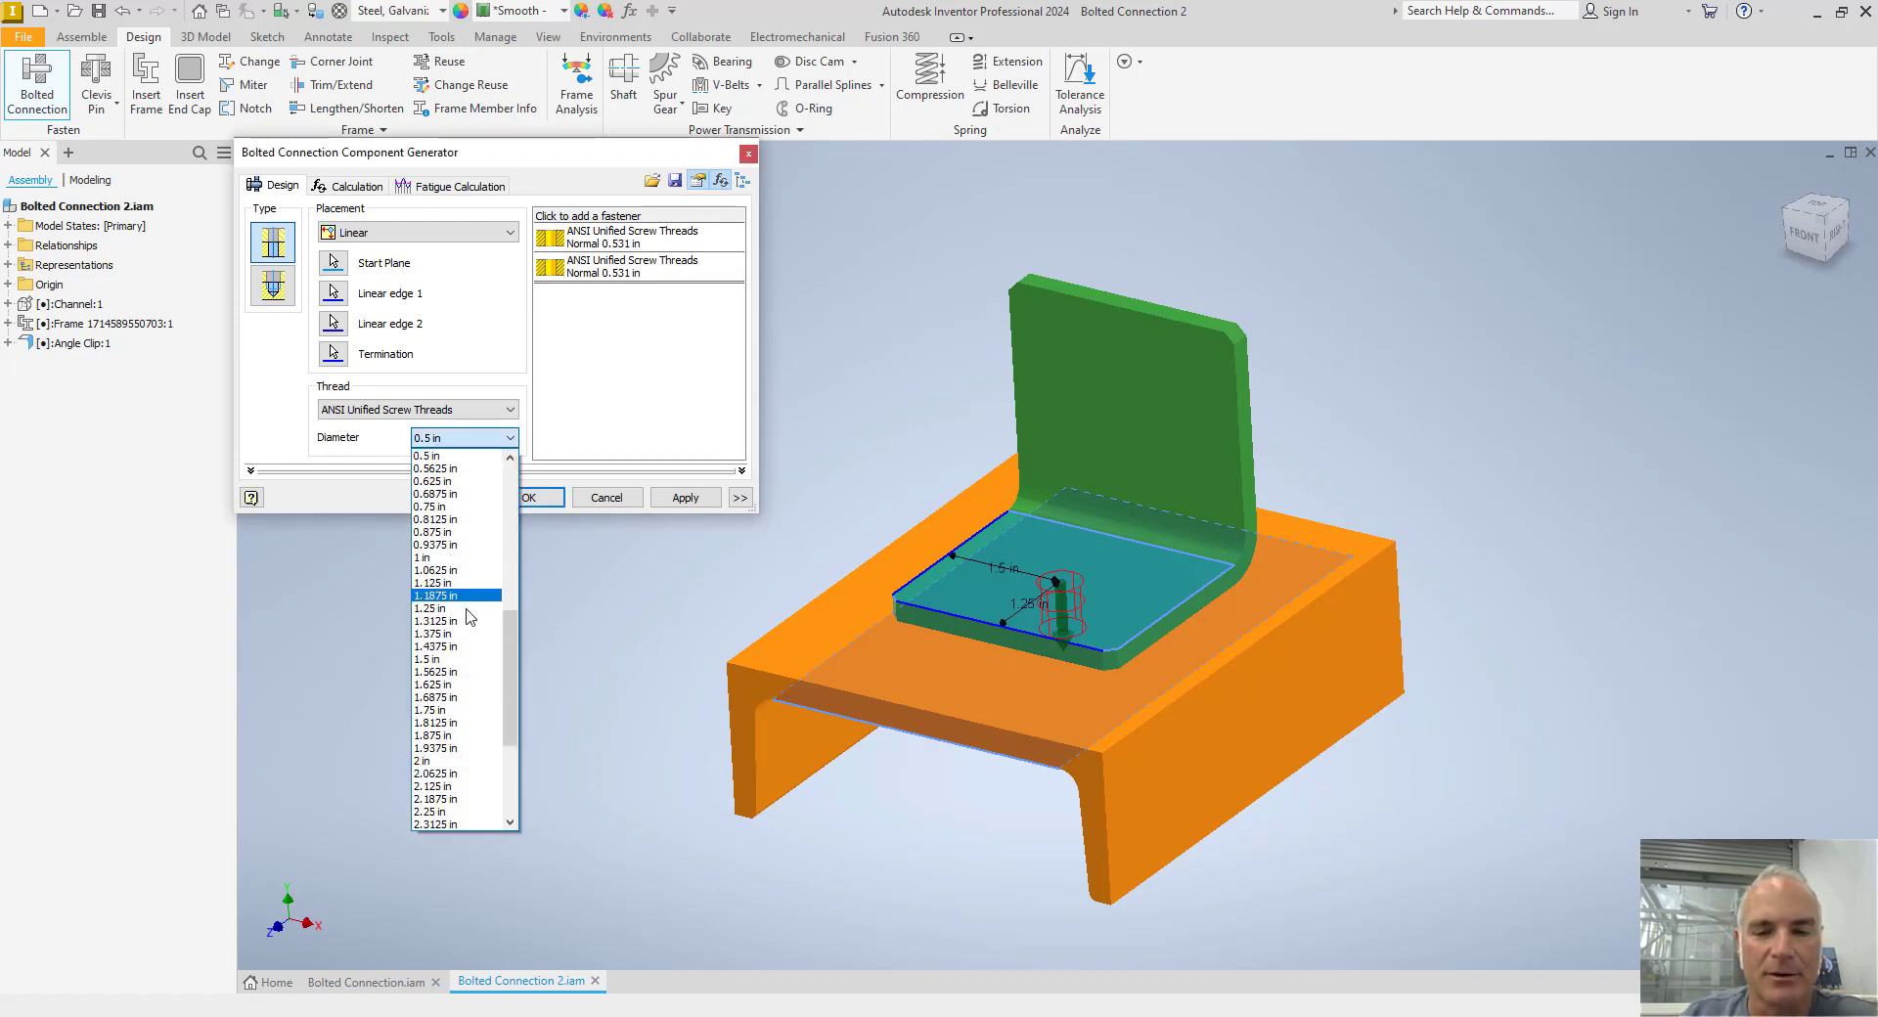
click(460, 437)
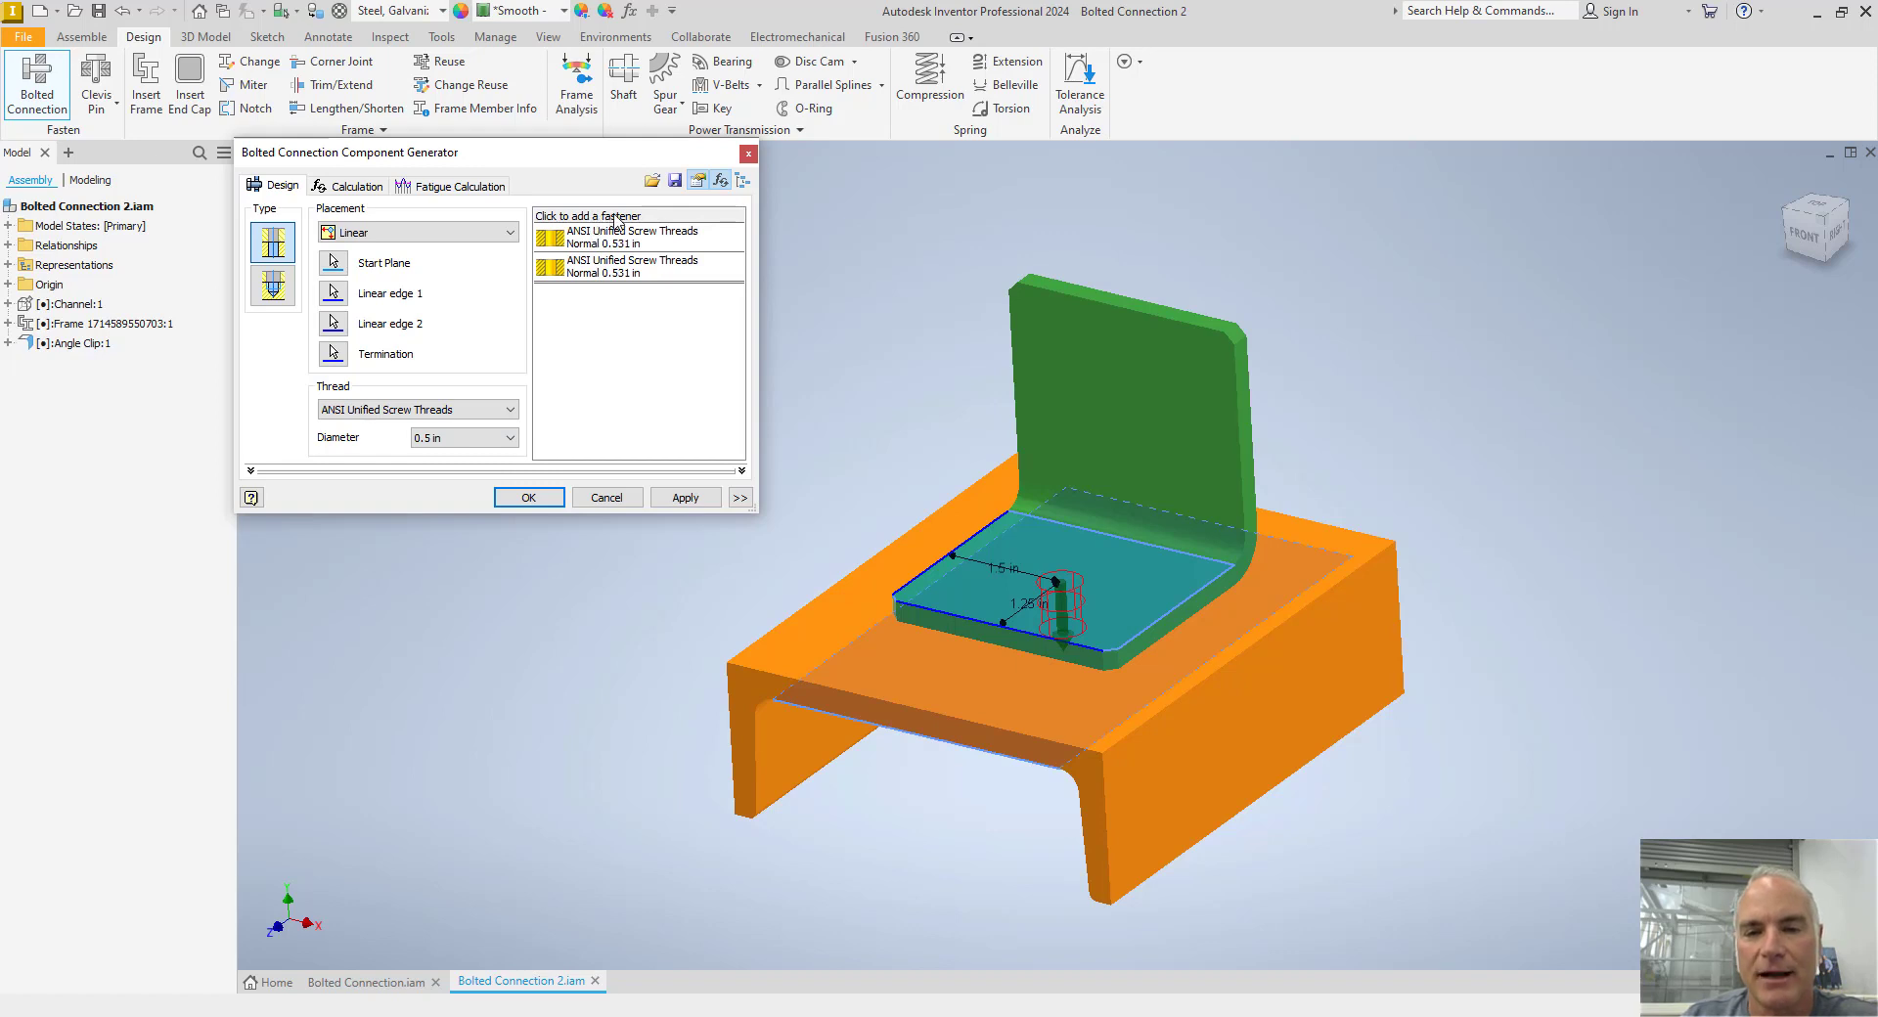
Add a Hex Bolt - Inch from the fastener library
click(635, 236)
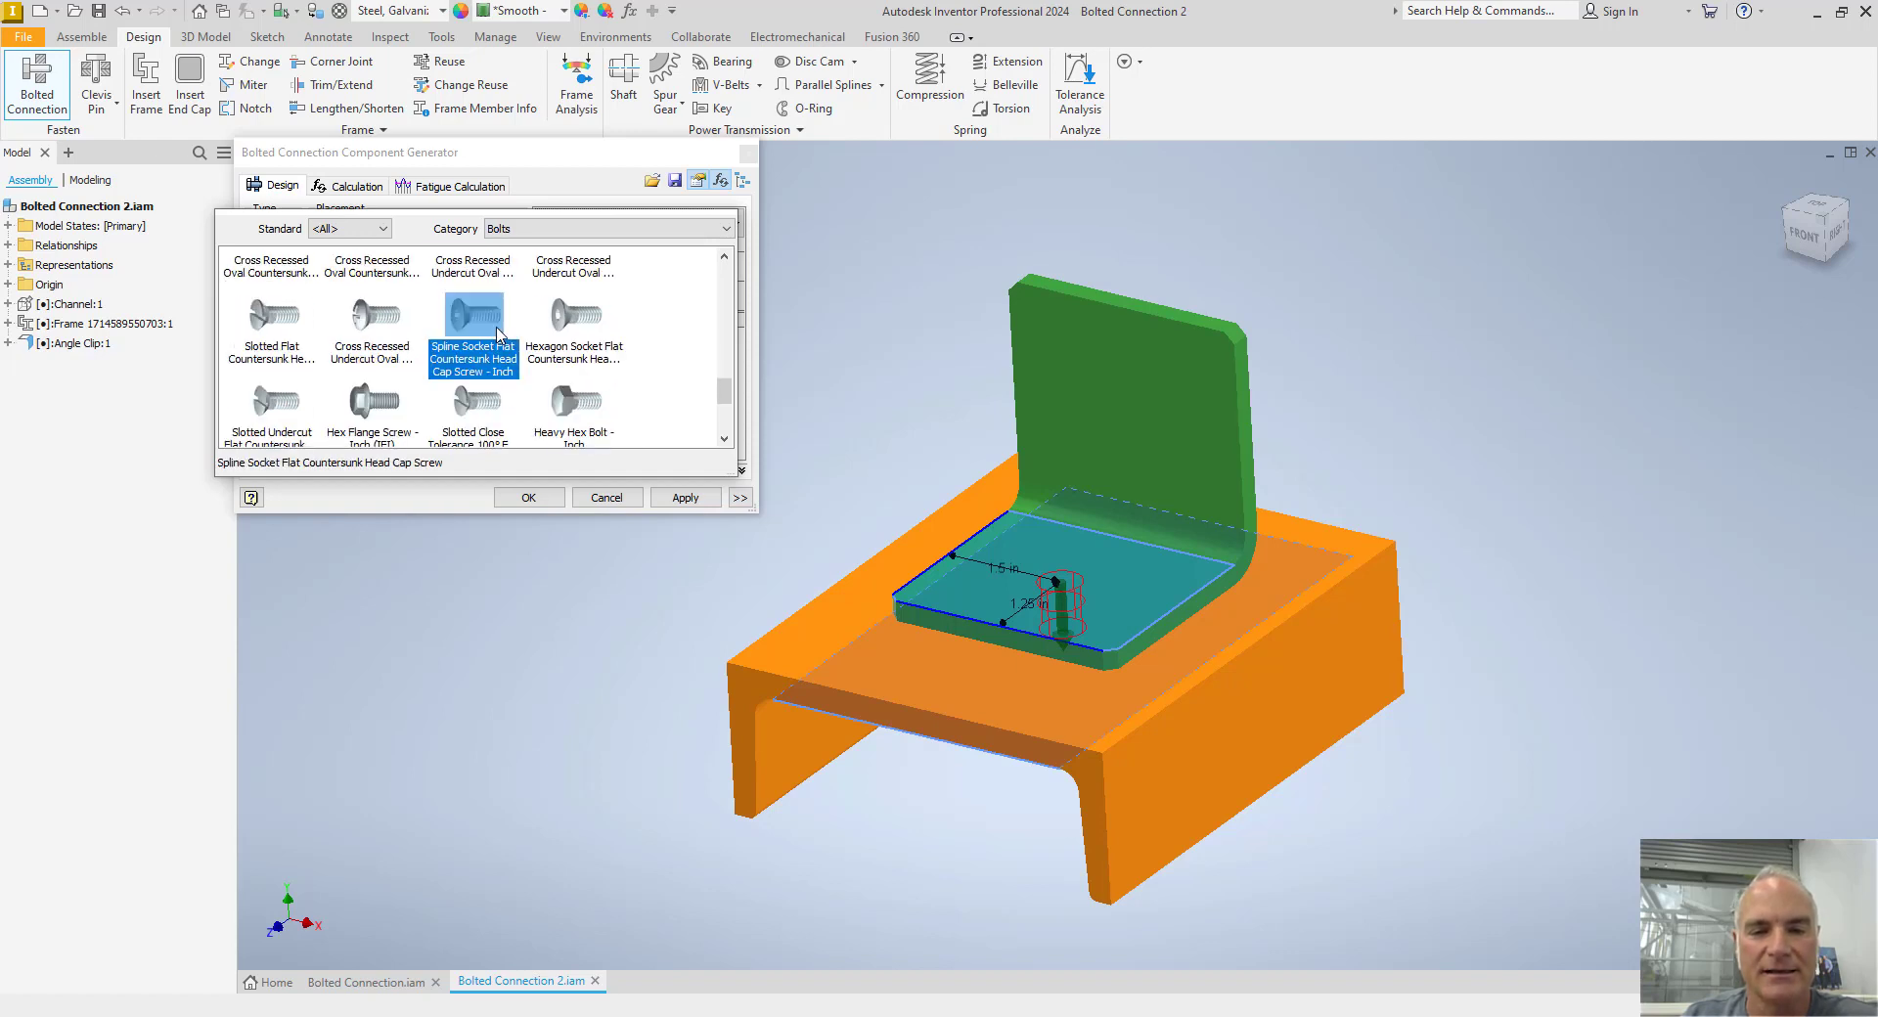
scroll(down, 3)
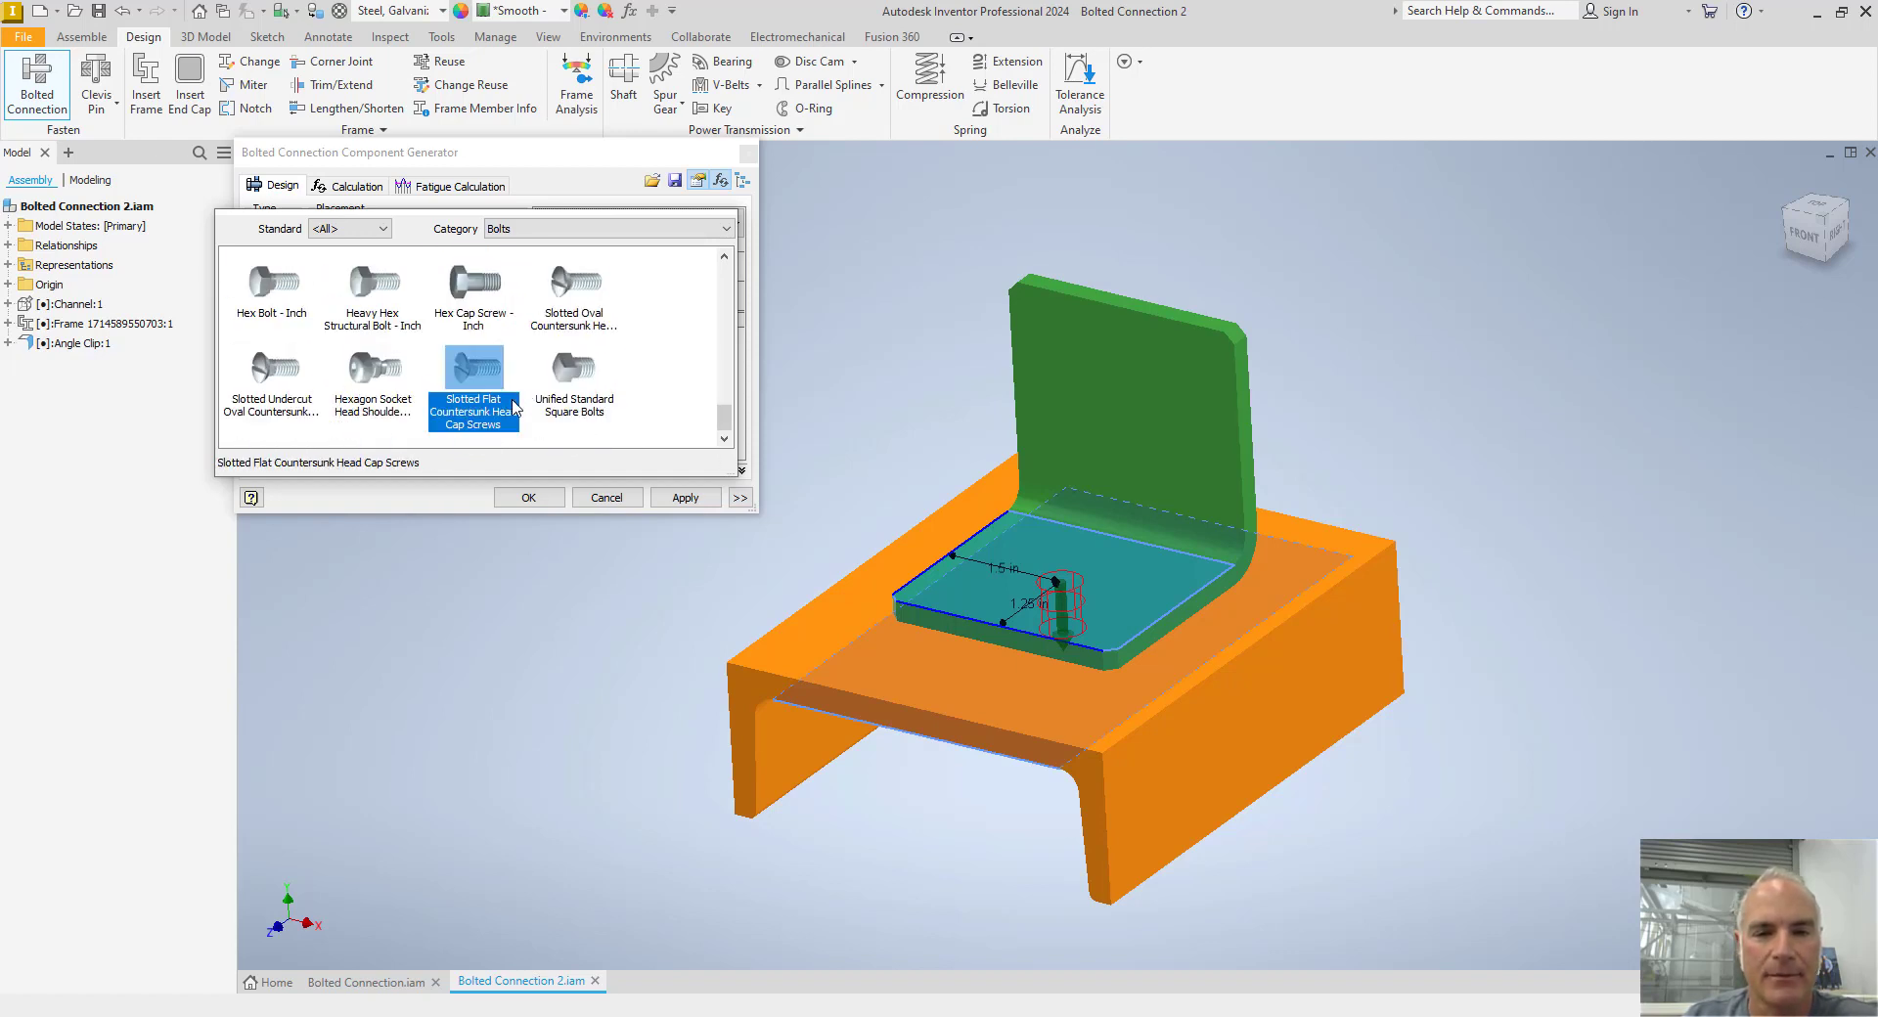
click(272, 283)
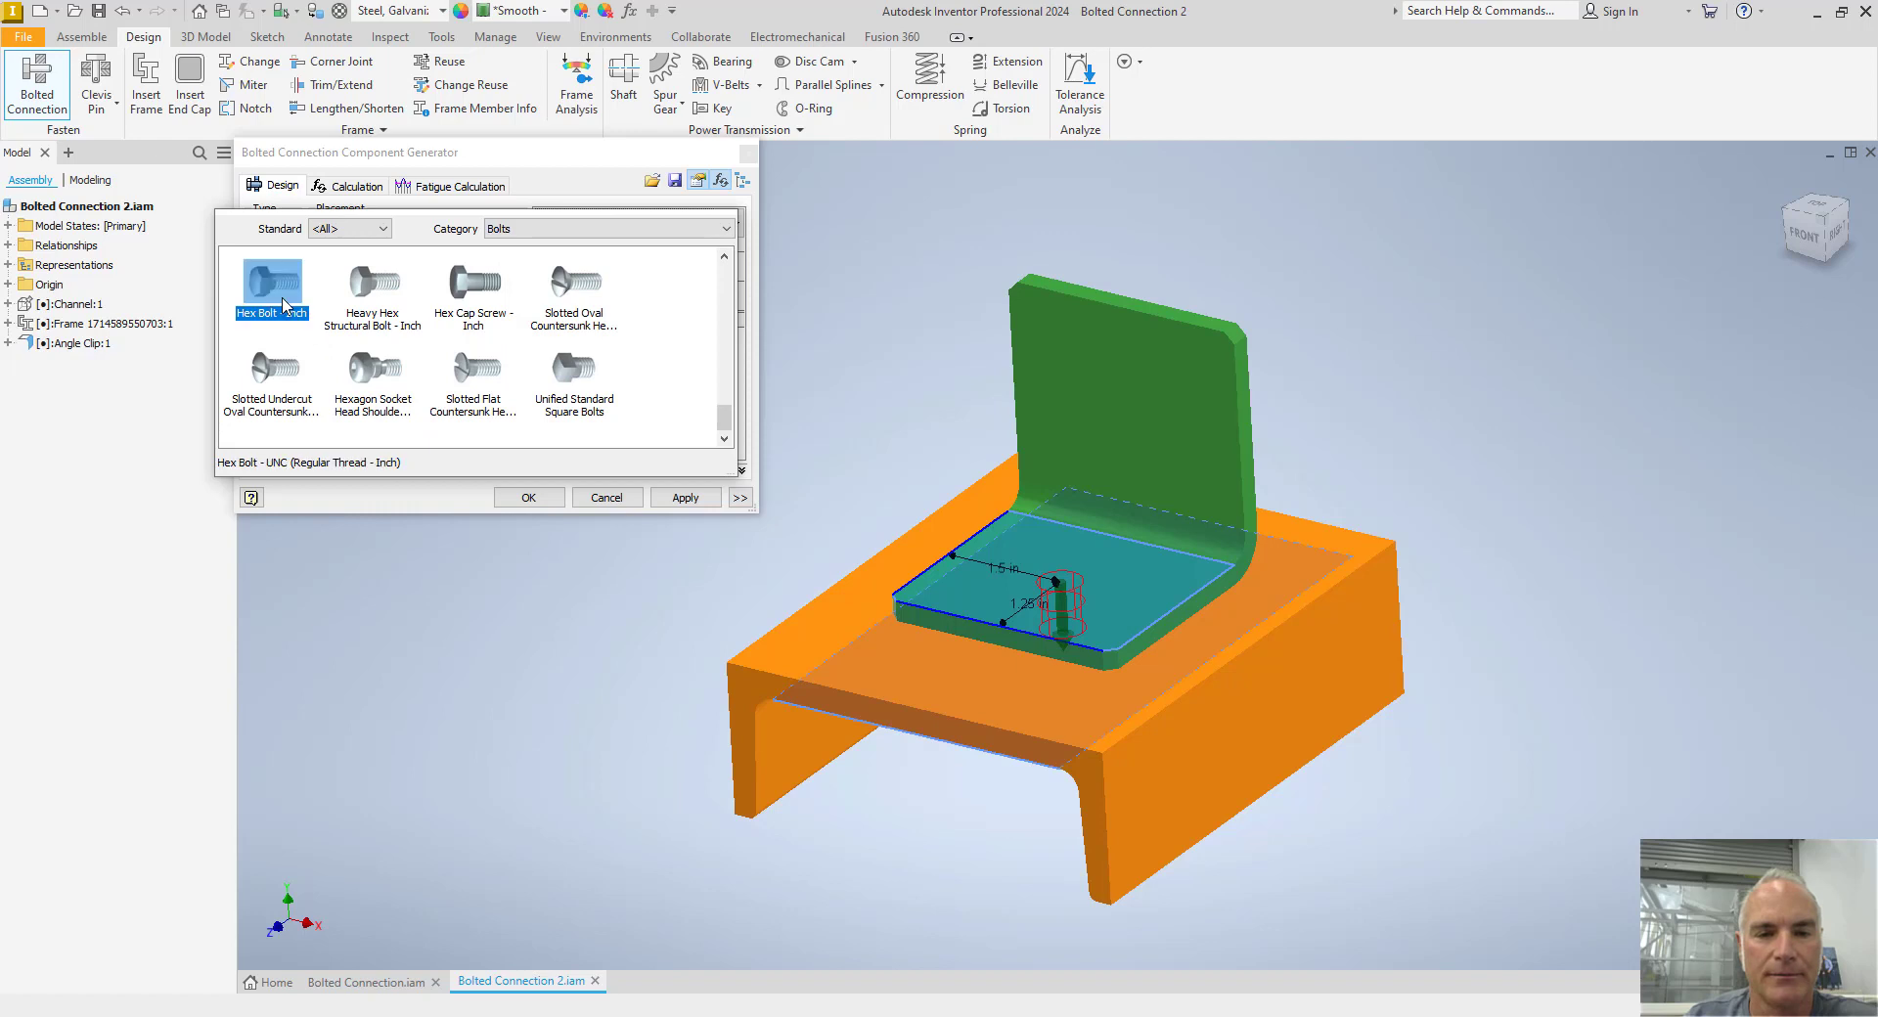
click(272, 284)
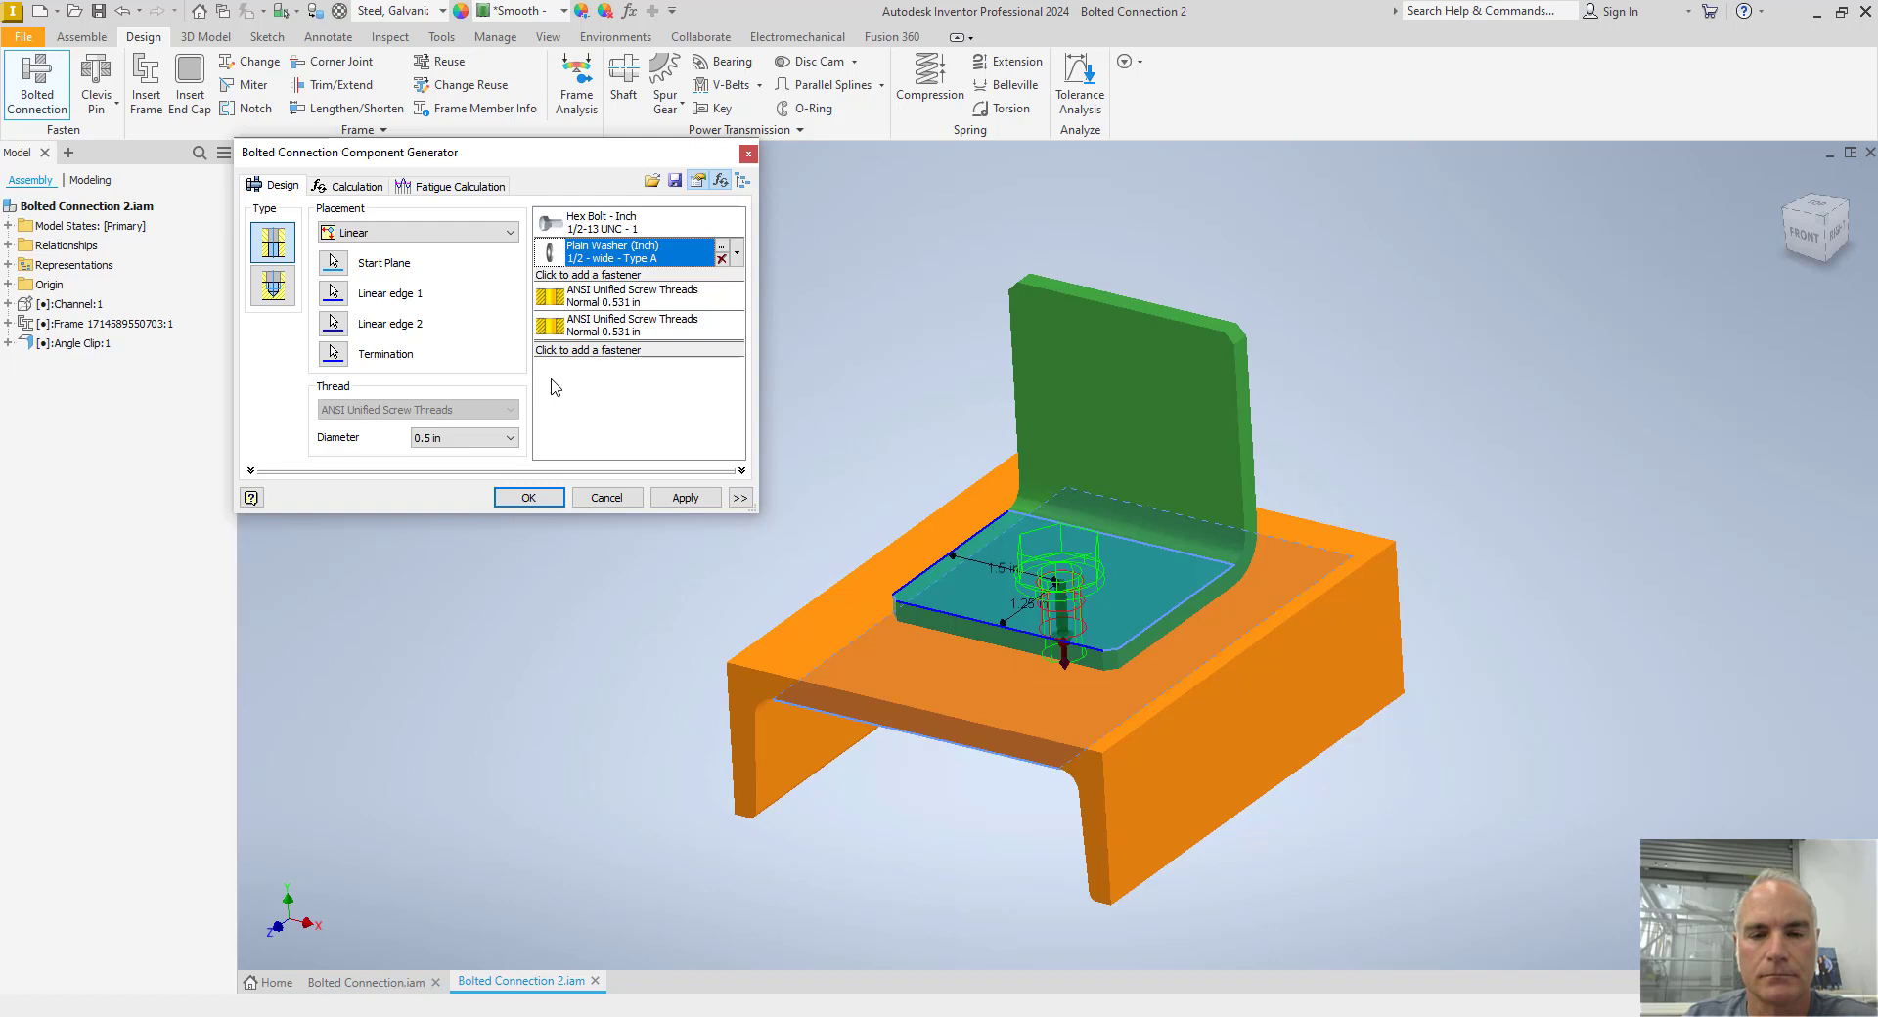
mouse_move(605, 366)
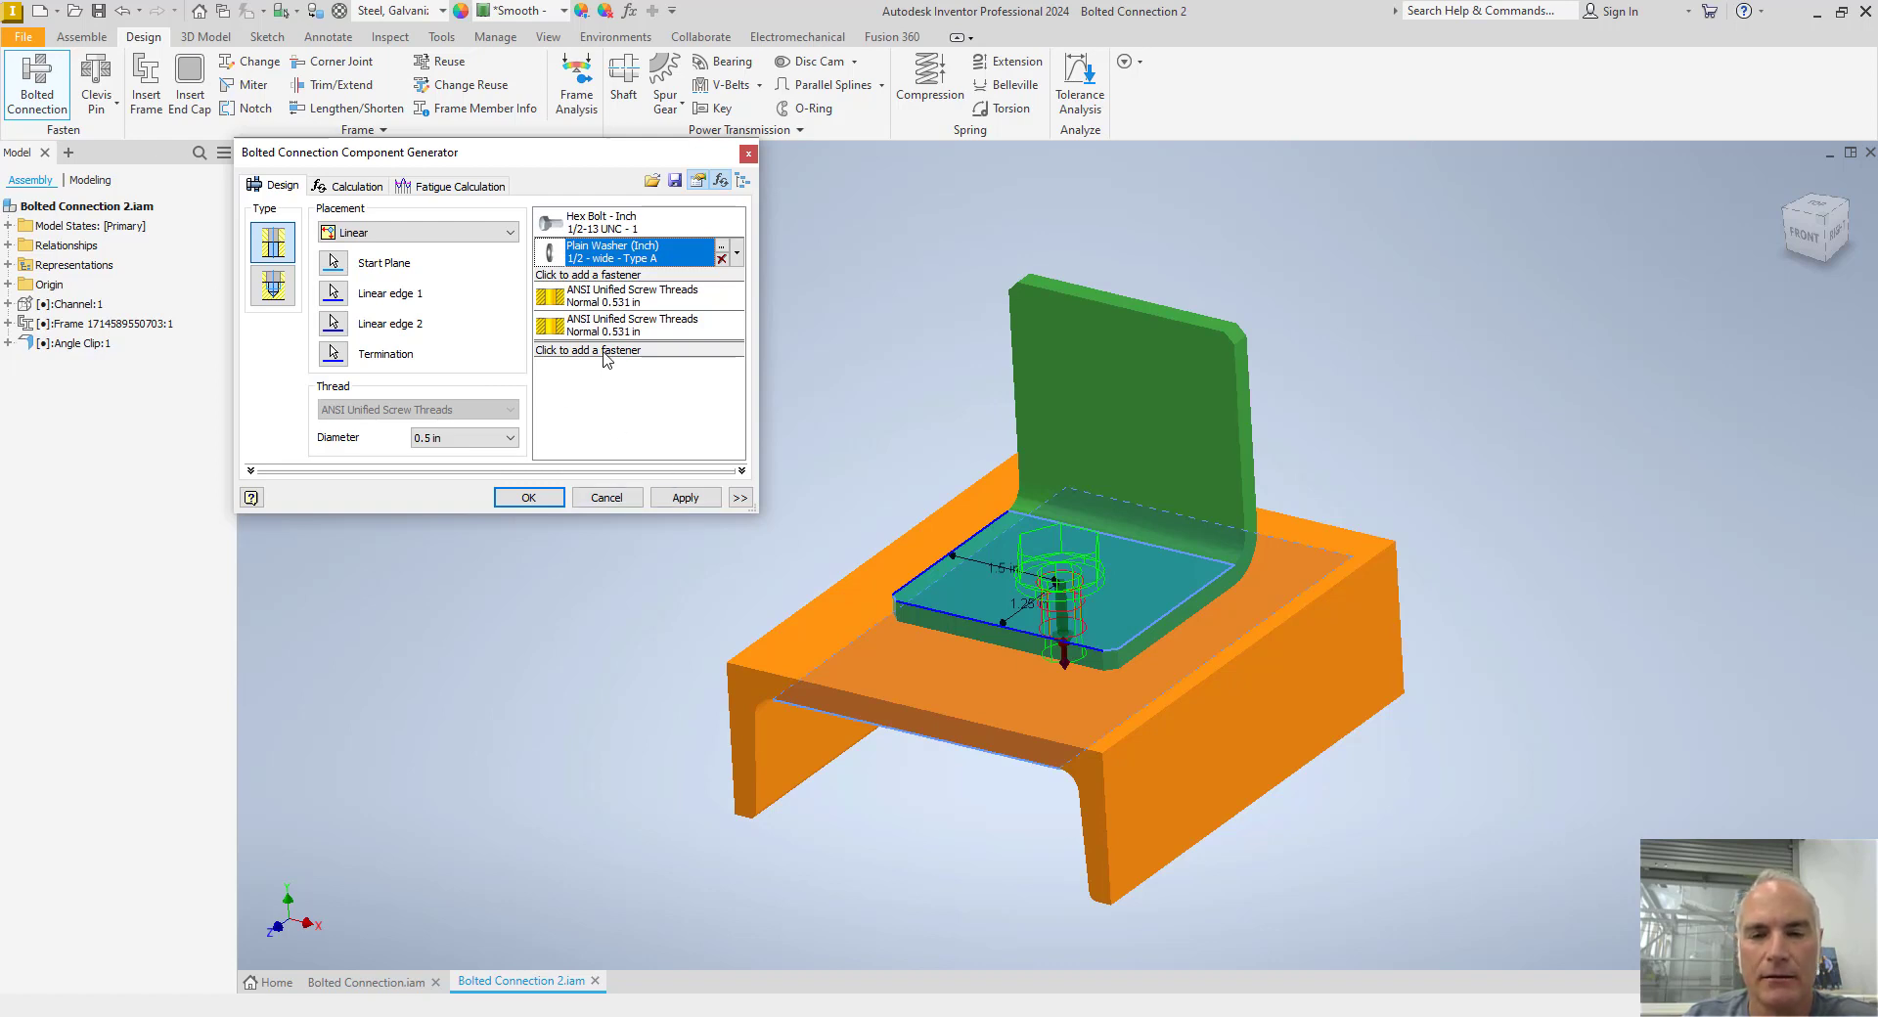
Add a spring lock washer and inch hex nut below the channel, then generate the connection
click(587, 350)
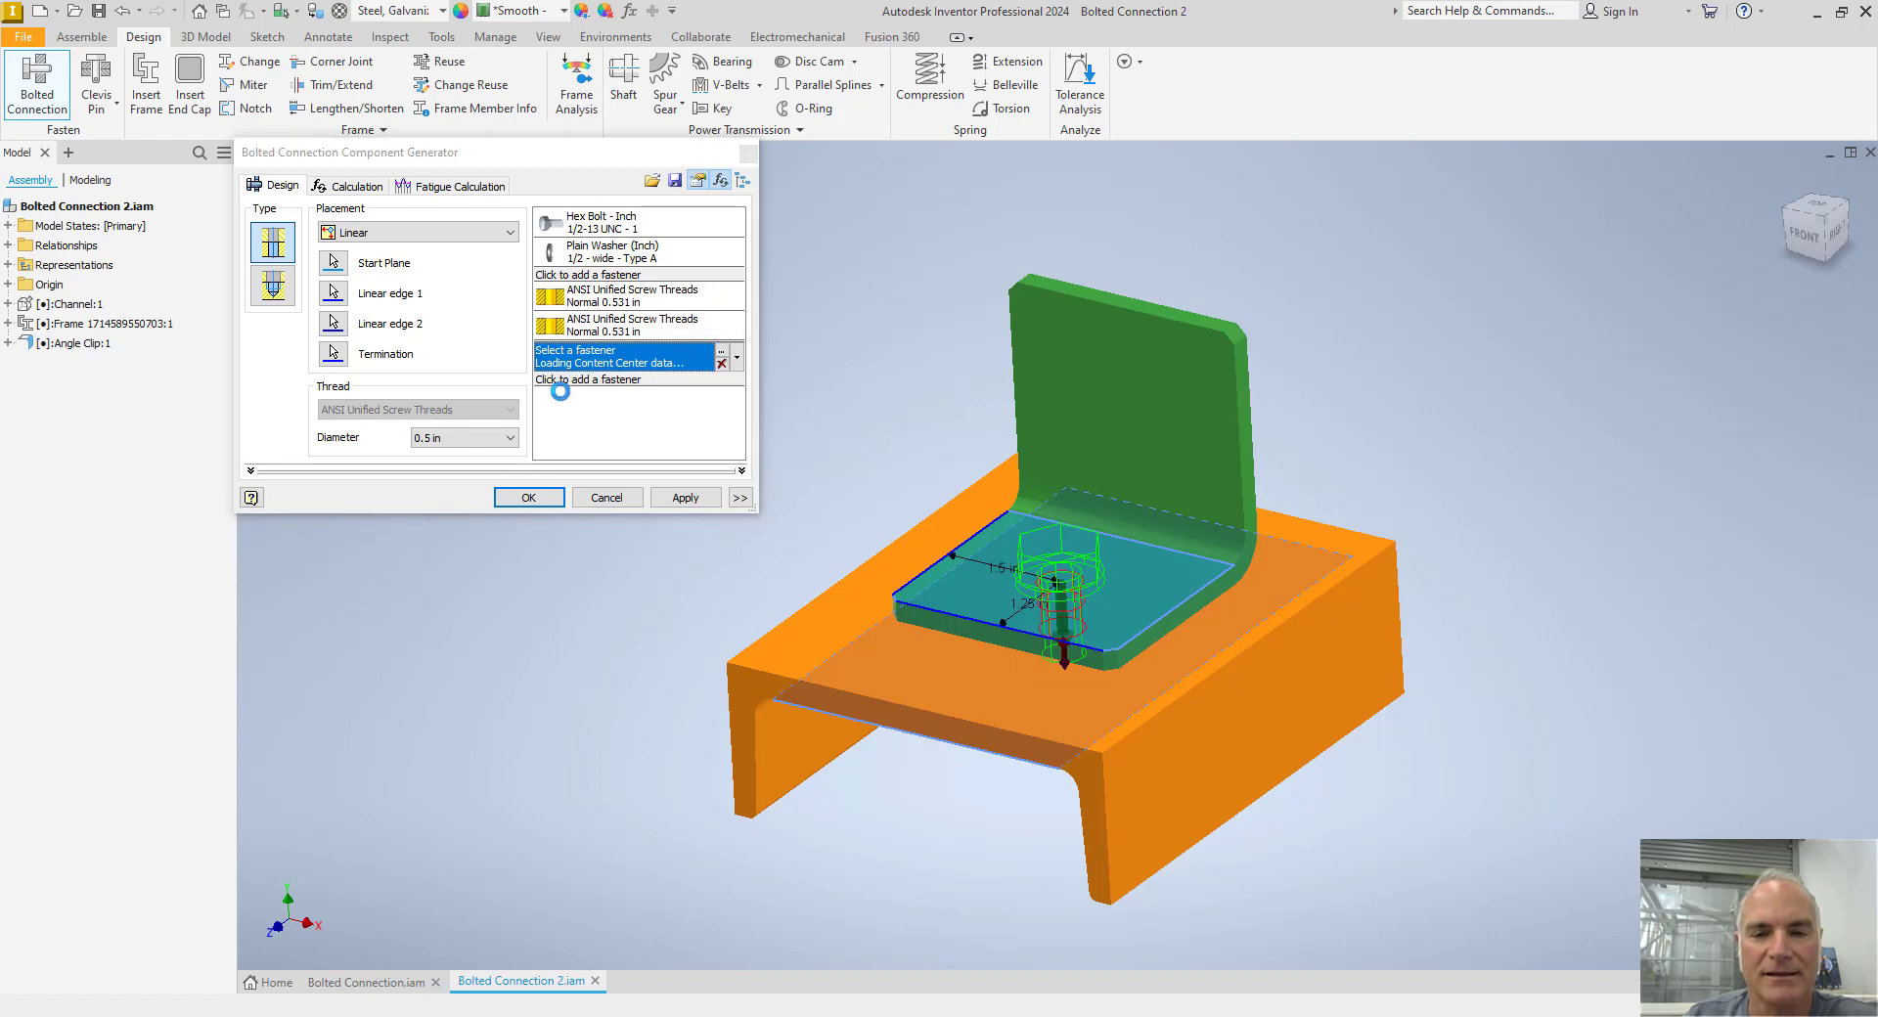
click(587, 378)
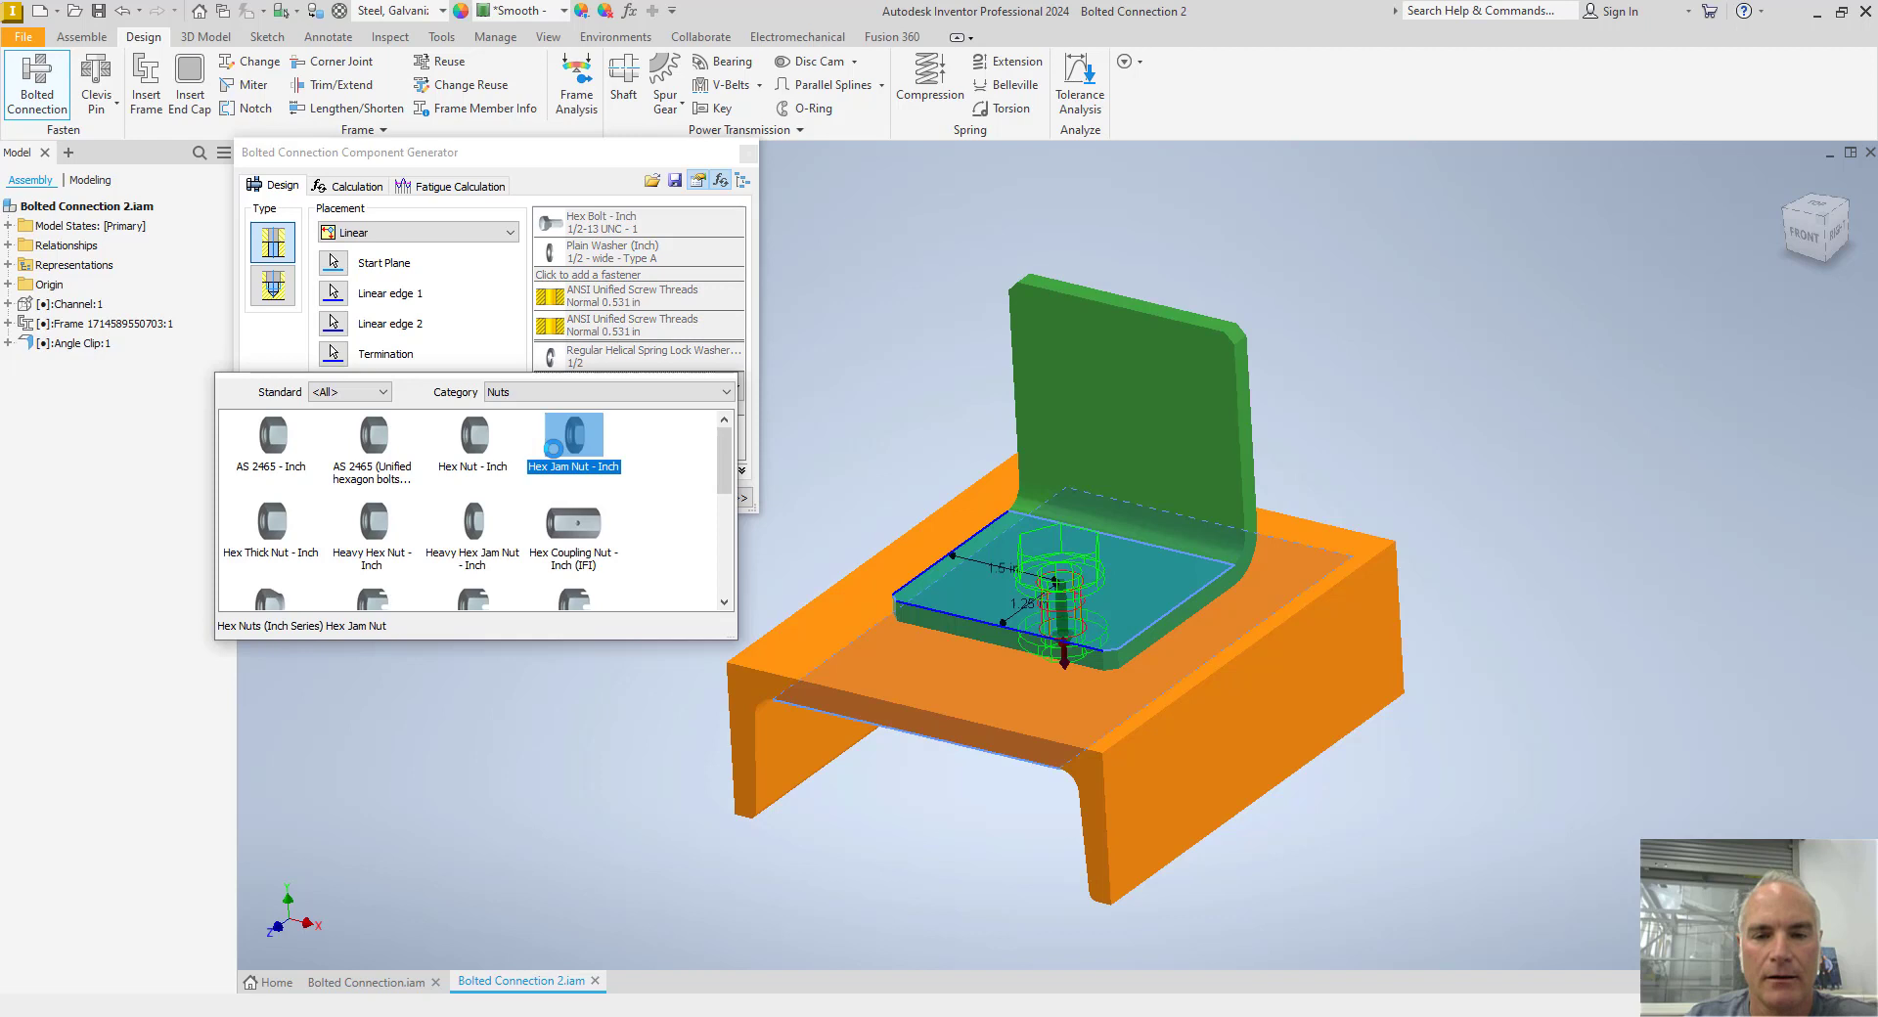
click(472, 435)
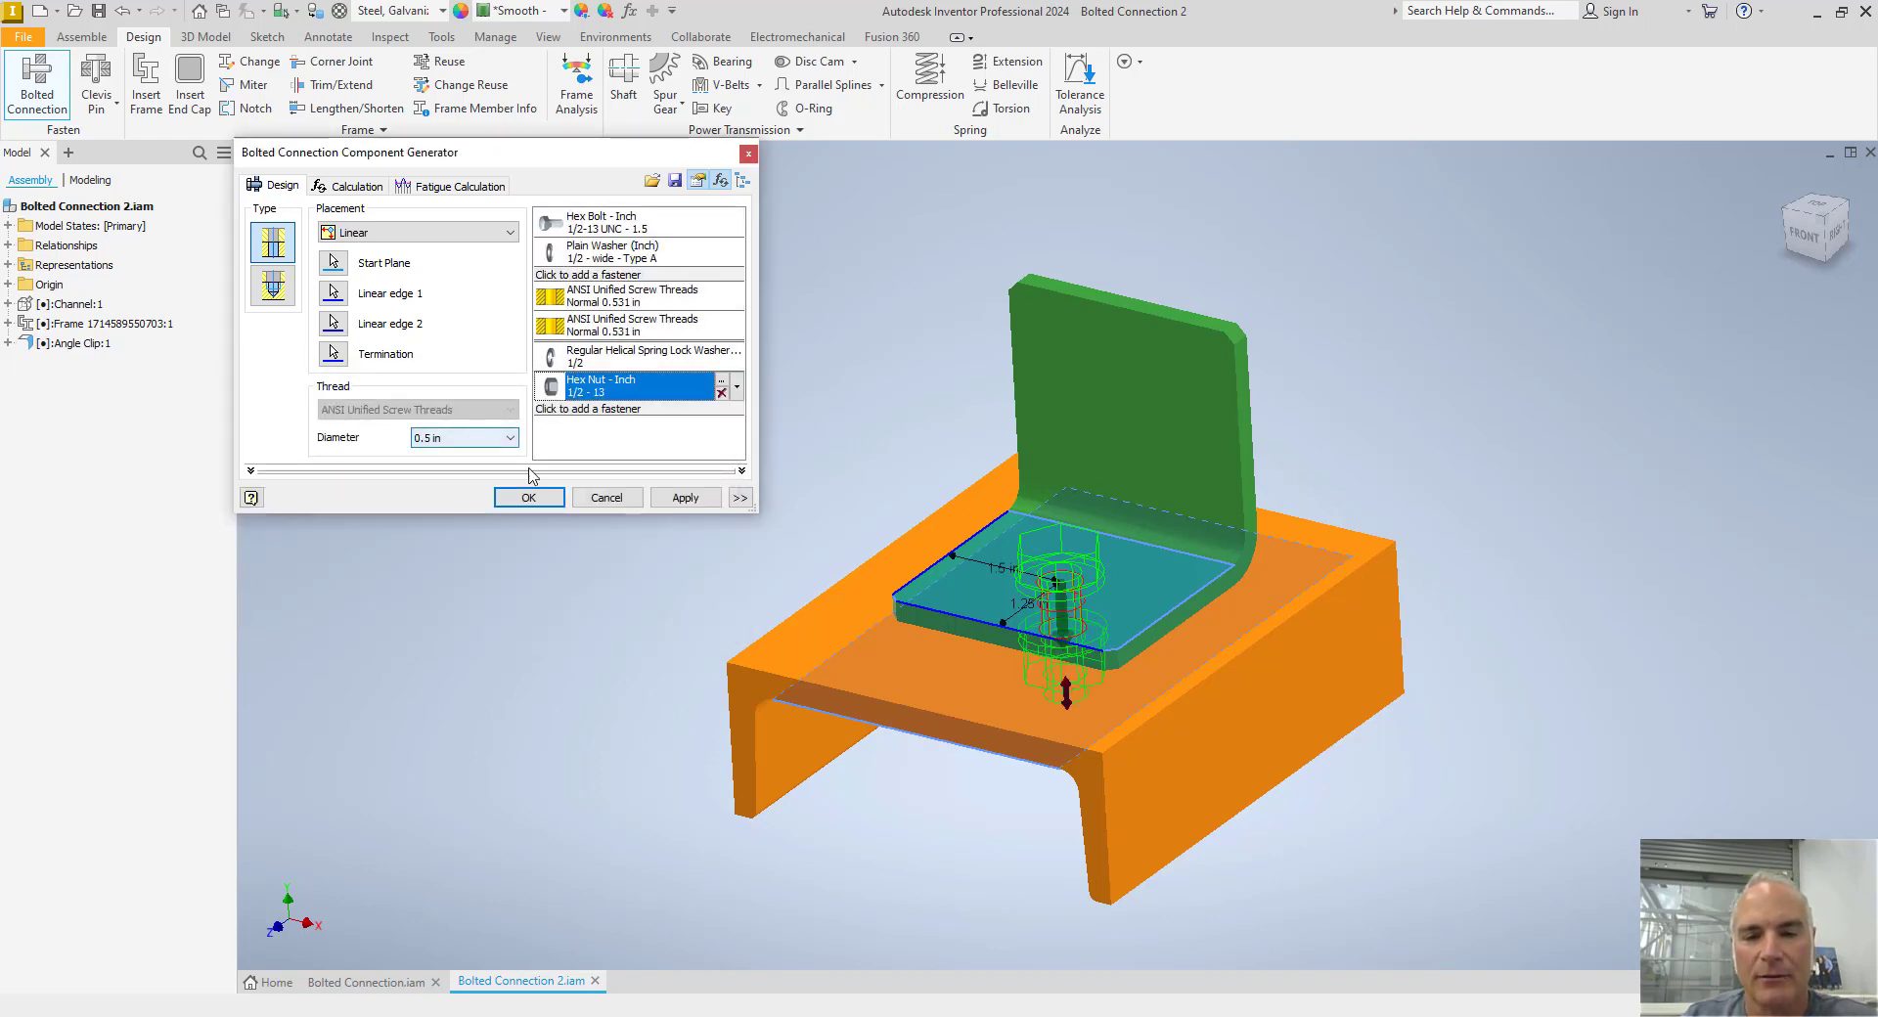
click(528, 497)
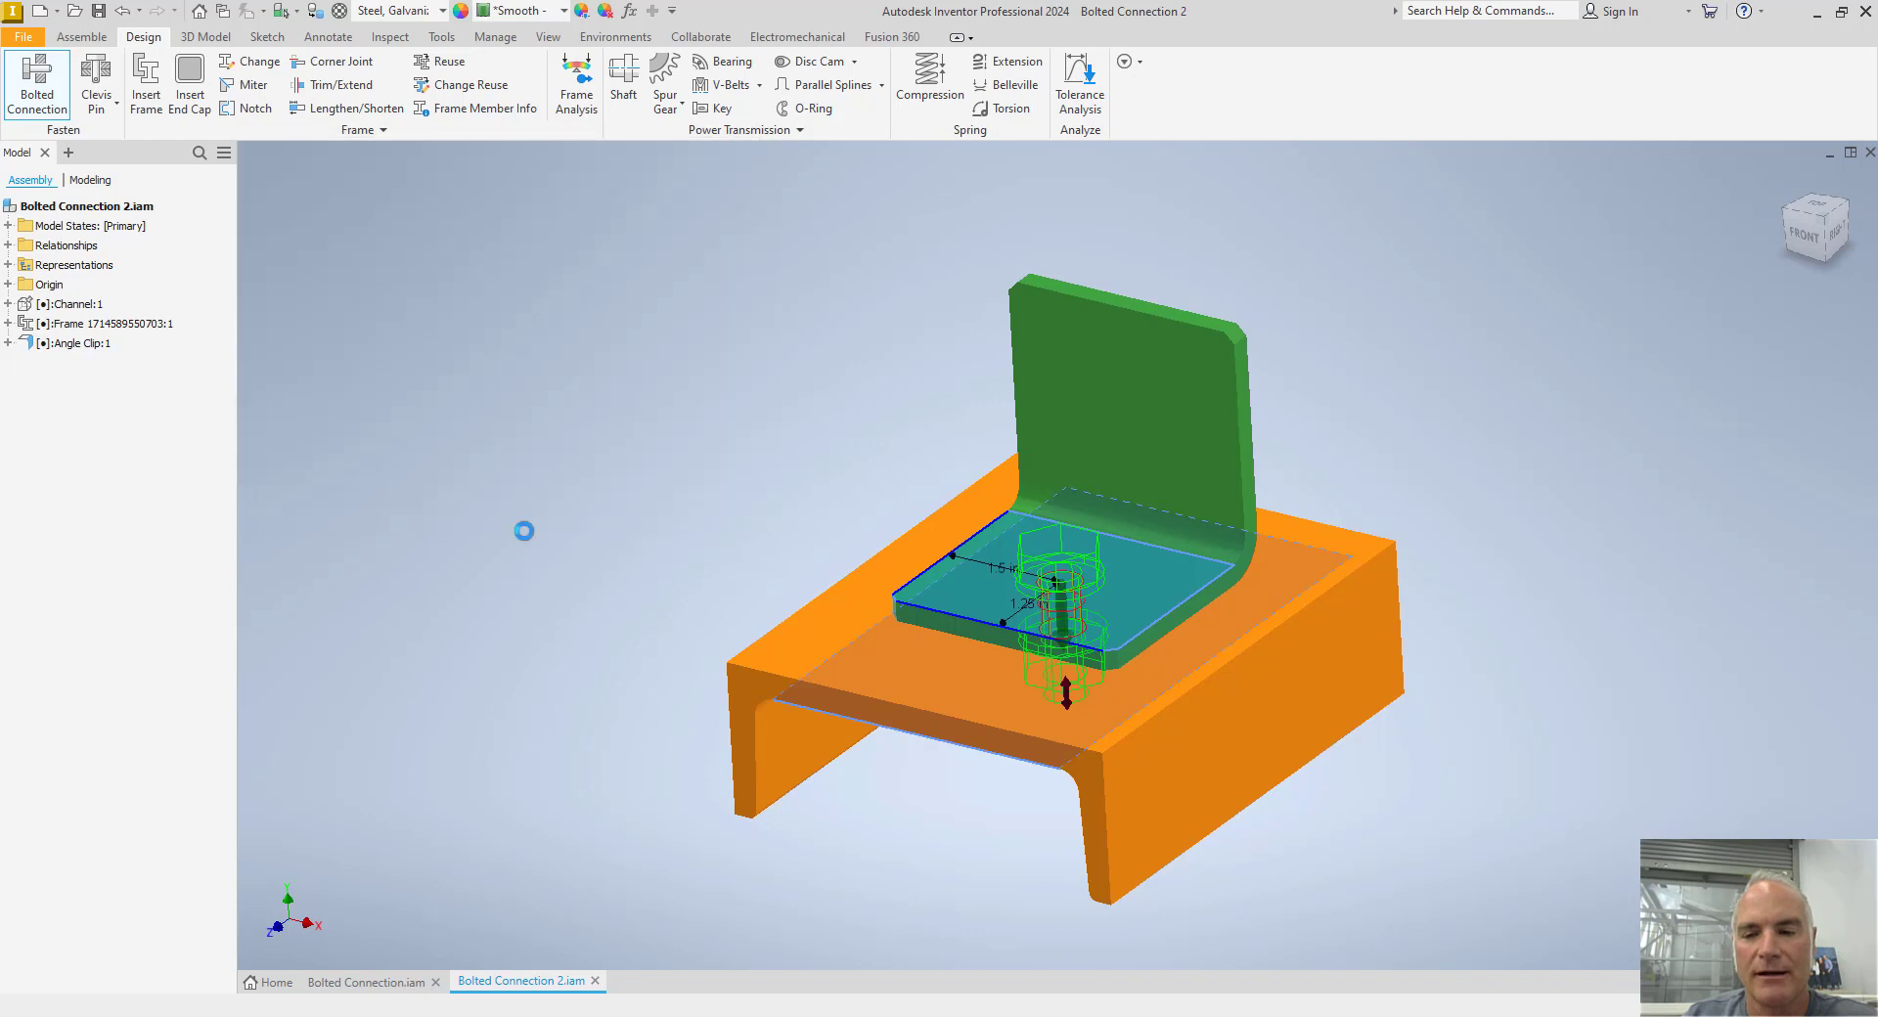